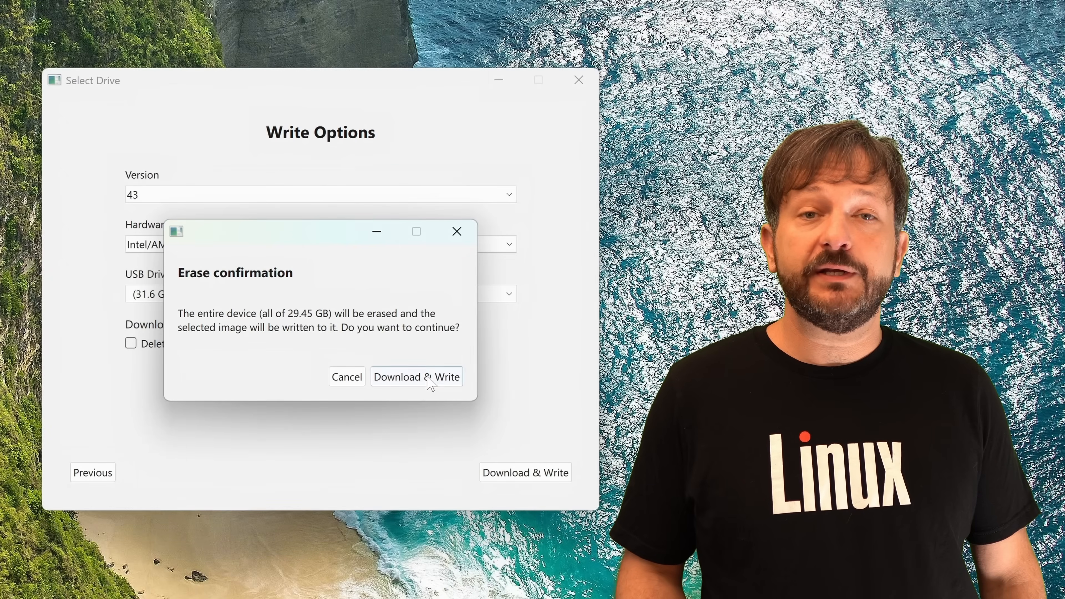
Confirm USB erasure, accept installing onto the entire disk, and glance at the app grid and Software updates.
click(416, 377)
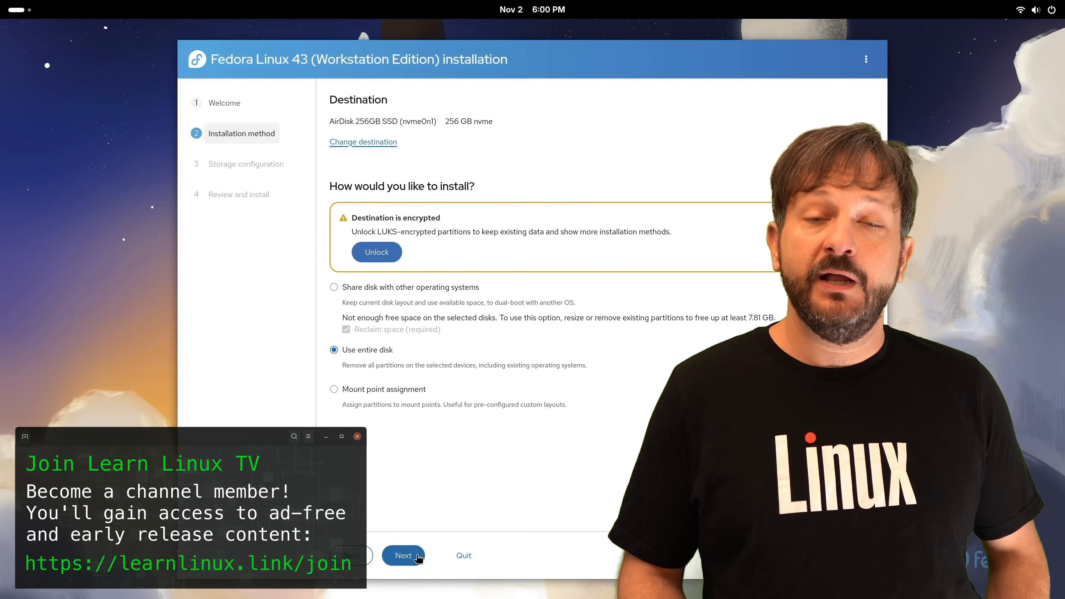
click(402, 555)
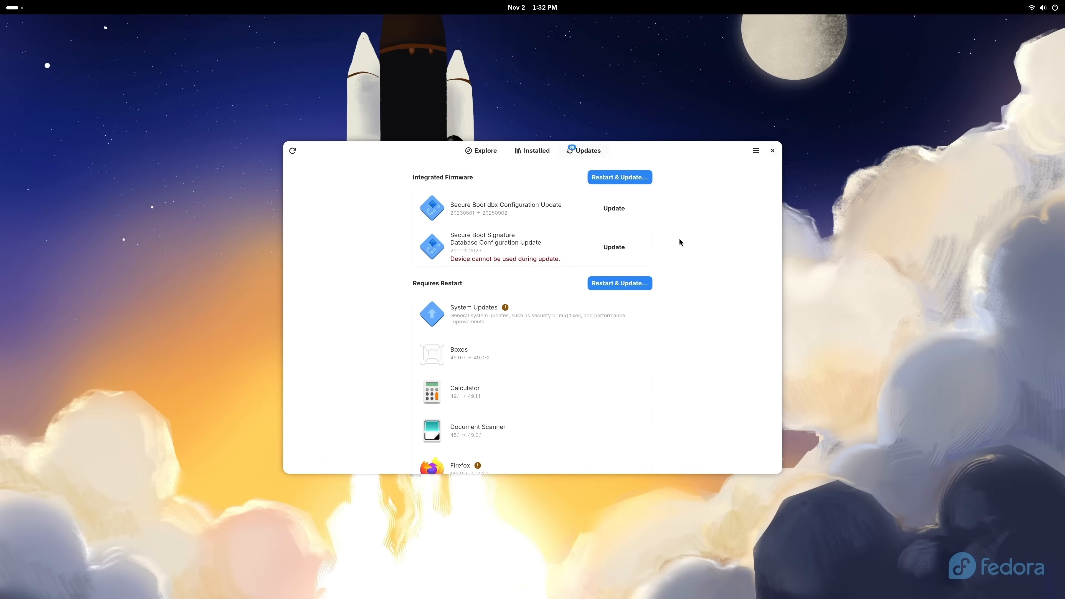
click(773, 151)
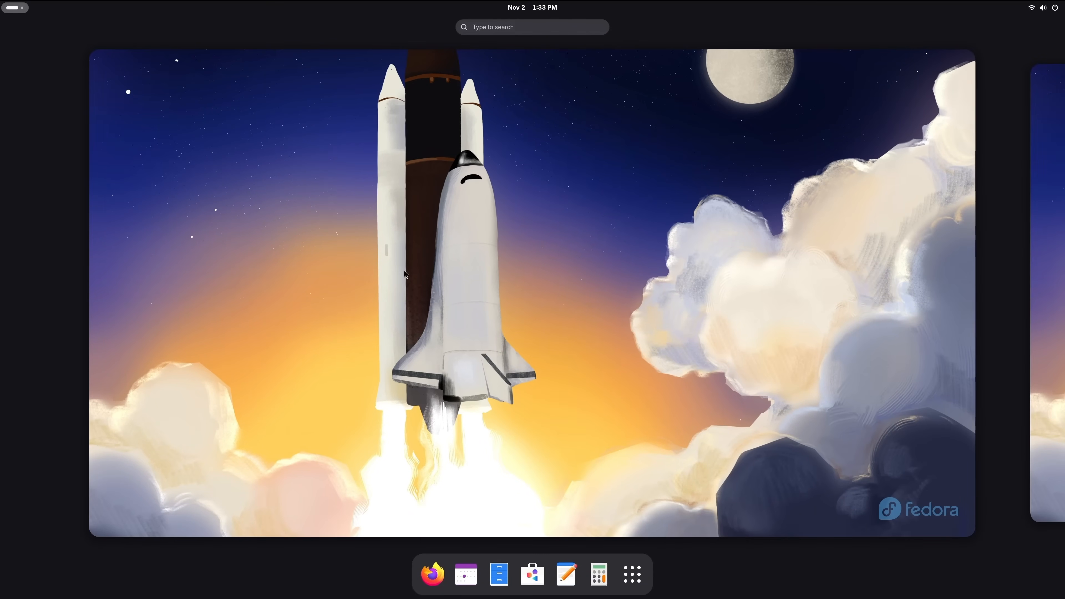
mouse_move(631, 574)
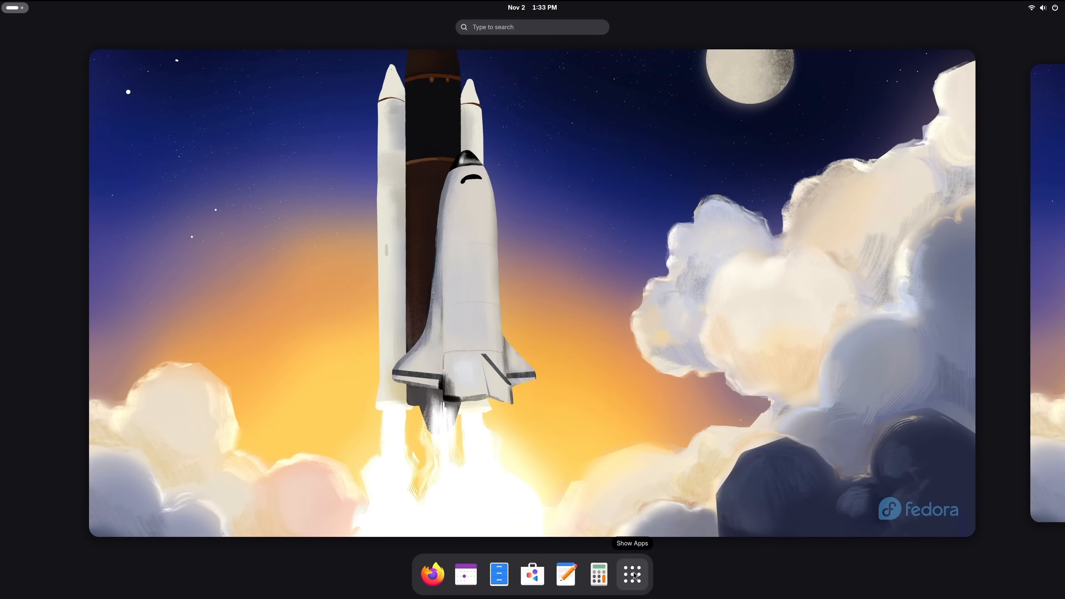
click(632, 574)
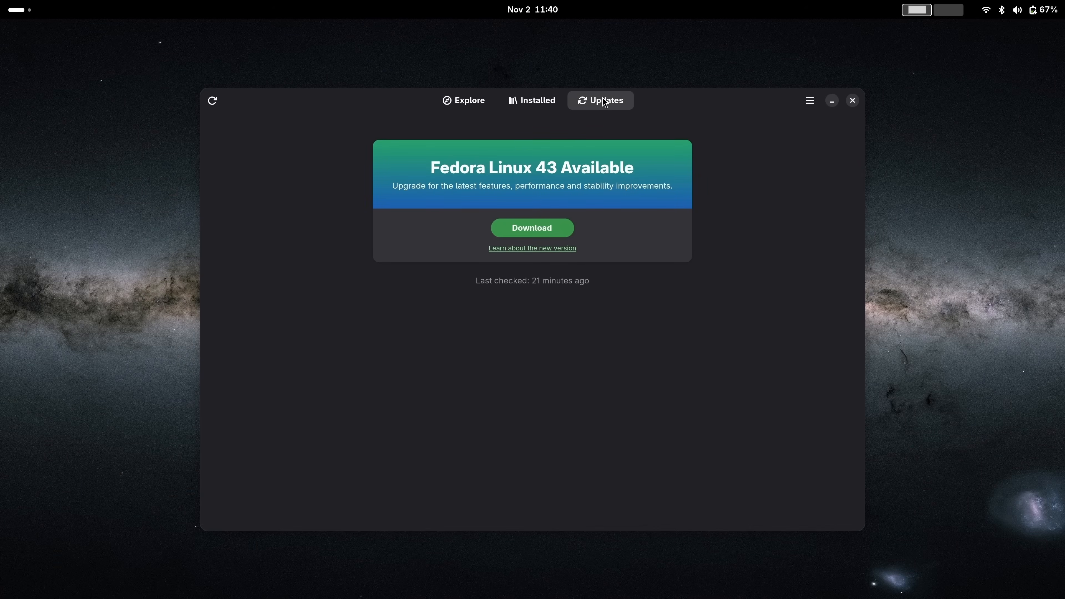
click(533, 228)
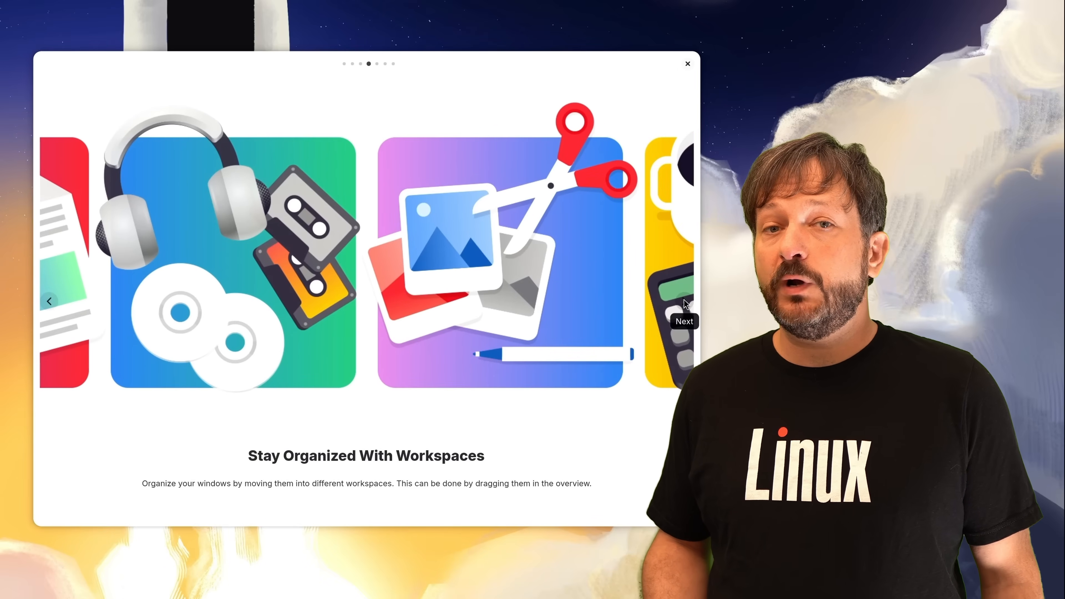
Page through the welcome tour, then acknowledge data erasure and begin installing Fedora Workstation 43.
click(684, 301)
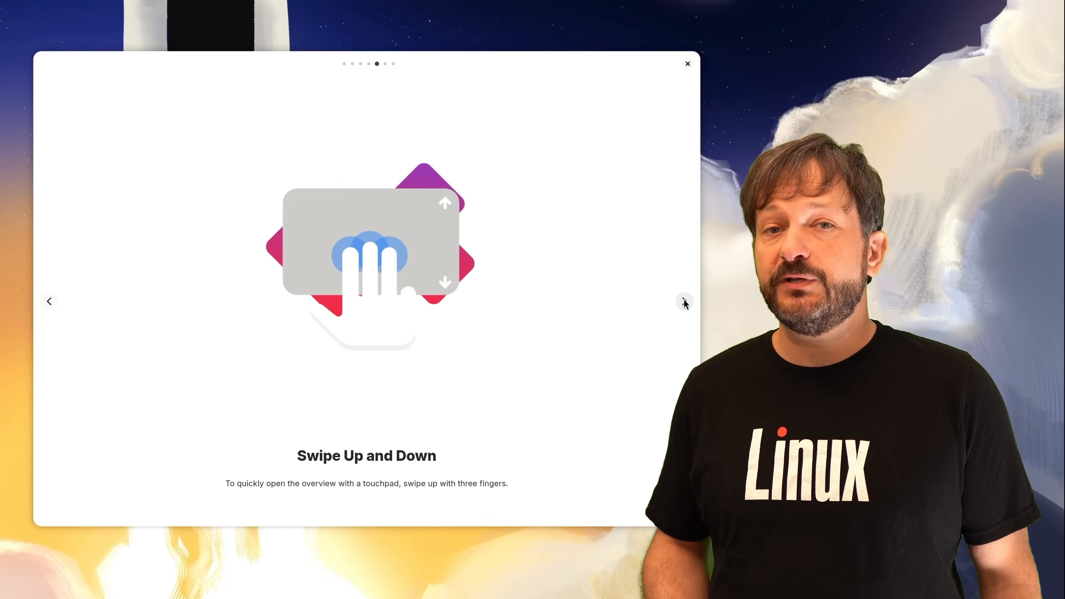
click(684, 300)
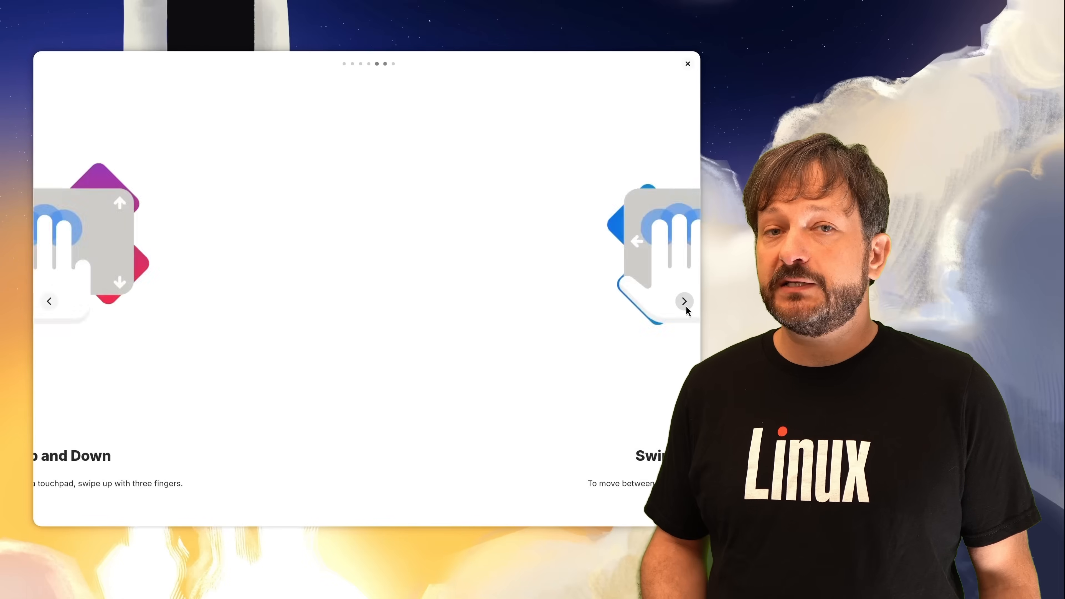
click(684, 301)
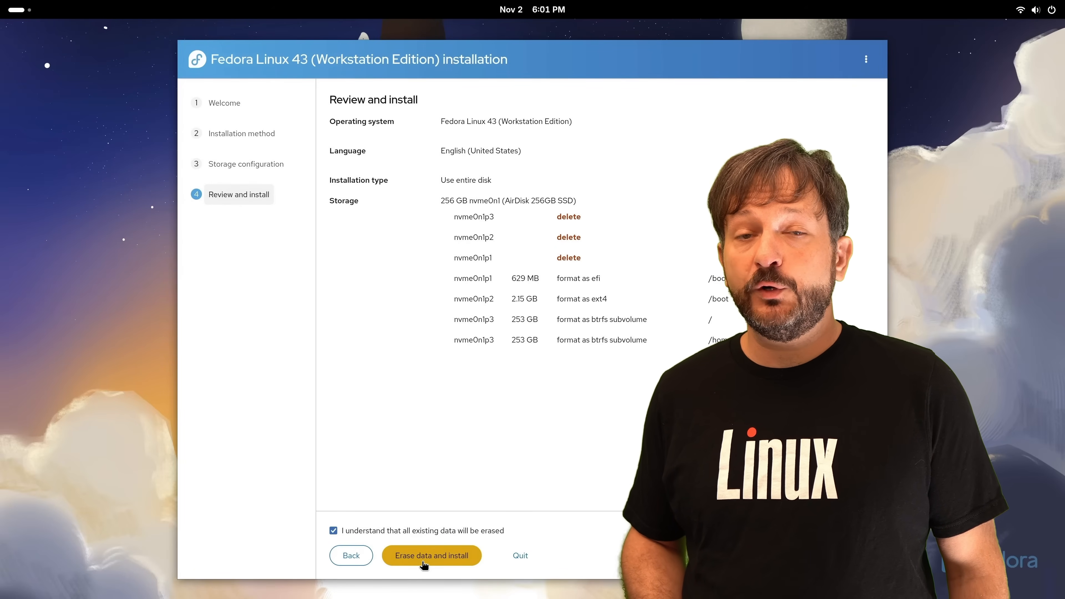
click(432, 556)
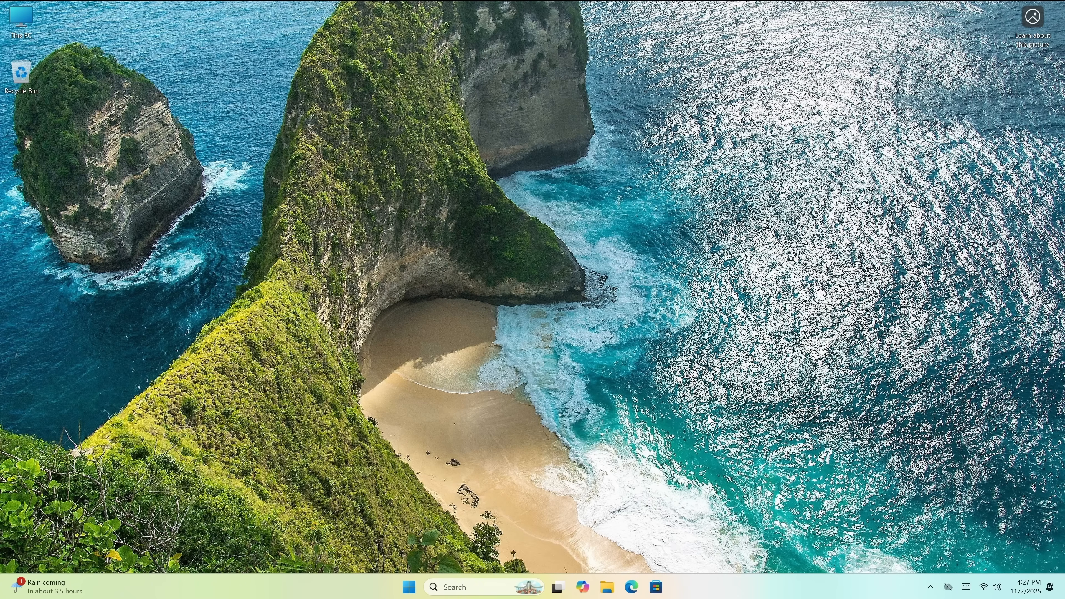
mouse_move(641, 507)
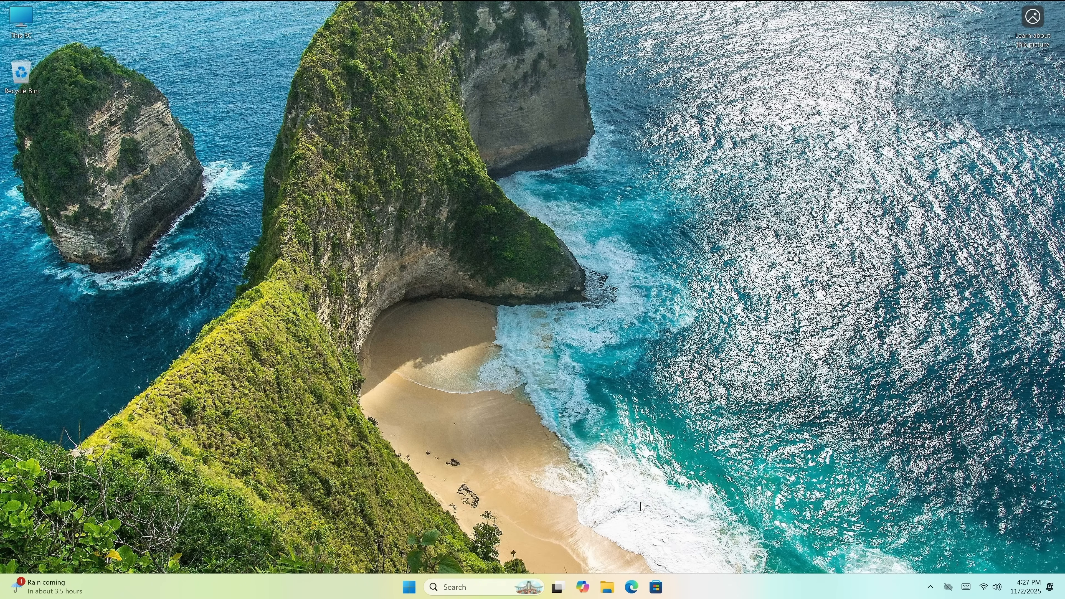
In Edge, search 'fedora' and reach the Fedora Workstation 43 download page on fedoraproject.org.
click(630, 587)
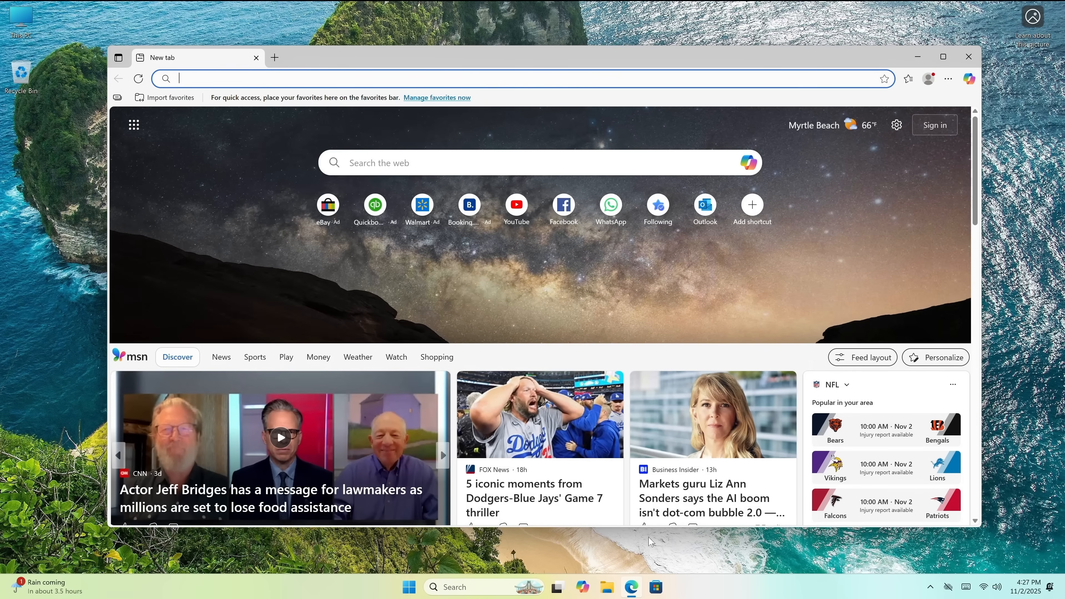
text(fedoraproject.org)
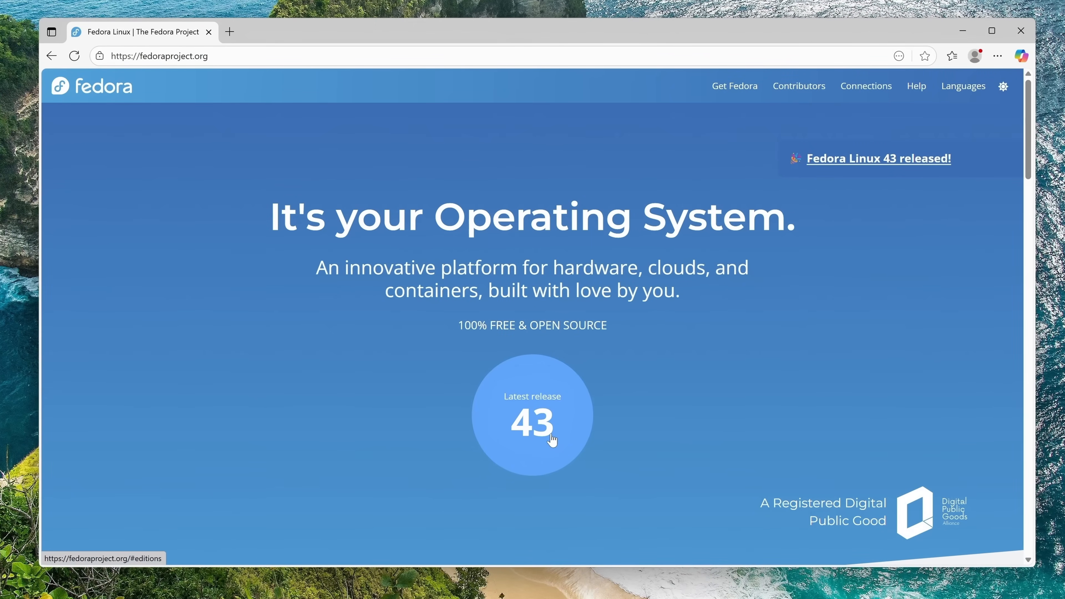
click(532, 413)
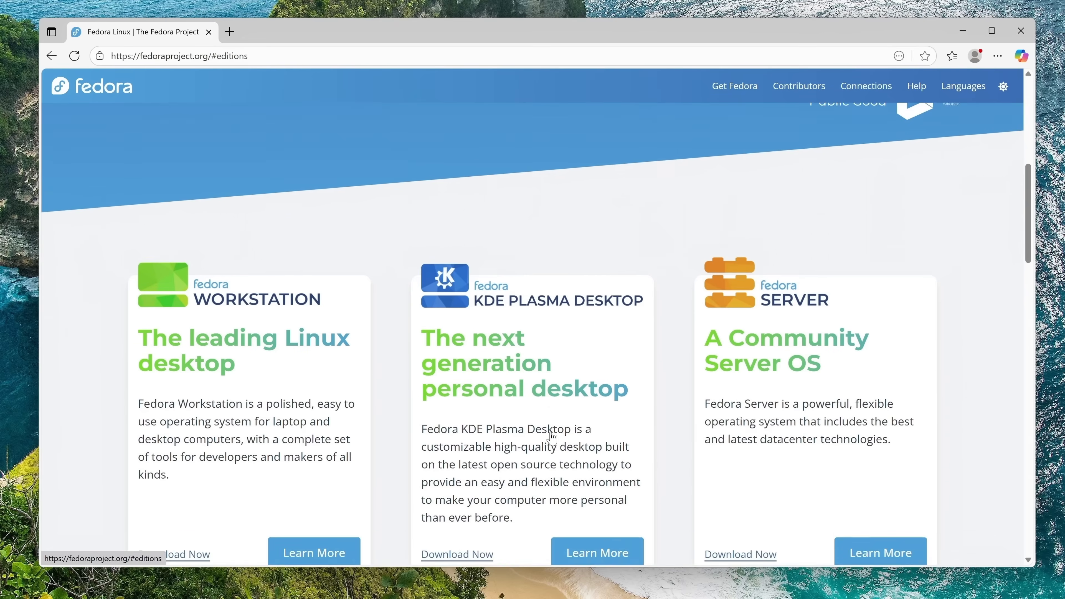
scroll(down, 3)
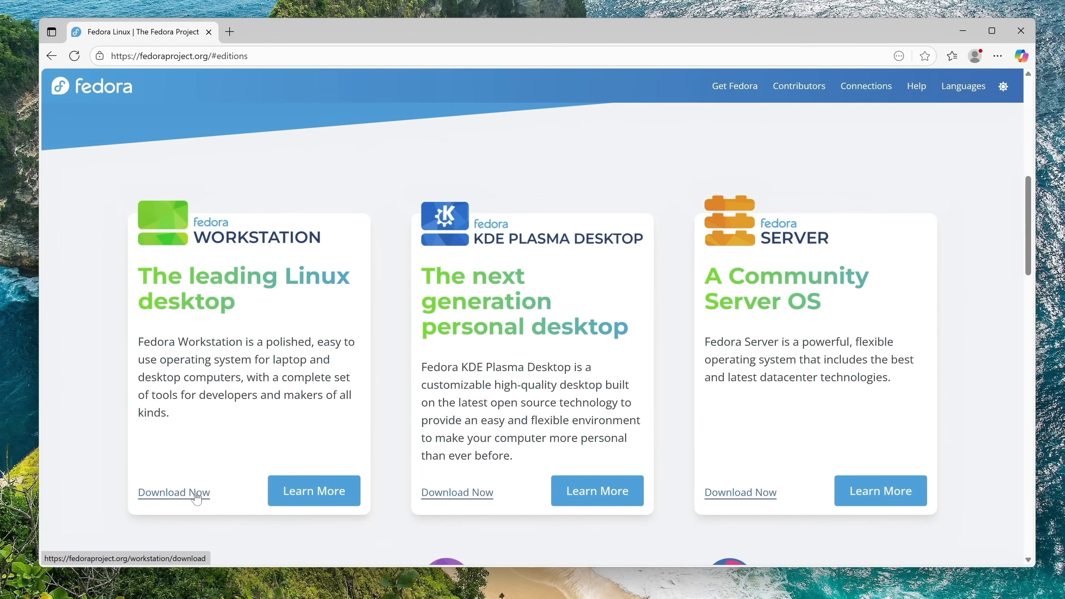
click(173, 493)
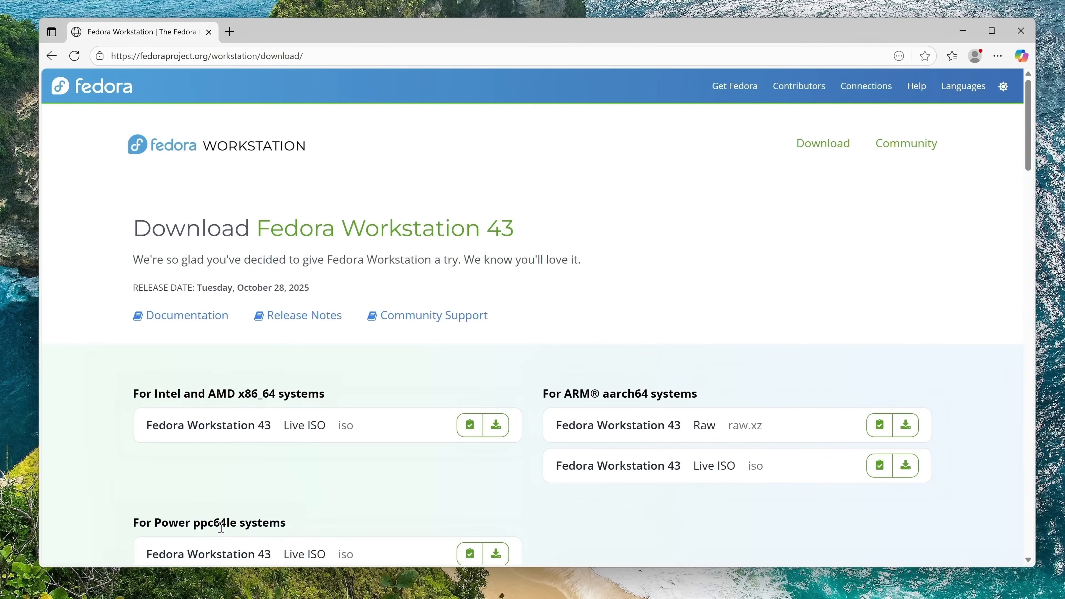
Scroll down to the Fedora Media Writer download section for Windows and Linux.
scroll(down, 3)
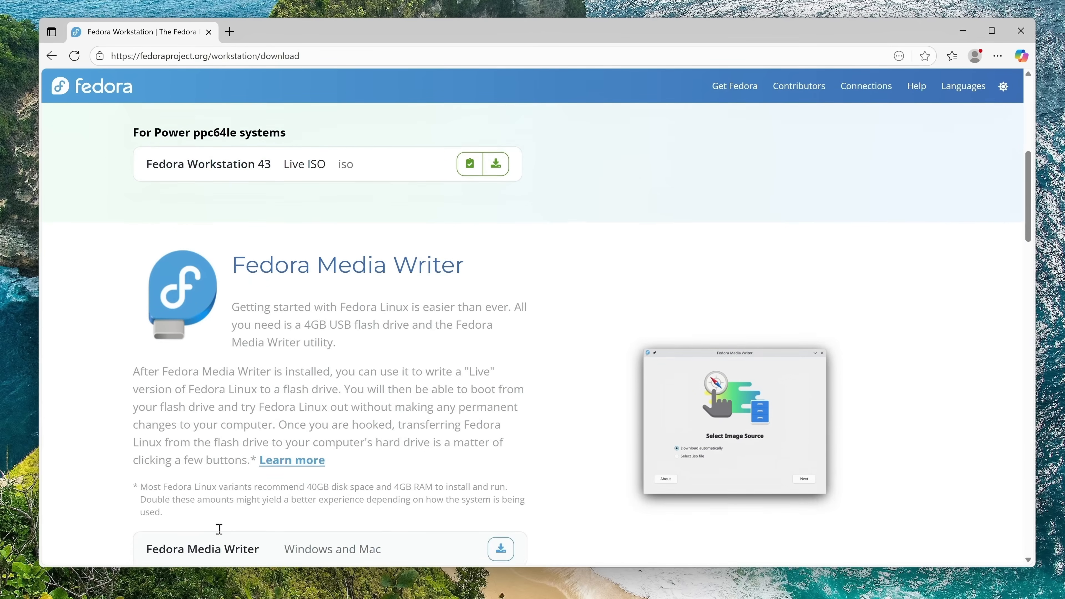
scroll(down, 3)
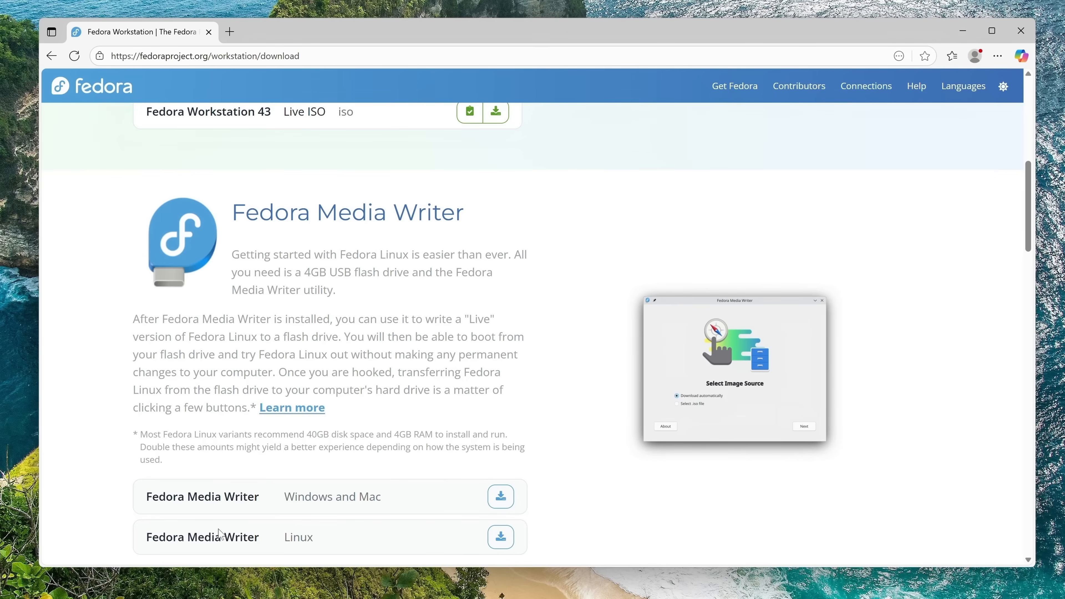
scroll(down, 3)
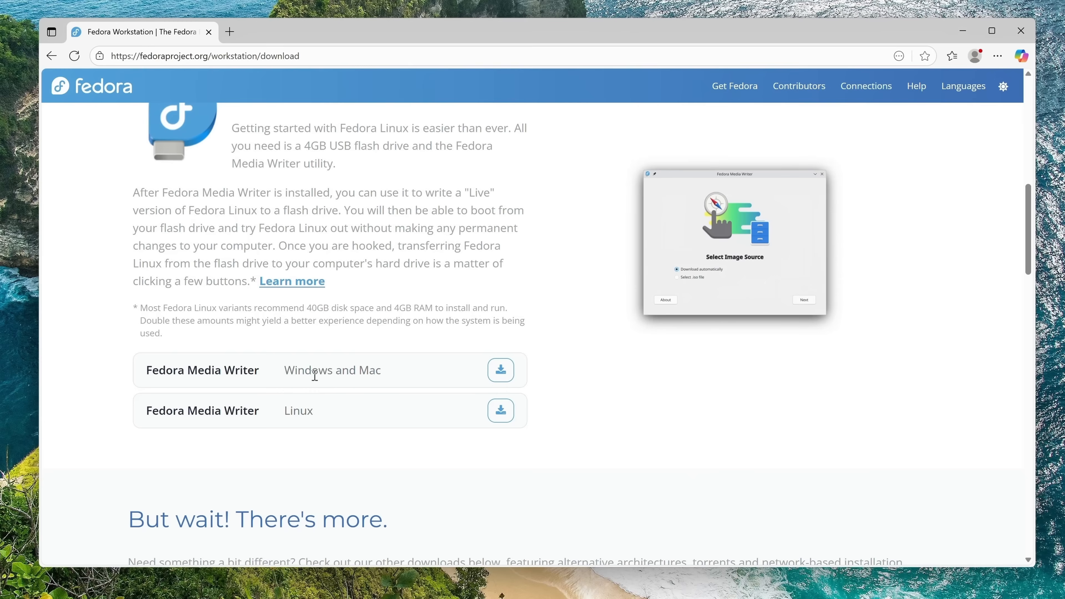
mouse_move(334, 422)
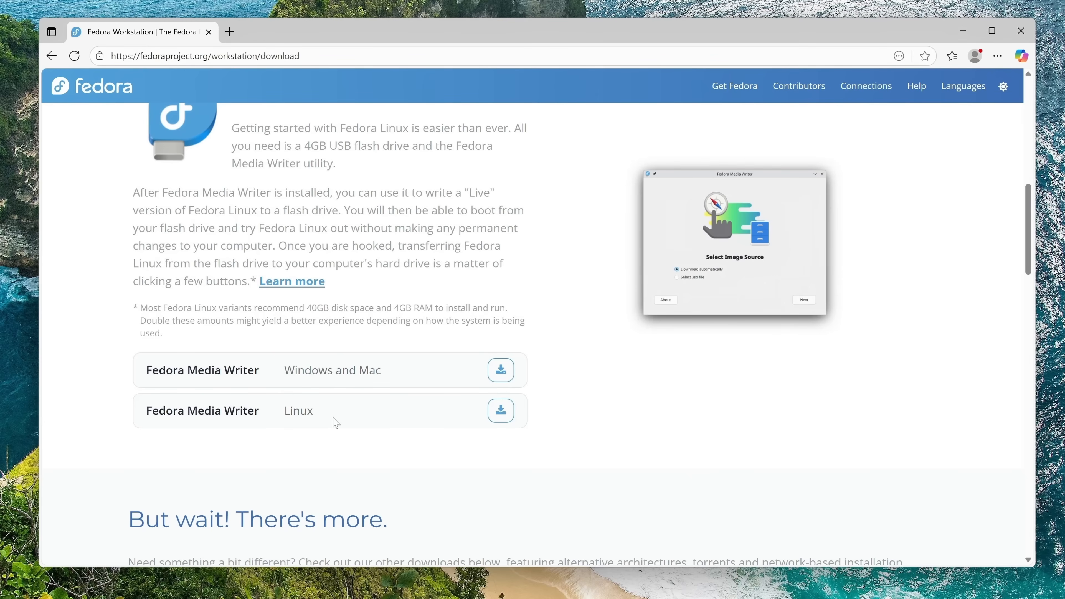
mouse_move(334, 460)
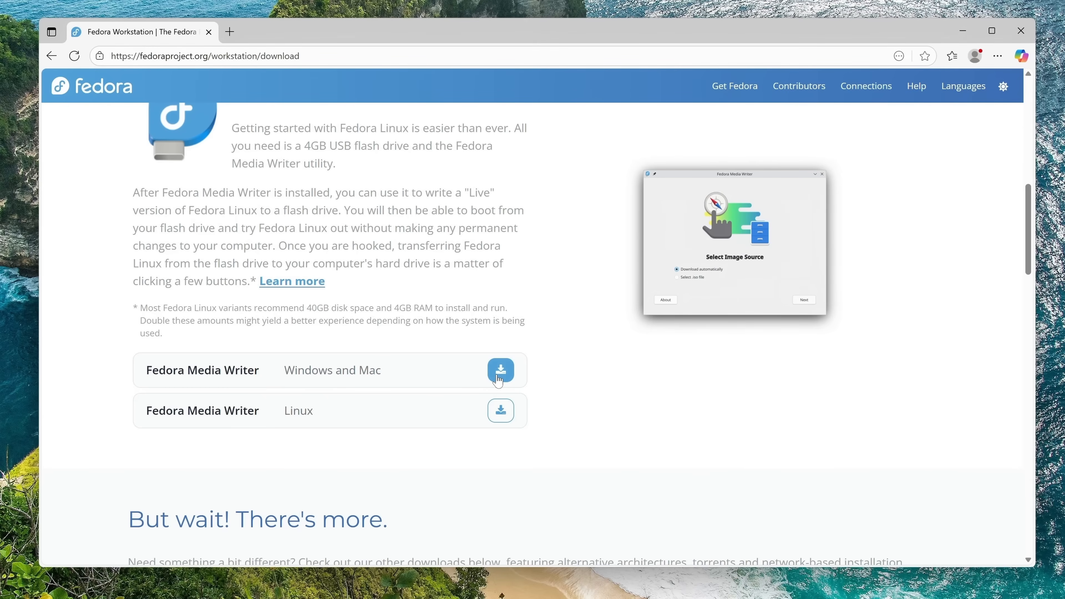
Download FedoraMediaWriter-win64-5.2.9.exe from the GitHub release and run it from Downloads.
click(500, 370)
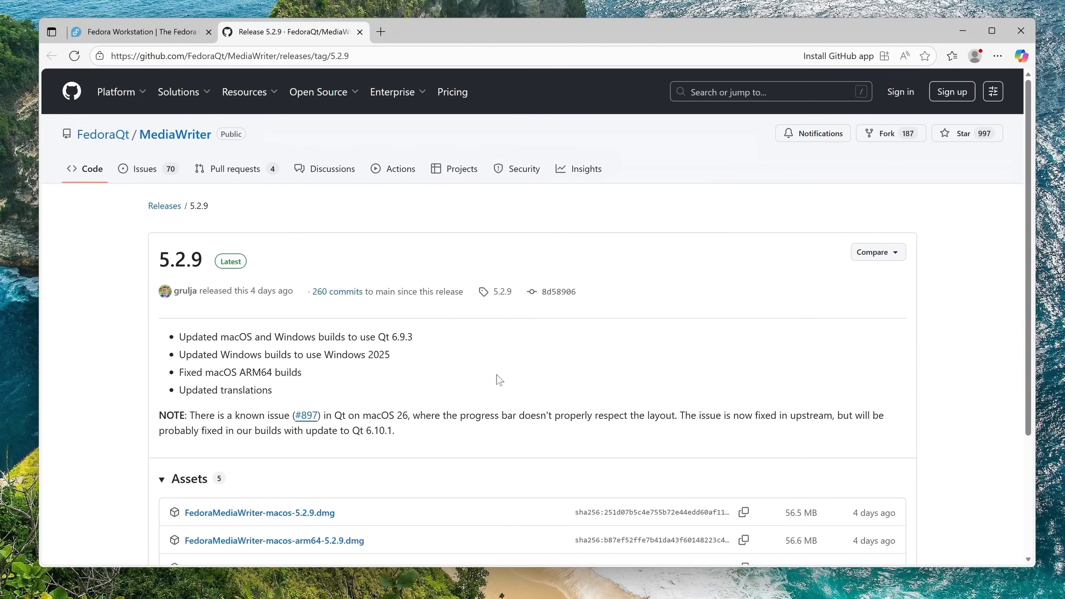
scroll(down, 3)
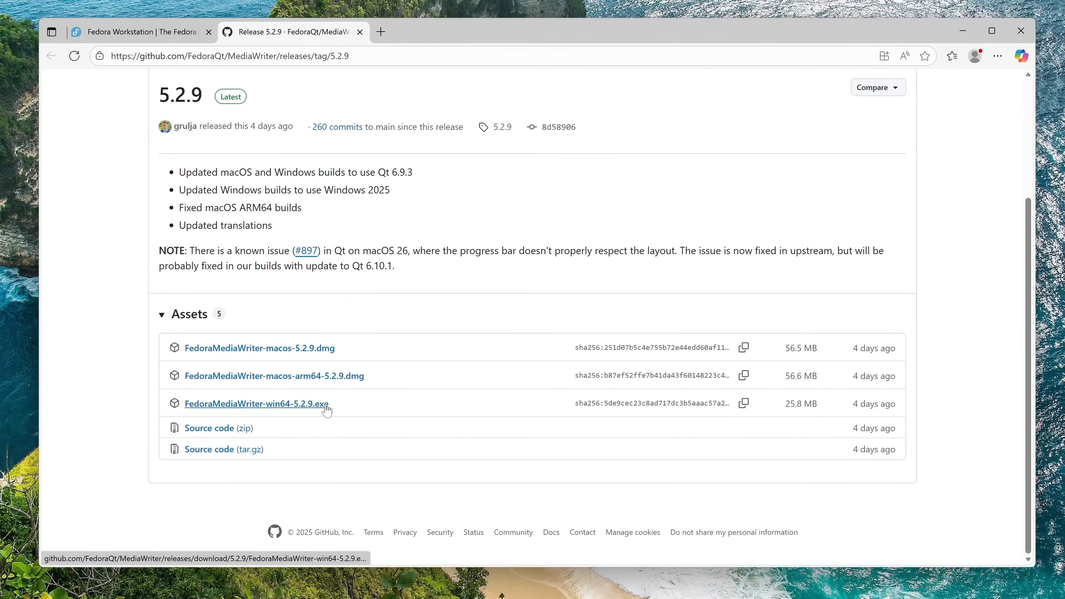
mouse_move(323, 410)
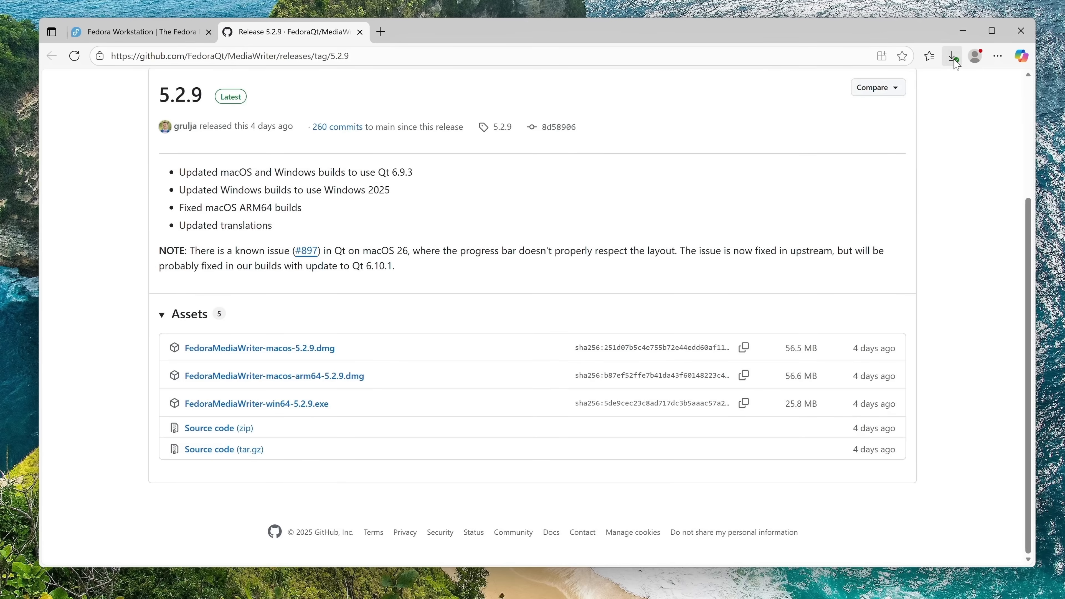
click(952, 55)
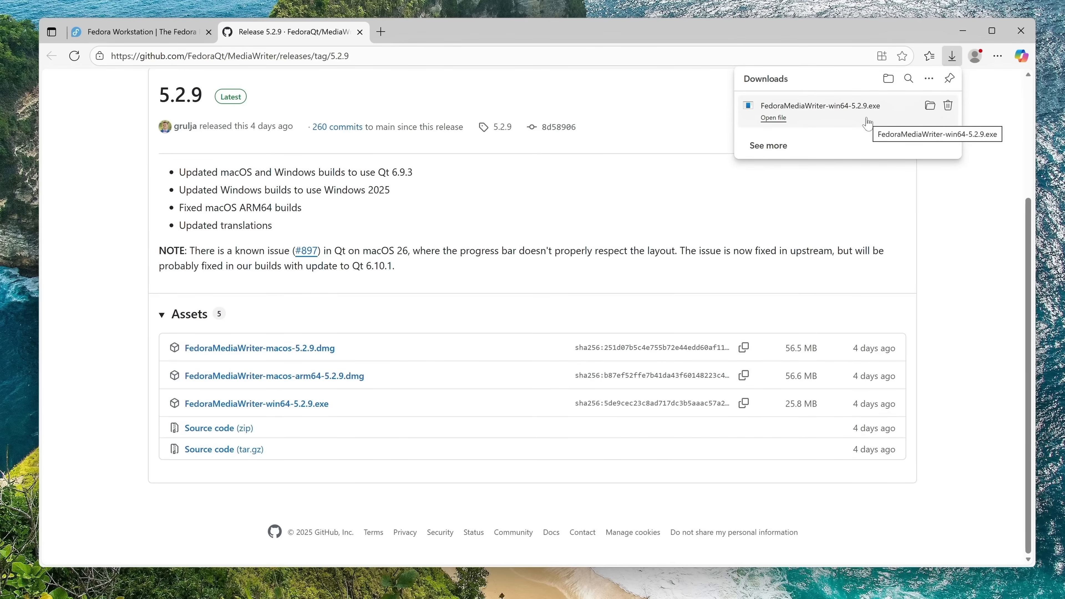
mouse_move(870, 121)
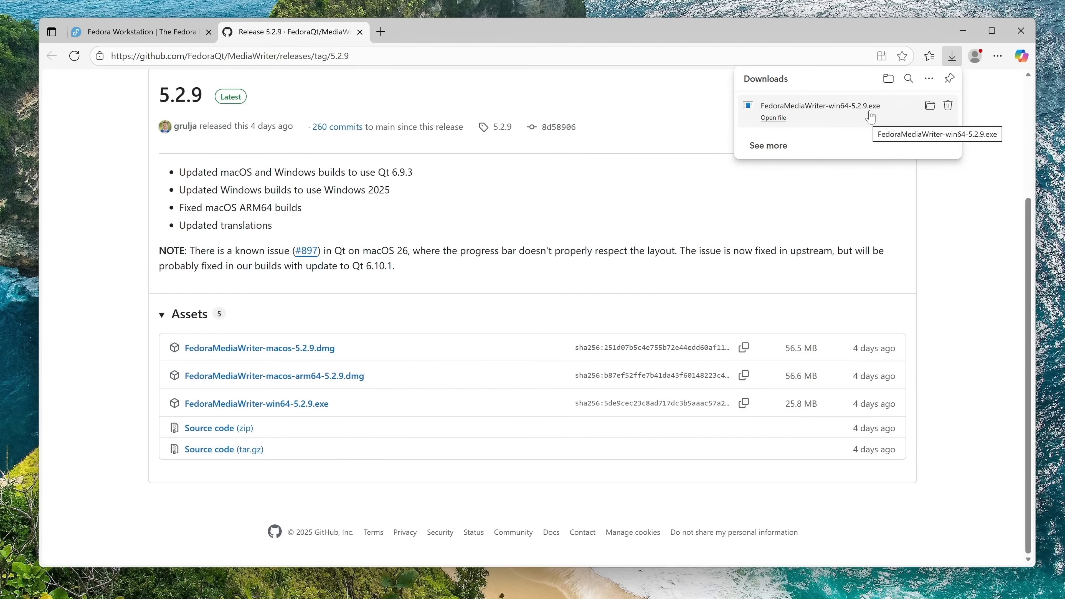
click(773, 118)
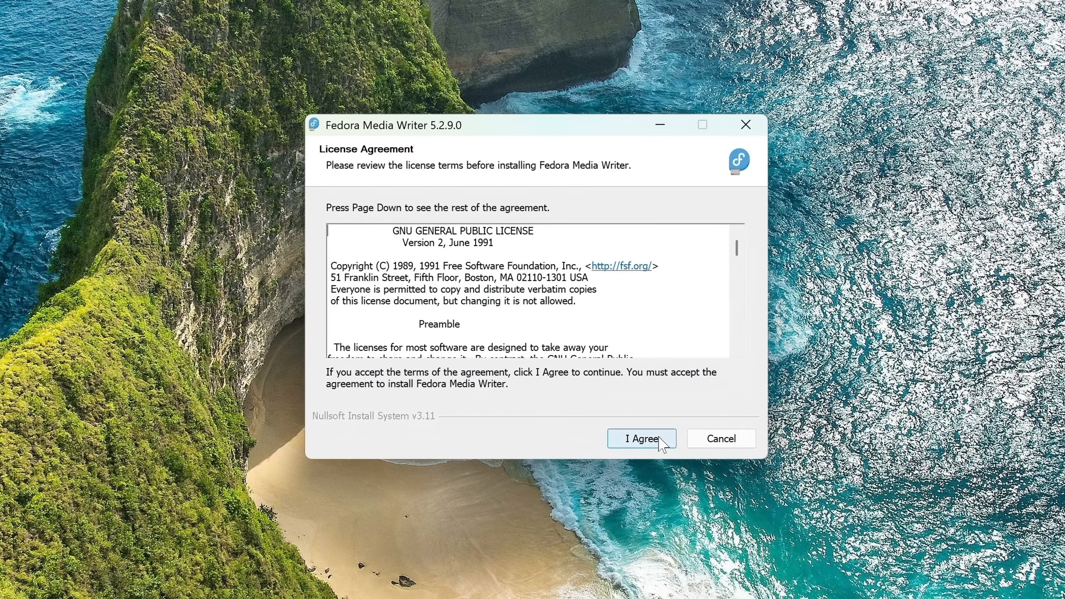
Install Fedora Media Writer to the default Program Files folder, finish setup and launch it.
click(641, 438)
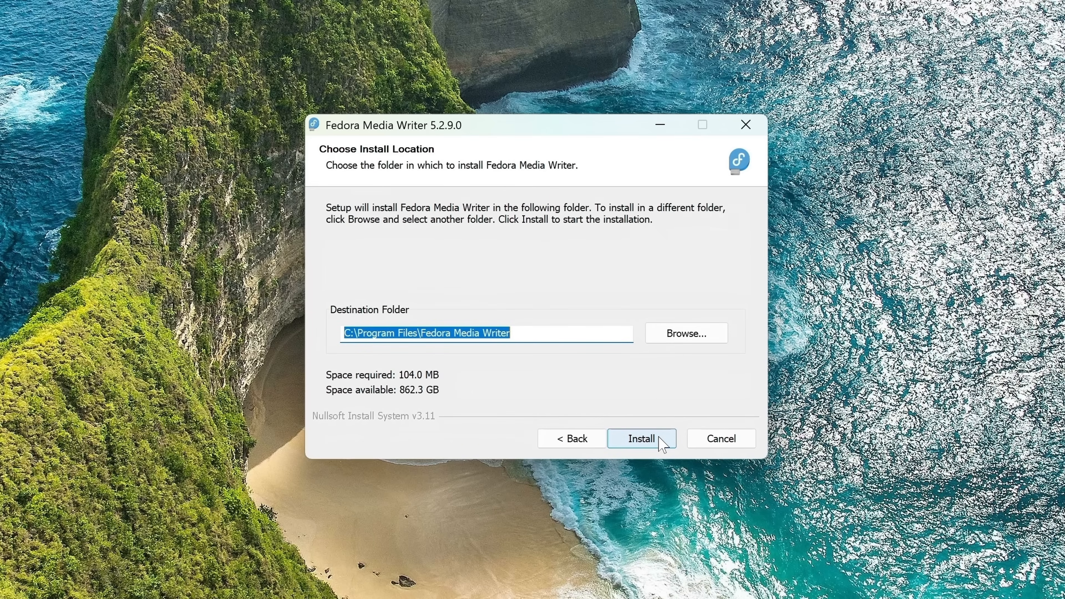
click(642, 438)
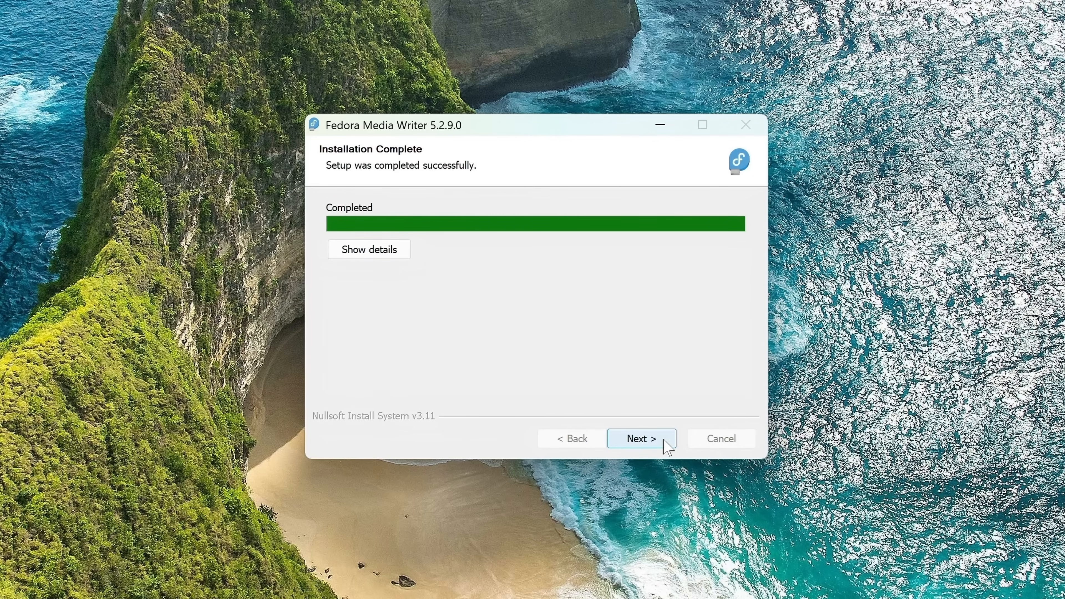
click(639, 439)
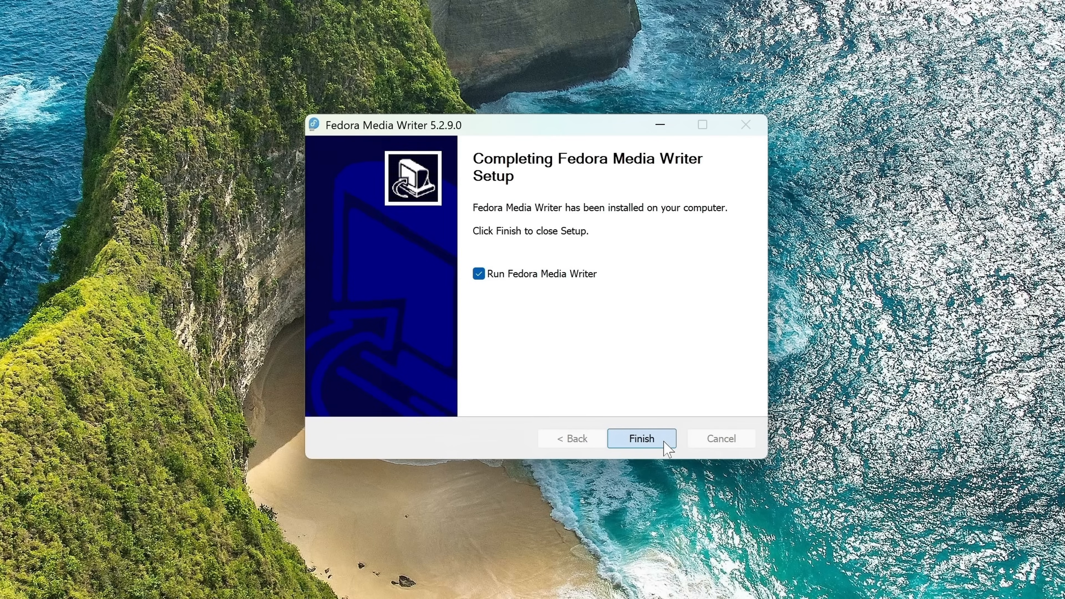
click(641, 438)
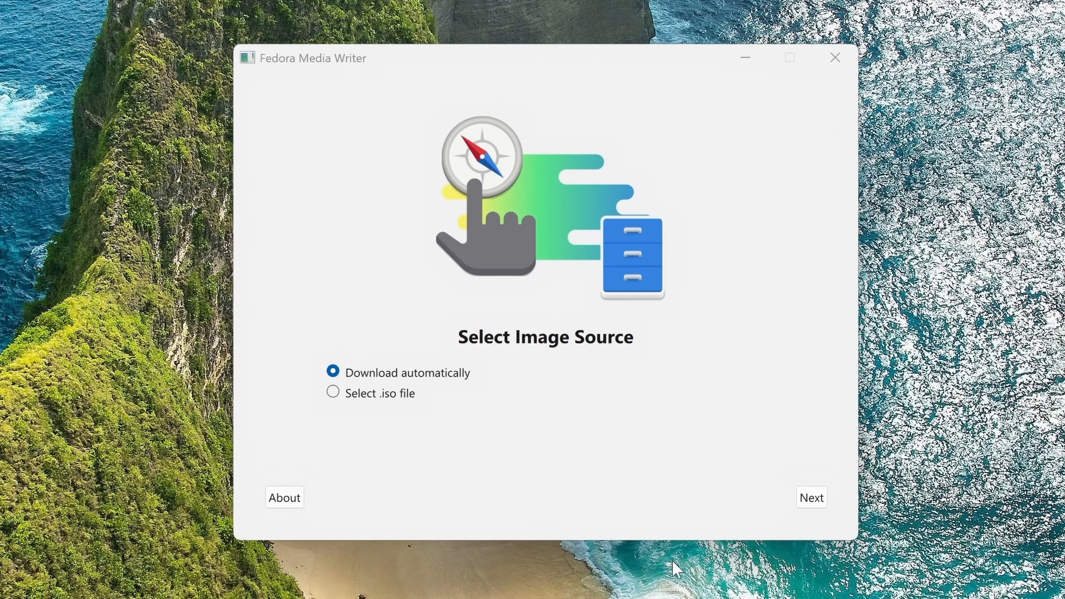
mouse_move(720, 564)
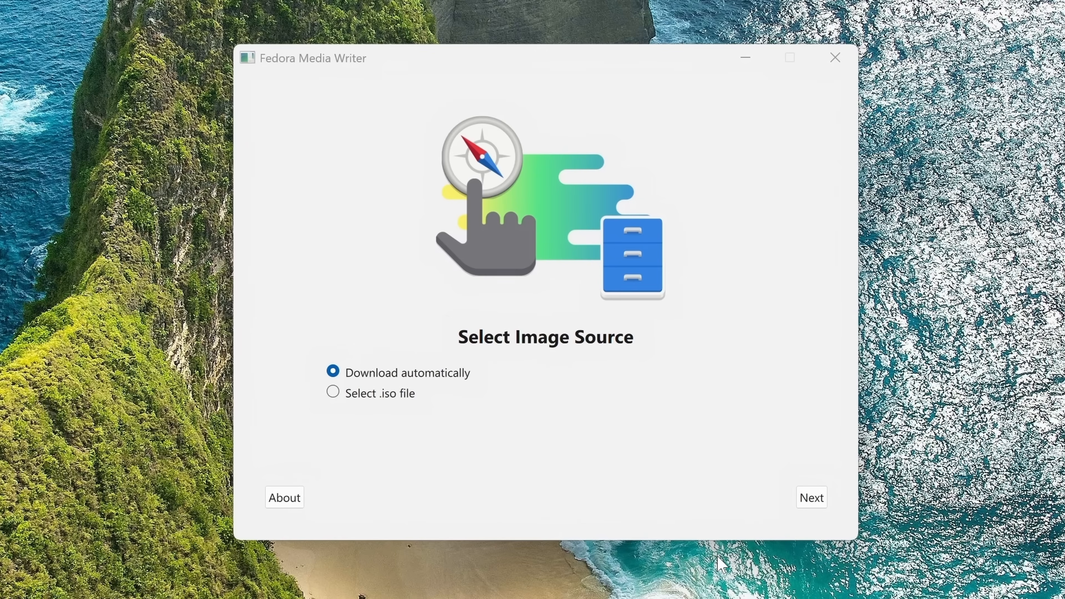
Download Fedora Workstation 43 automatically and write it to the 31.6 GB USB drive, confirming erasure.
click(811, 497)
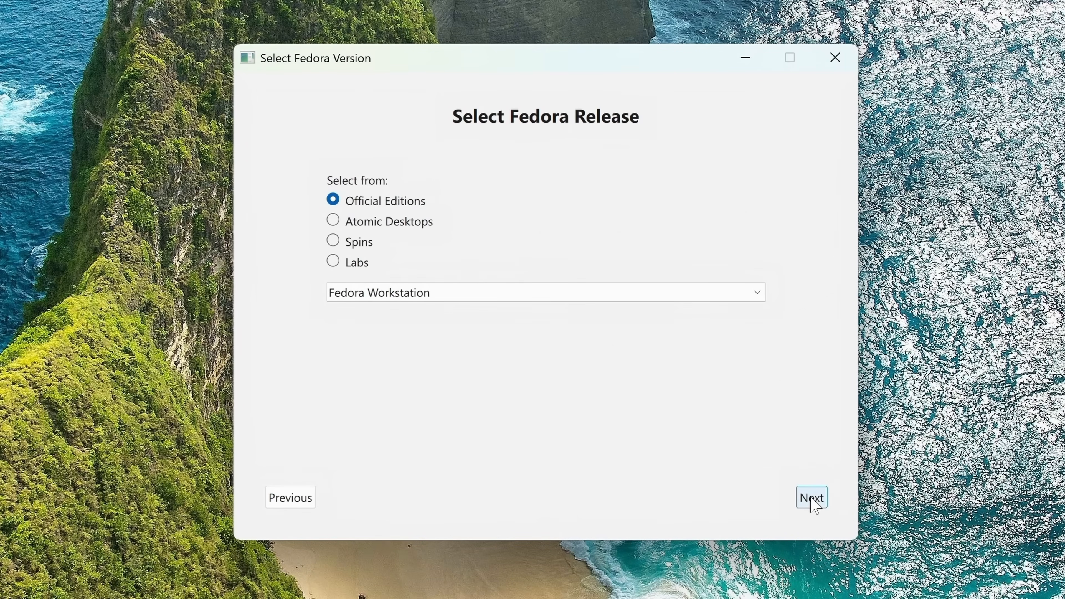
mouse_move(397, 215)
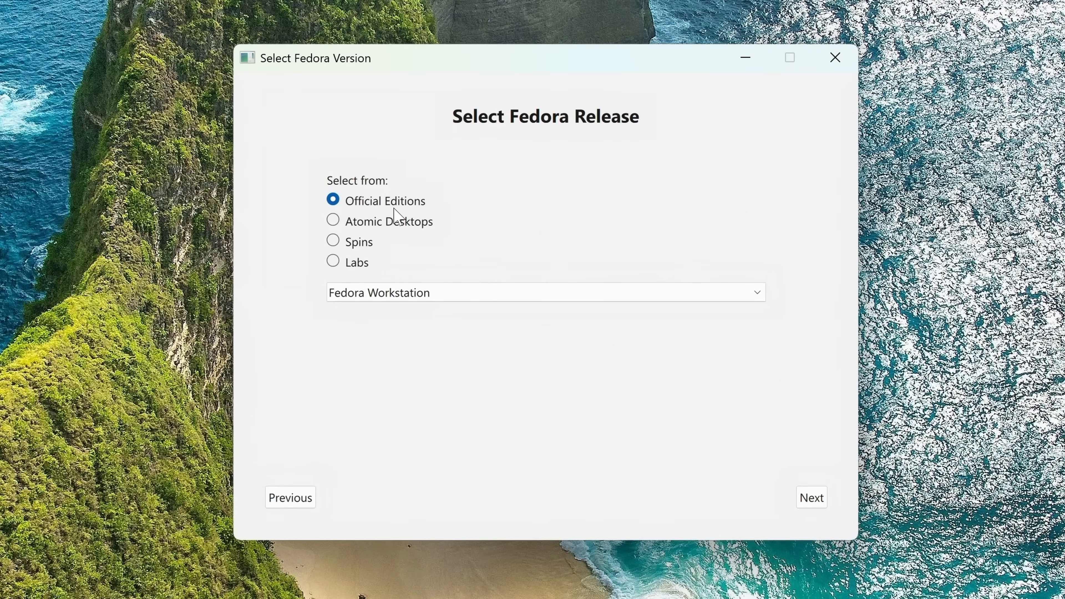
mouse_move(461, 303)
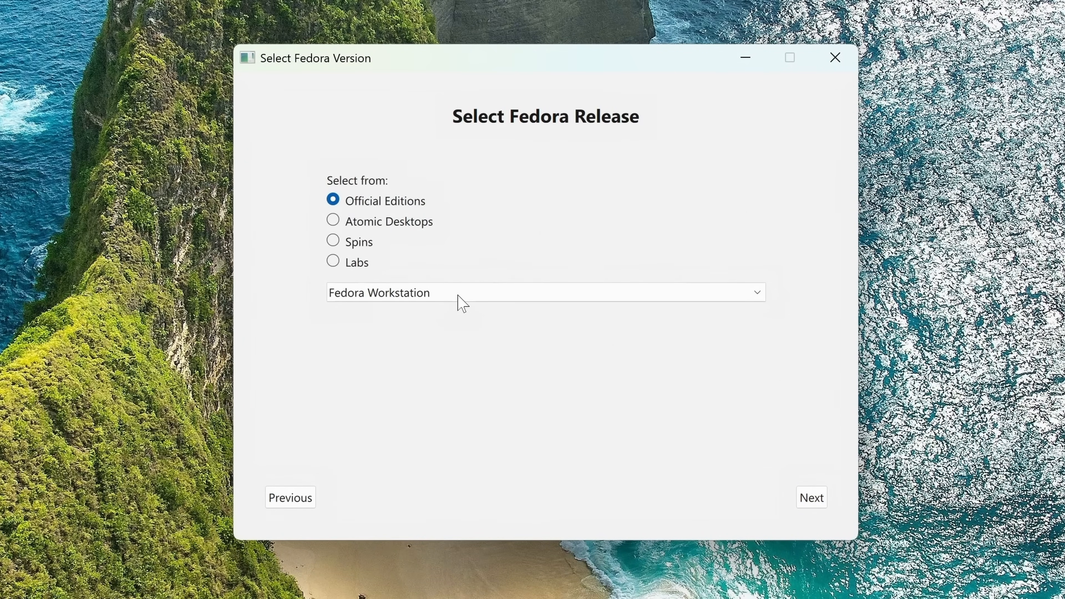
mouse_move(756, 460)
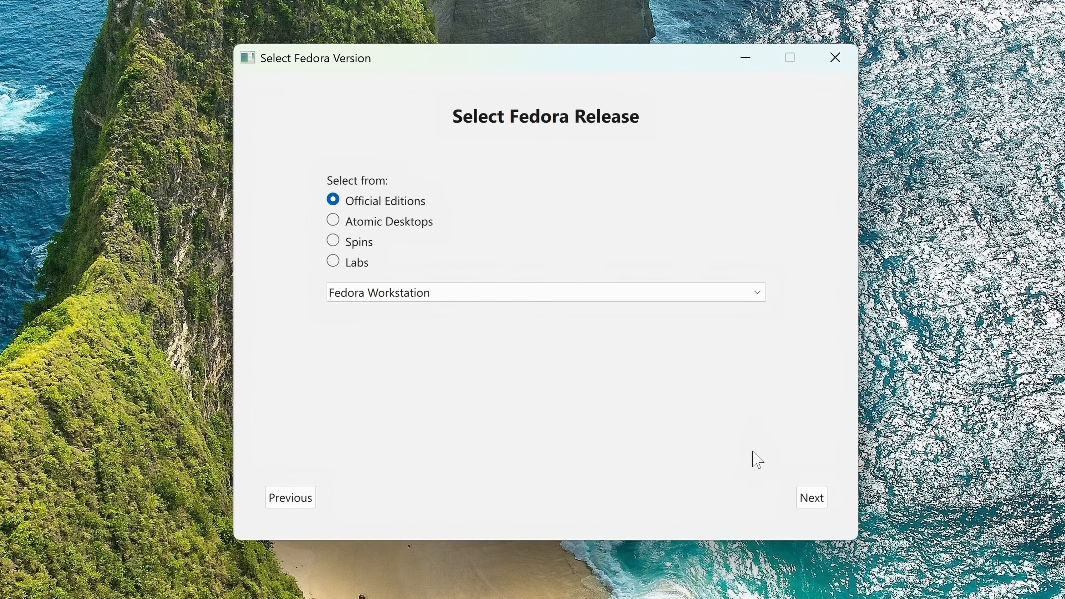
click(811, 497)
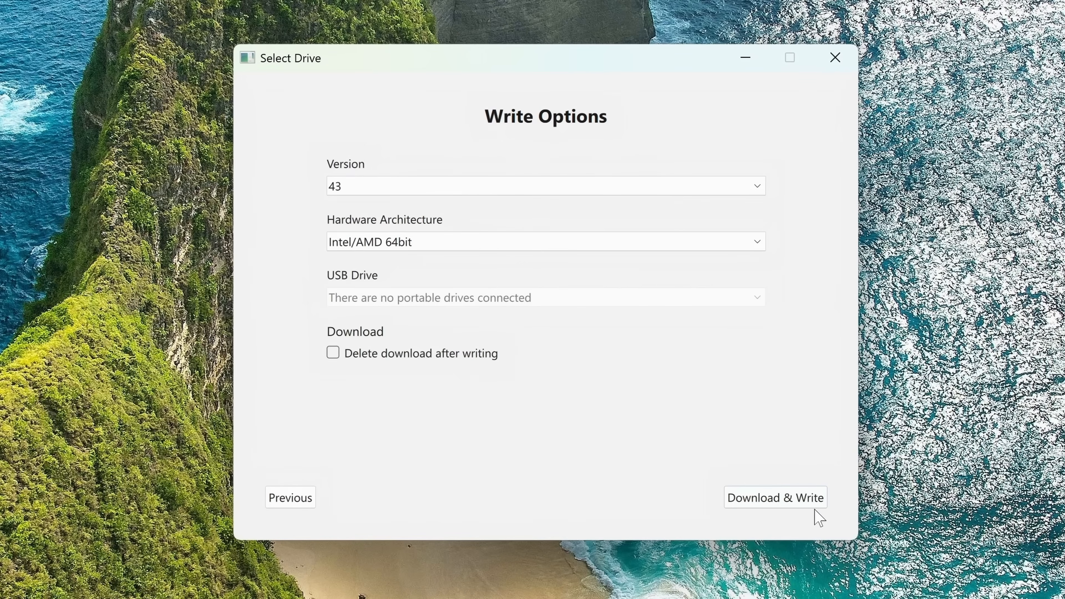
mouse_move(793, 450)
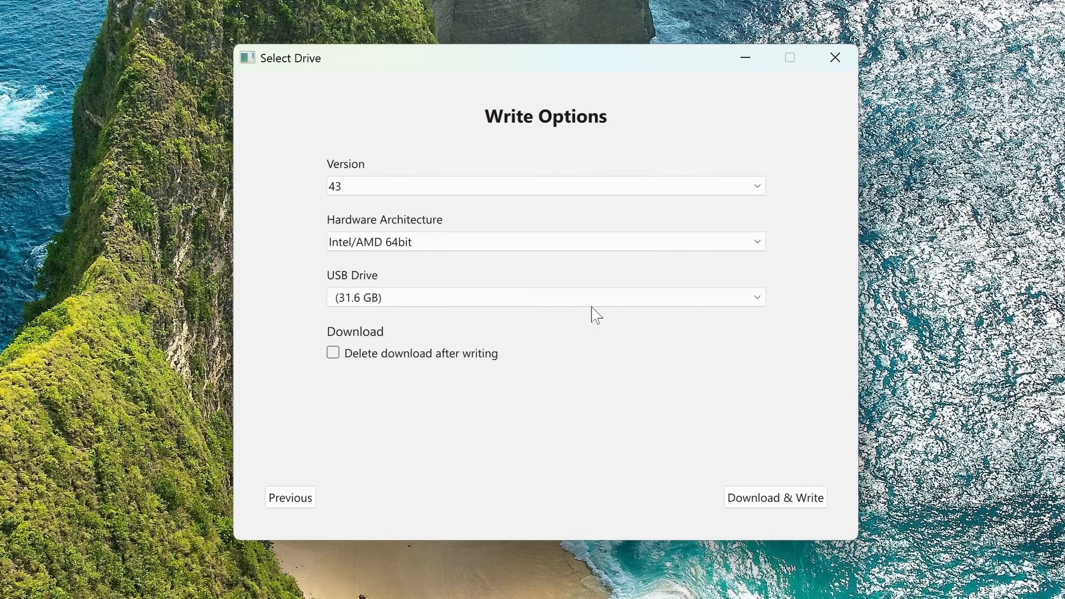
mouse_move(646, 461)
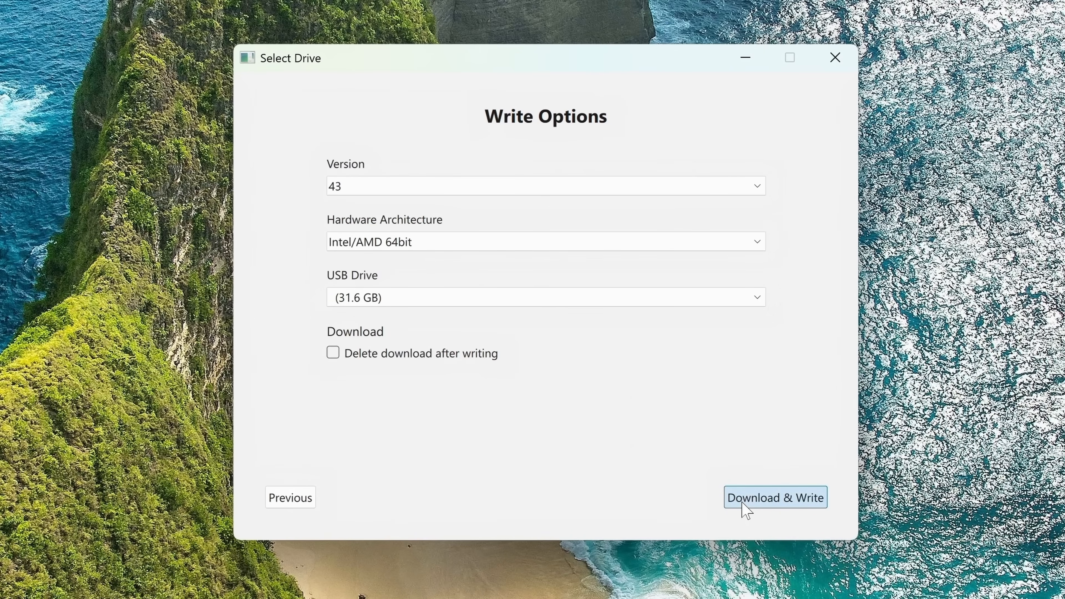
click(774, 497)
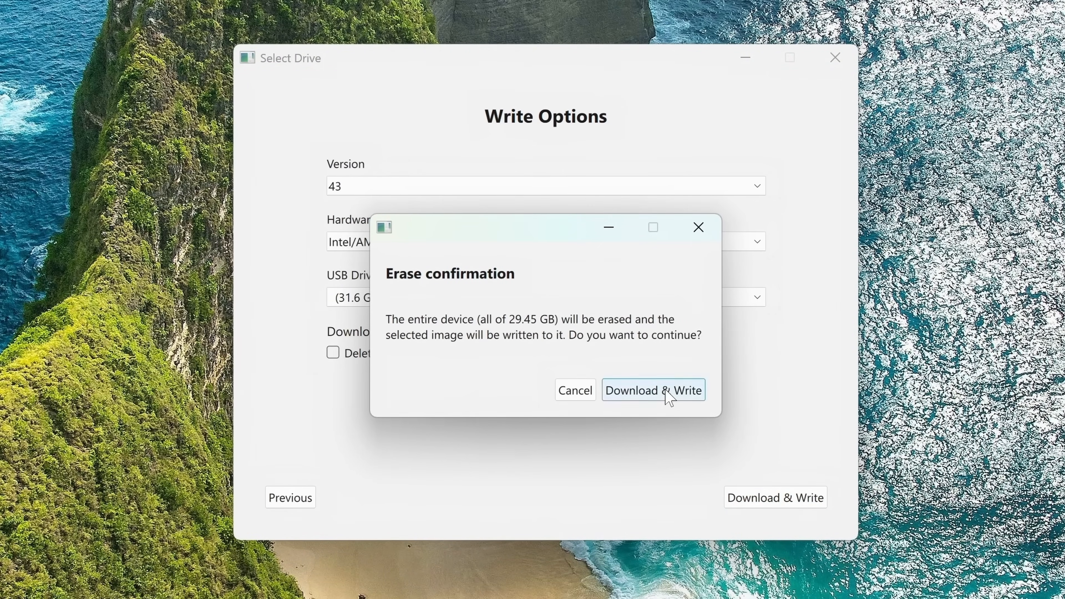
click(652, 390)
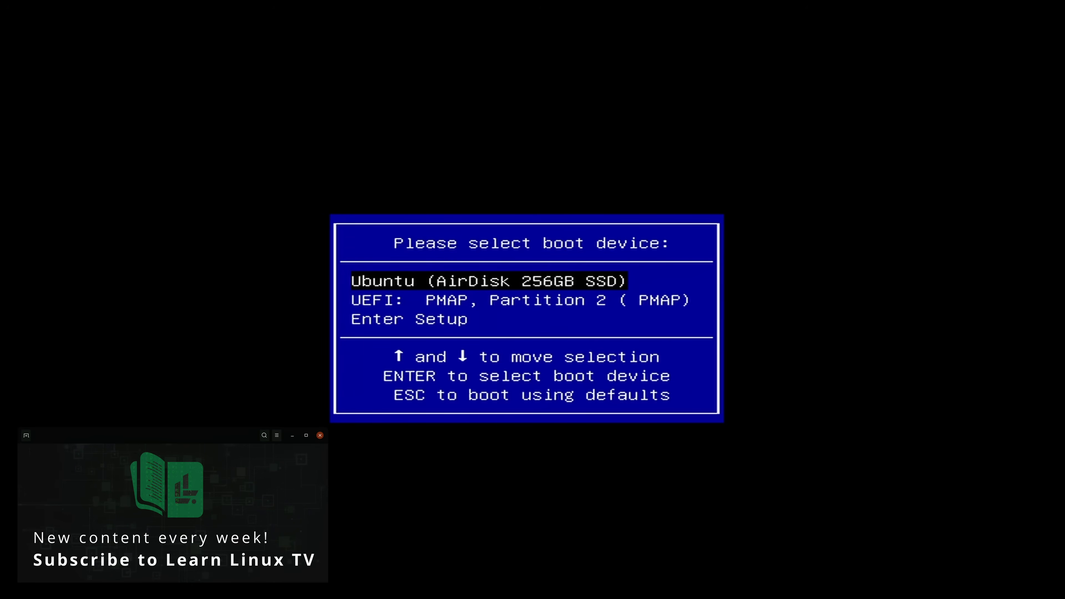
Select the 'UEFI: PMAP, Partition 2 (PMAP)' USB device in the boot menu.
key(Down)
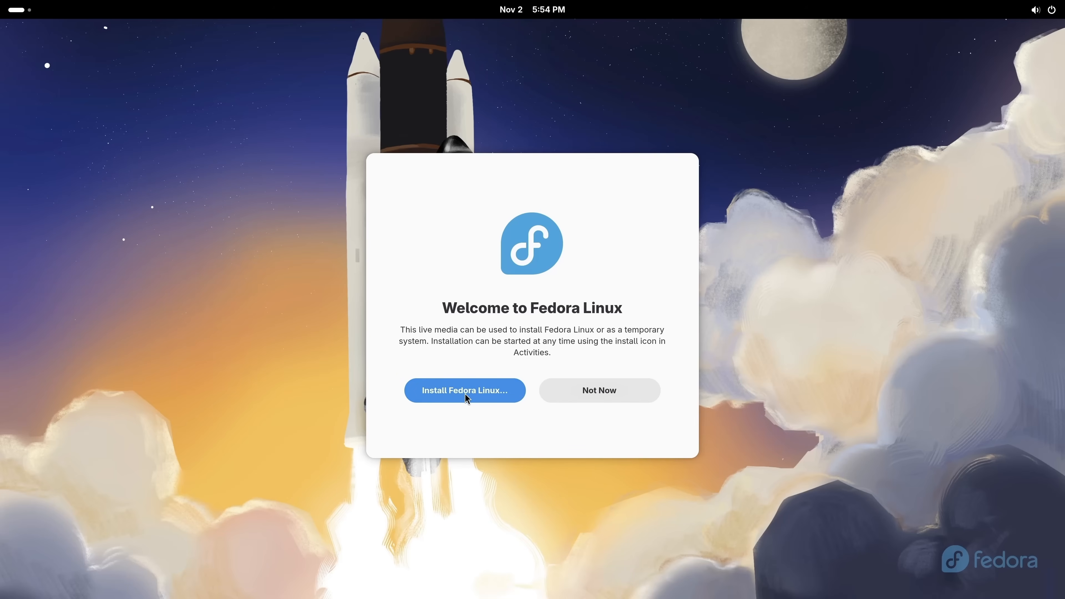
mouse_move(464, 400)
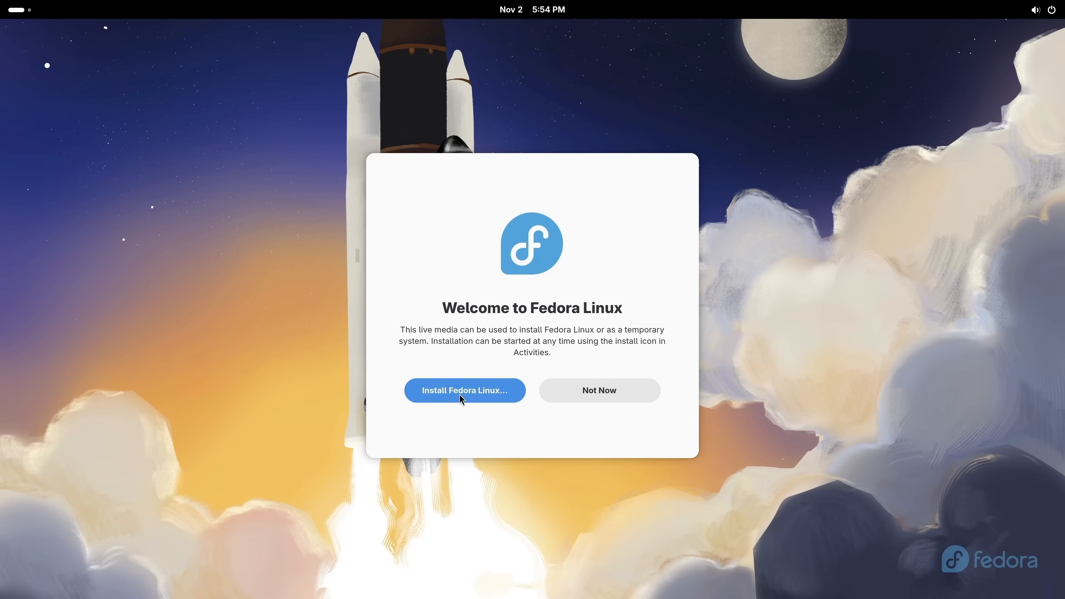
mouse_move(567, 397)
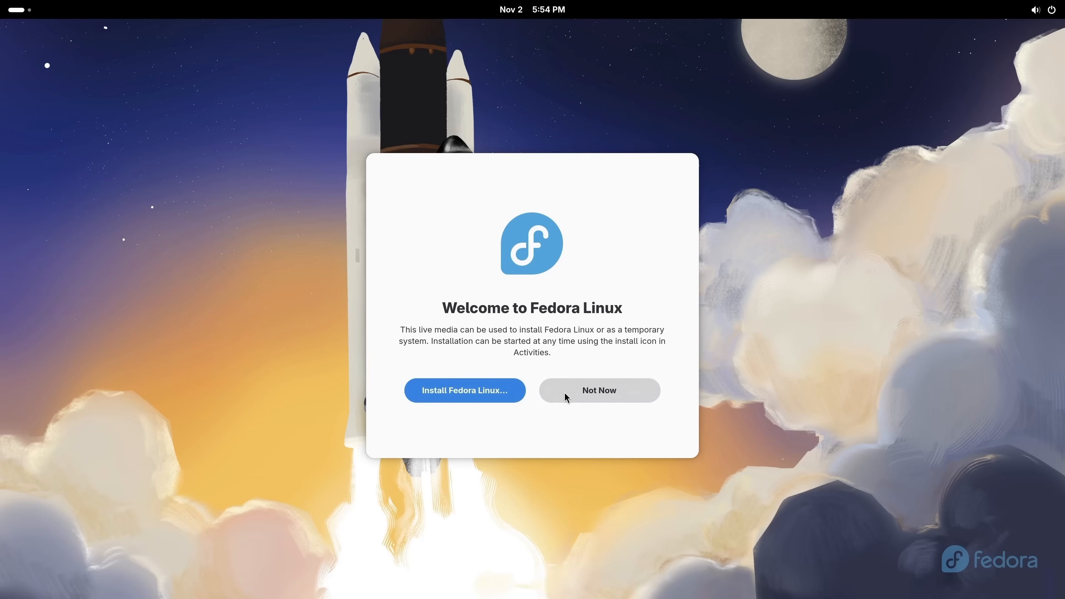
Choose 'Not Now' in the Welcome to Fedora Linux dialog to stay on the live desktop.
click(599, 390)
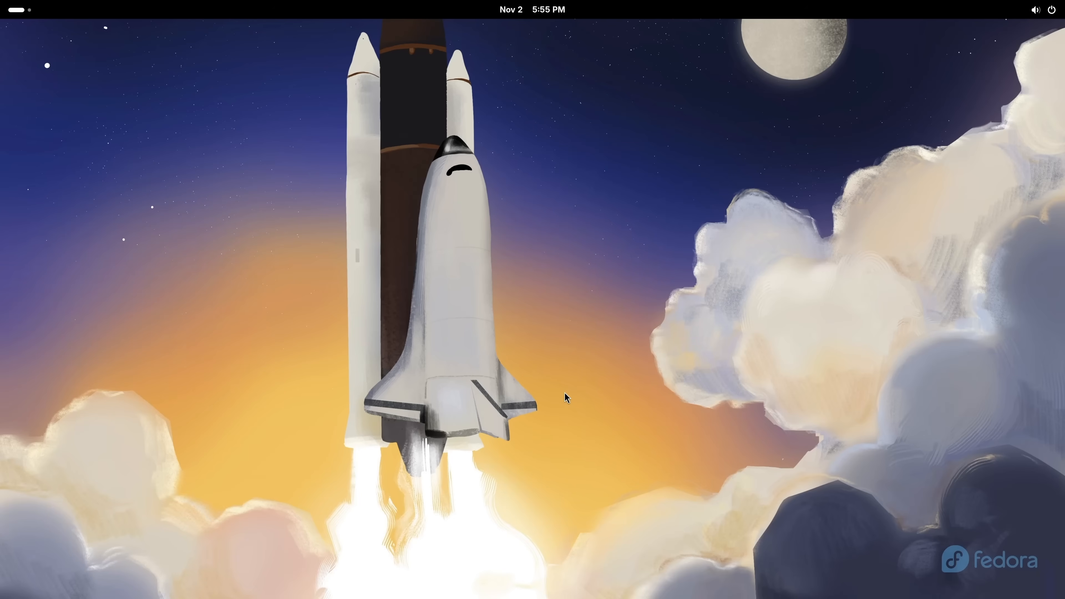
mouse_move(932, 266)
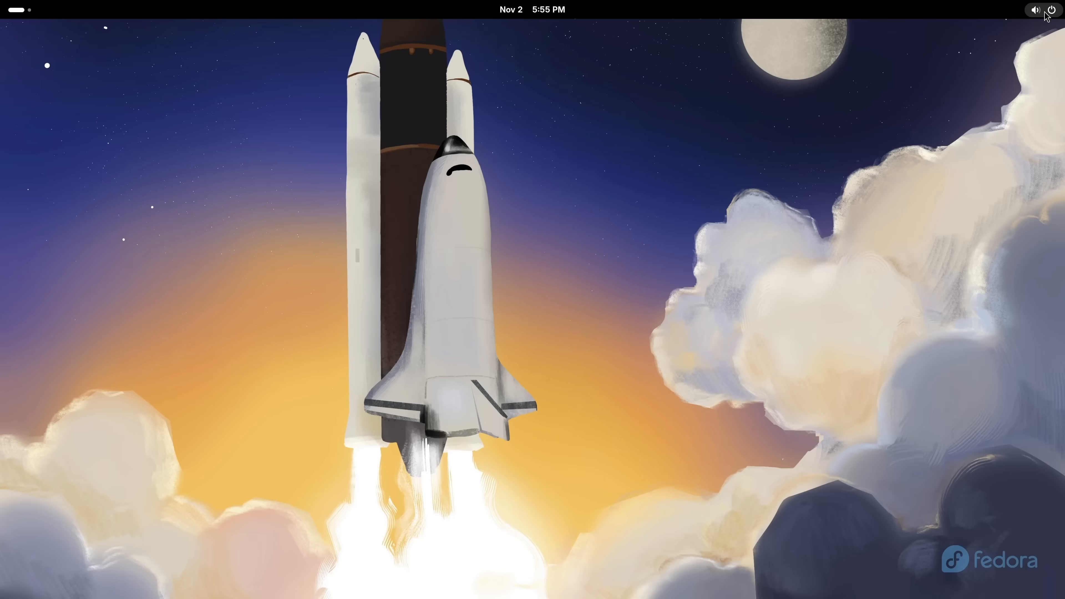
Open the GNOME quick settings menu from the top-right status area.
click(1035, 9)
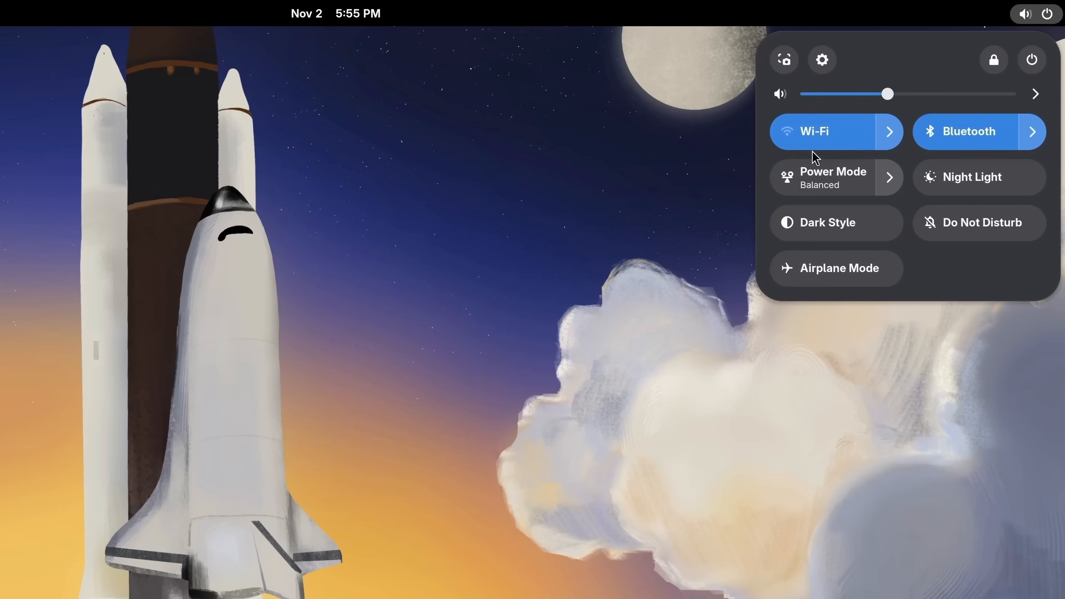
mouse_move(893, 136)
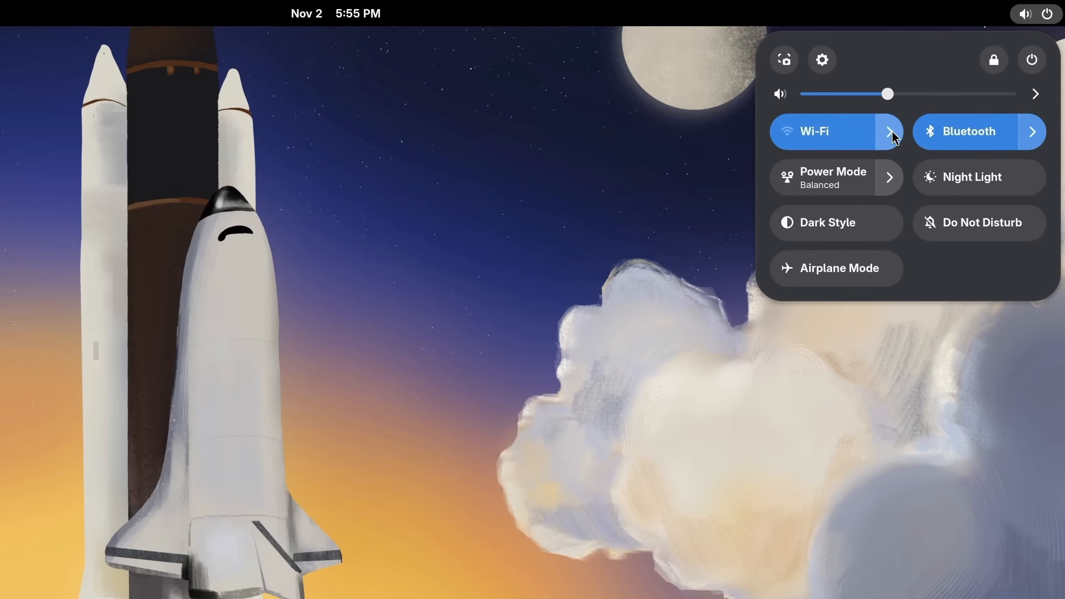
Connect to the Shangri-La Wi-Fi network with its password.
click(889, 131)
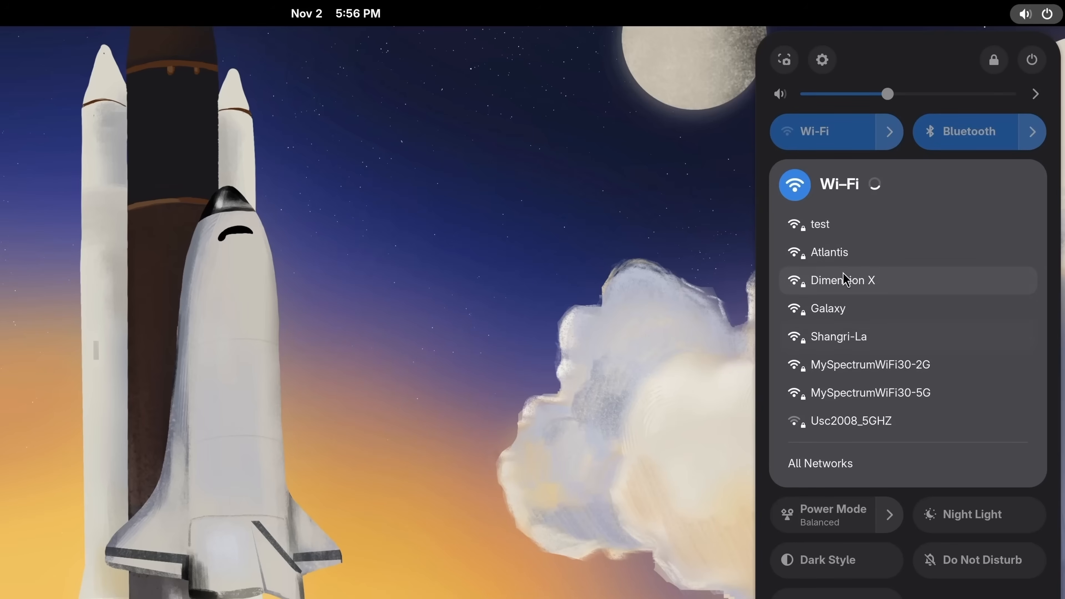
click(839, 337)
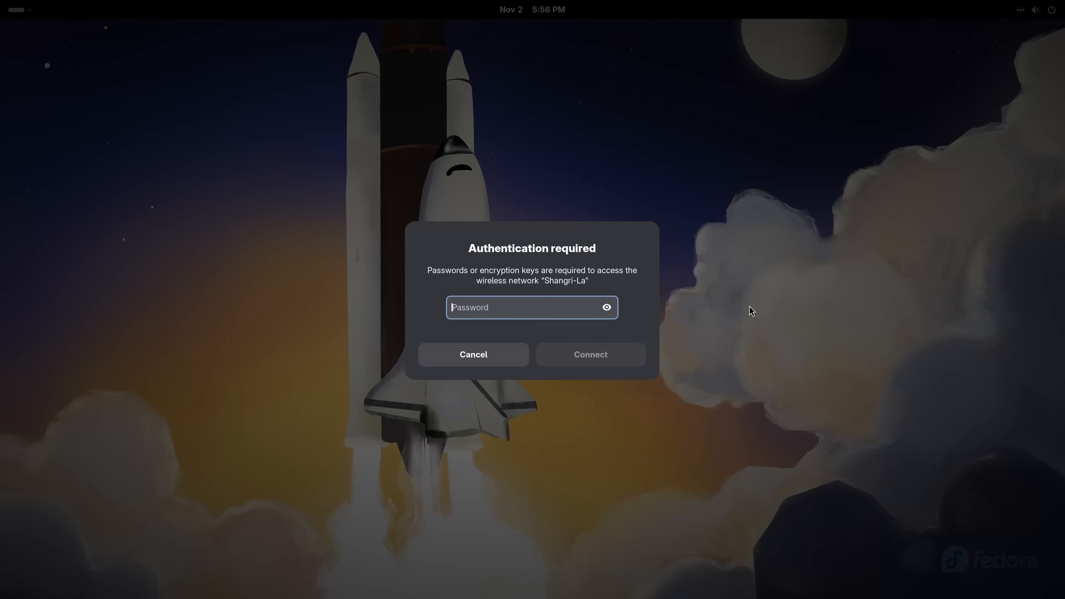
text(password)
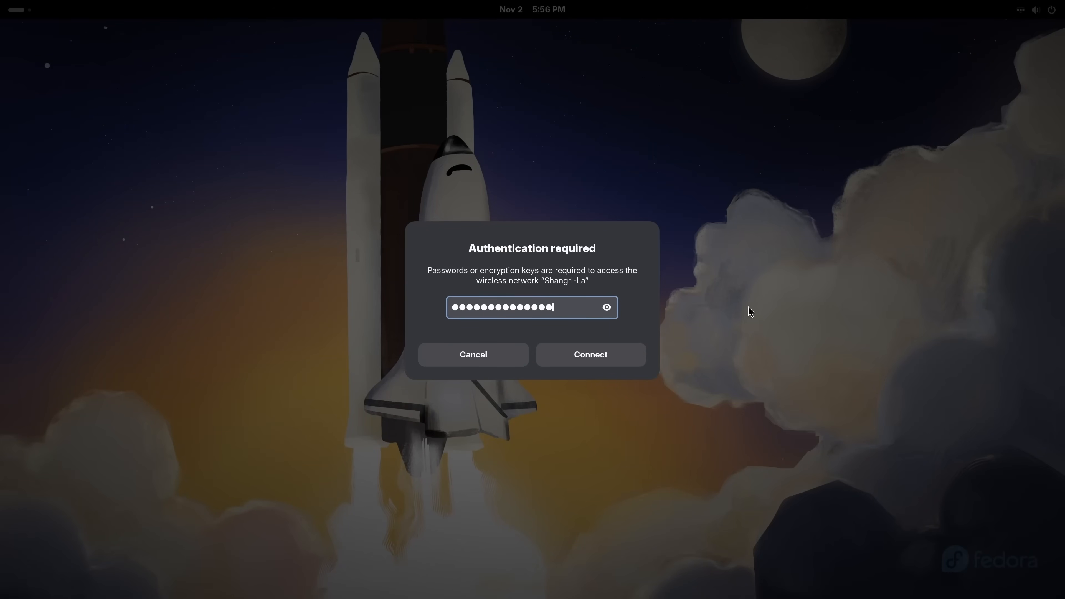
click(589, 354)
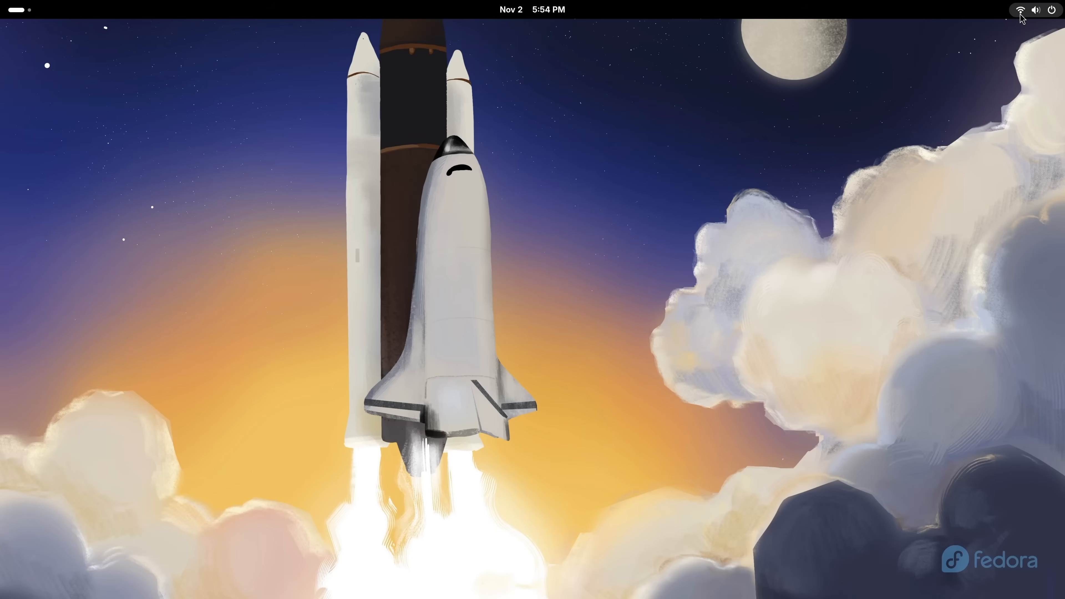
mouse_move(744, 254)
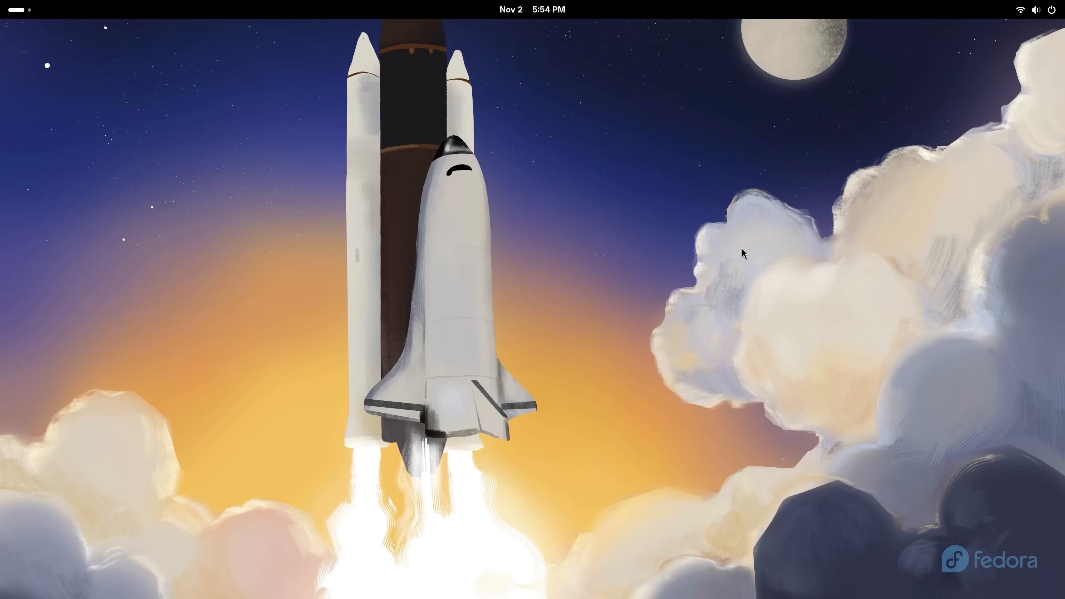
mouse_move(15, 13)
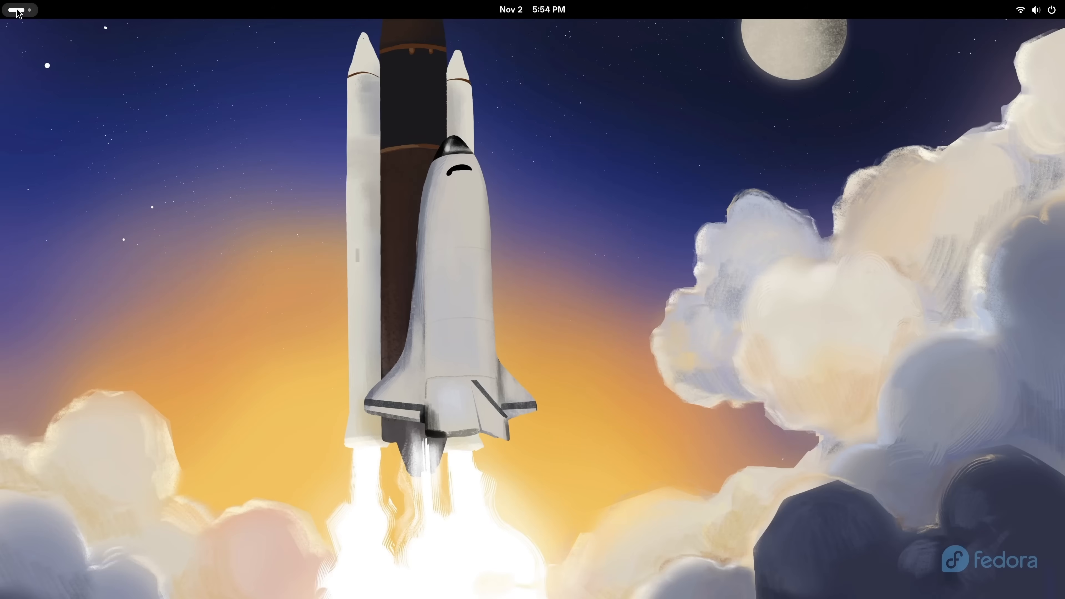
Launch Firefox from Activities, load the site and play the Ubuntu 25.10 Setup lesson video.
click(17, 10)
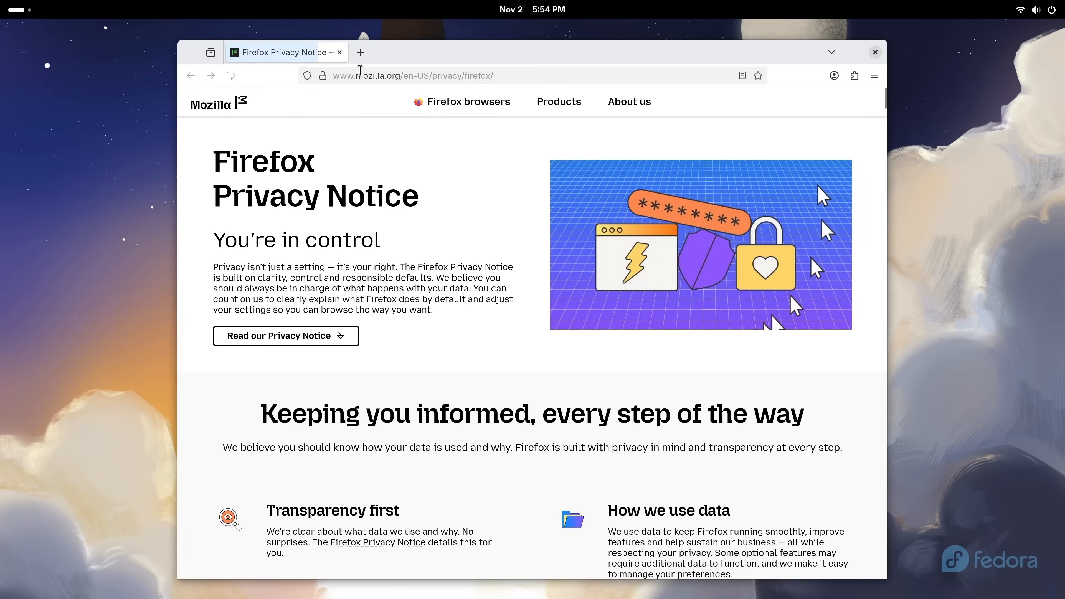
text(labs.fedoraproject.org/)
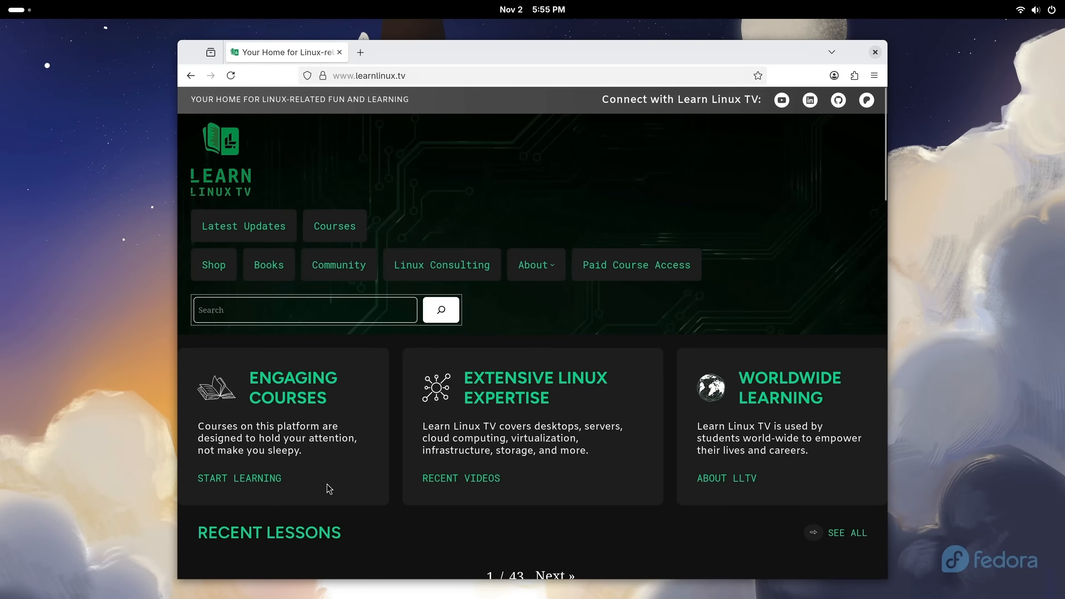
scroll(down, 3)
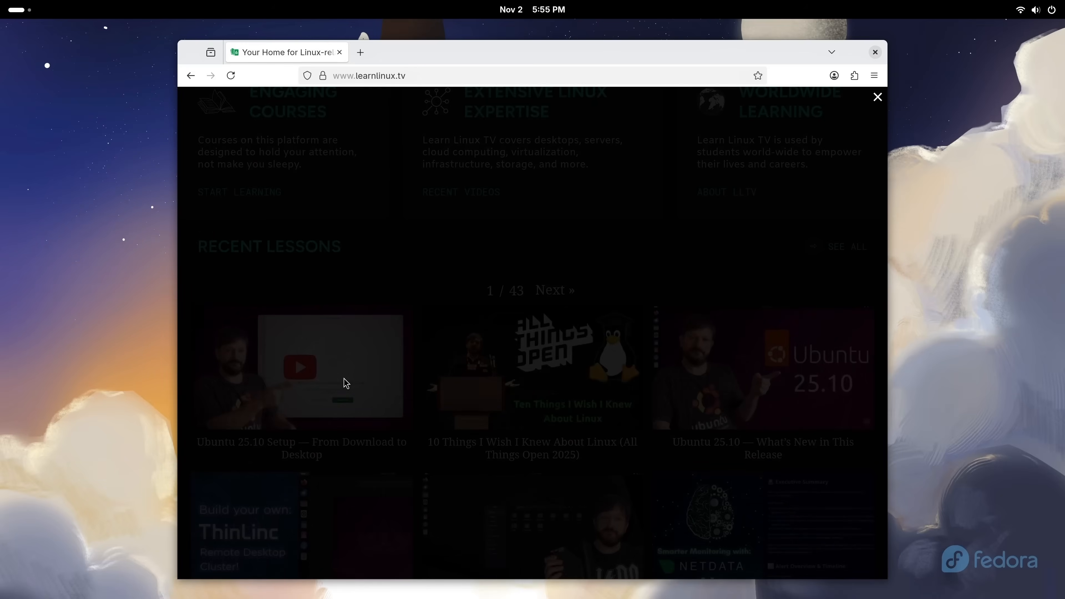
click(301, 367)
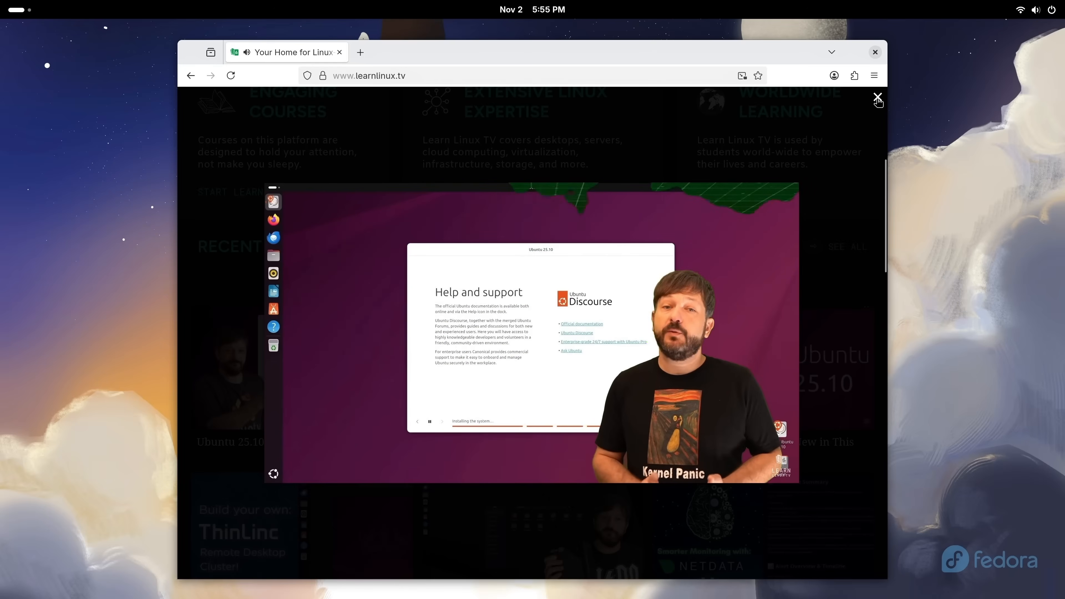
mouse_move(878, 96)
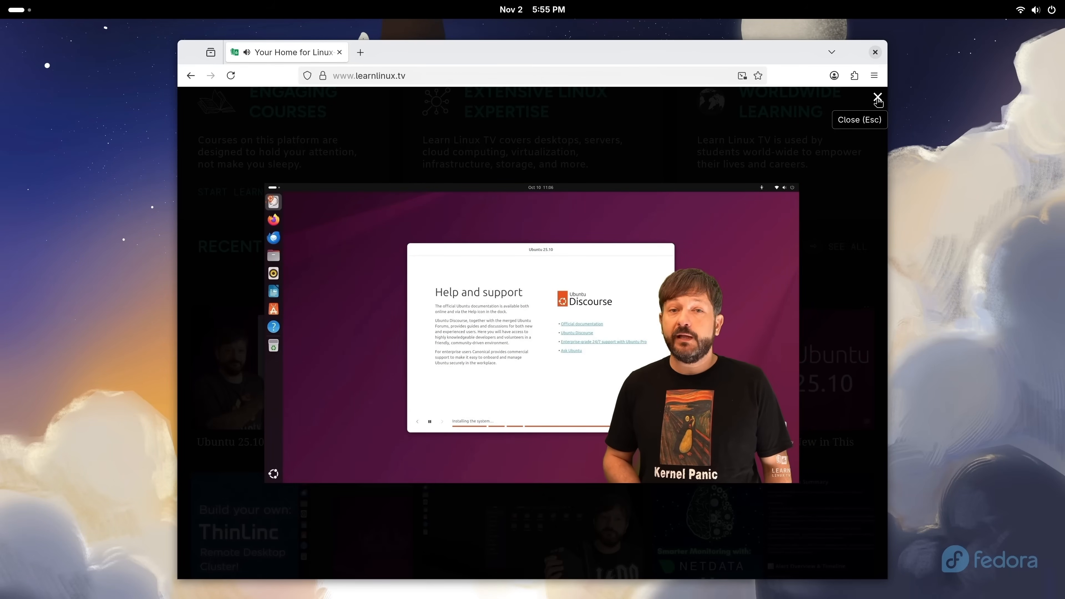
Close the video lightbox and then the Firefox window, leaving the empty desktop.
click(877, 96)
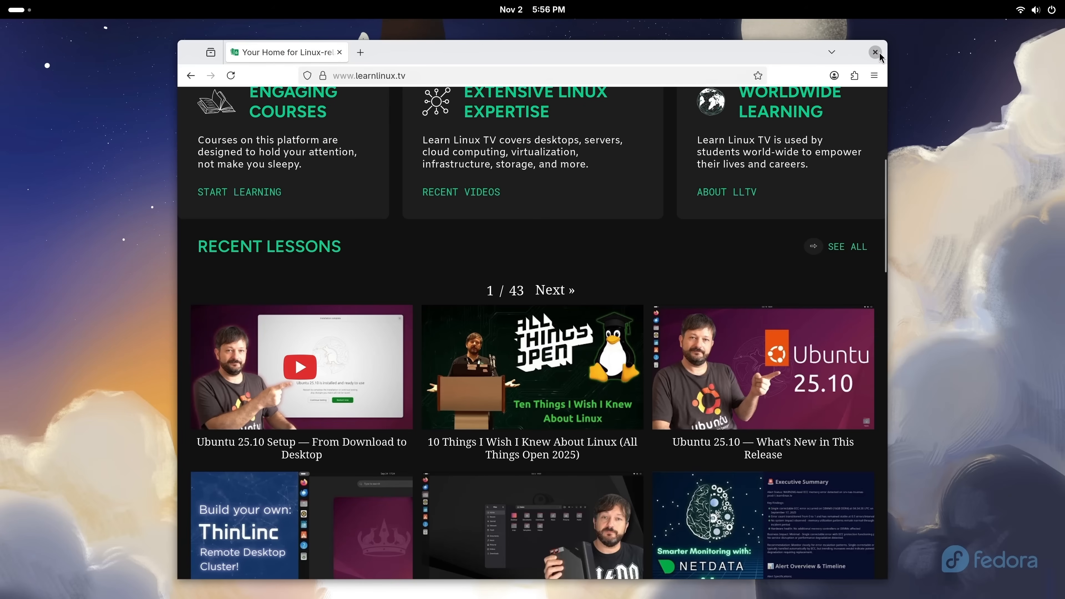
click(874, 52)
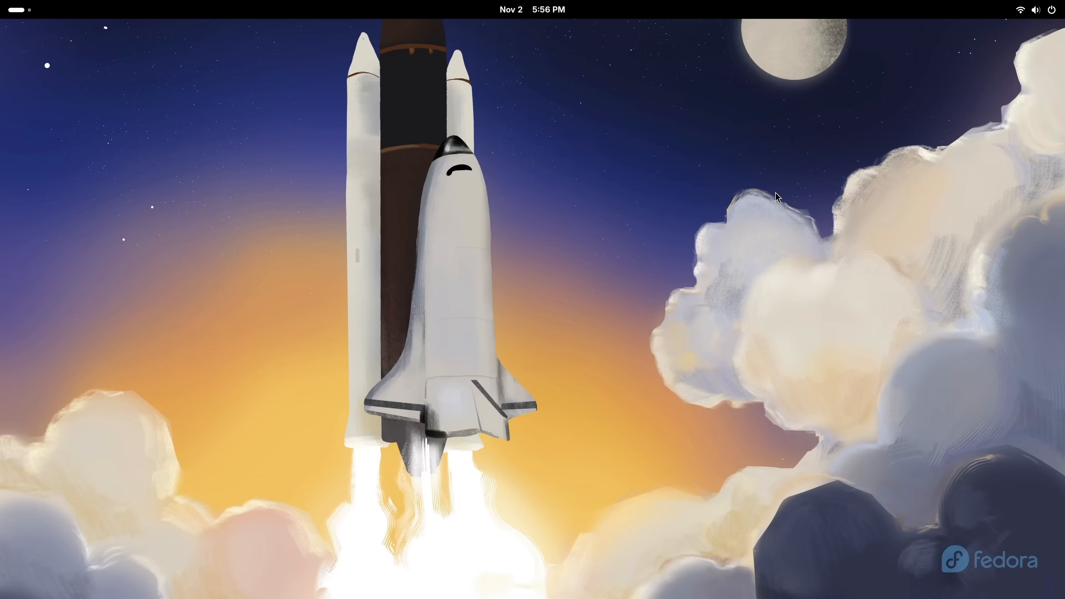
mouse_move(35, 46)
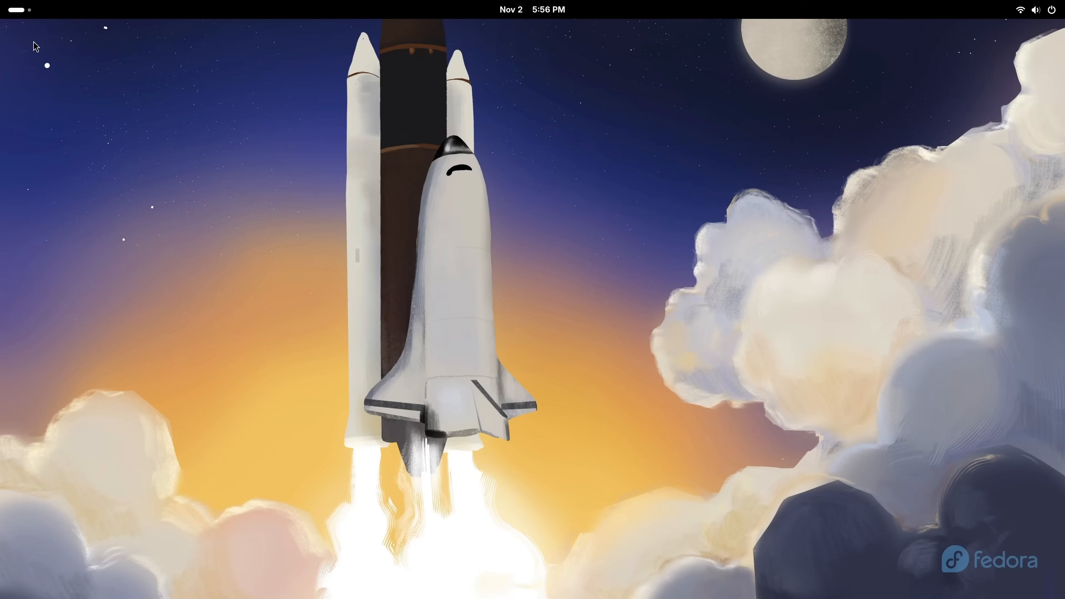
Launch Install to Hard Drive from the Activities overview dash.
click(10, 9)
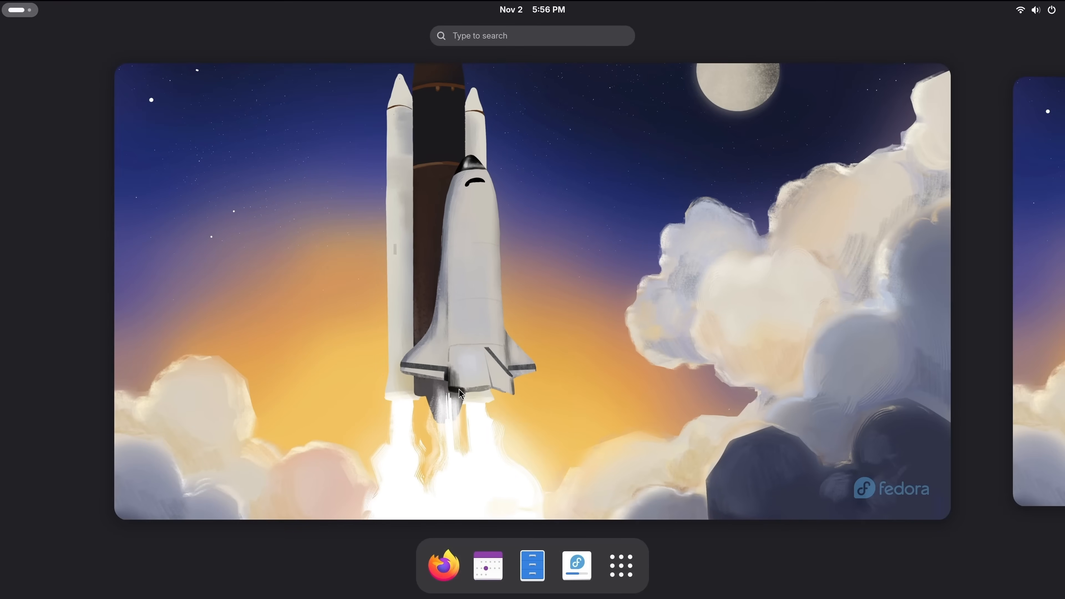
mouse_move(576, 566)
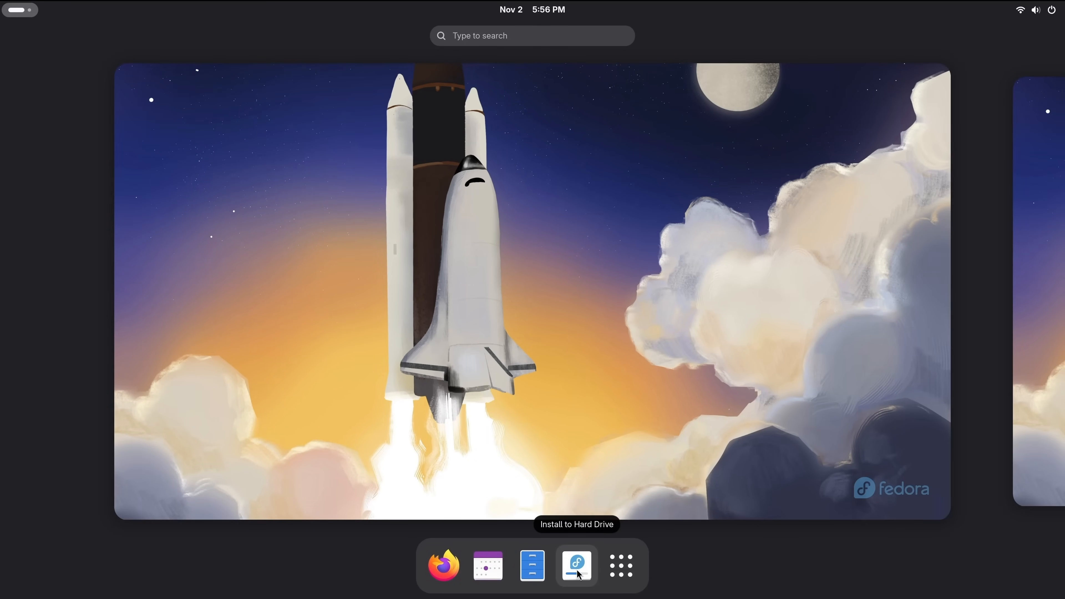
click(575, 565)
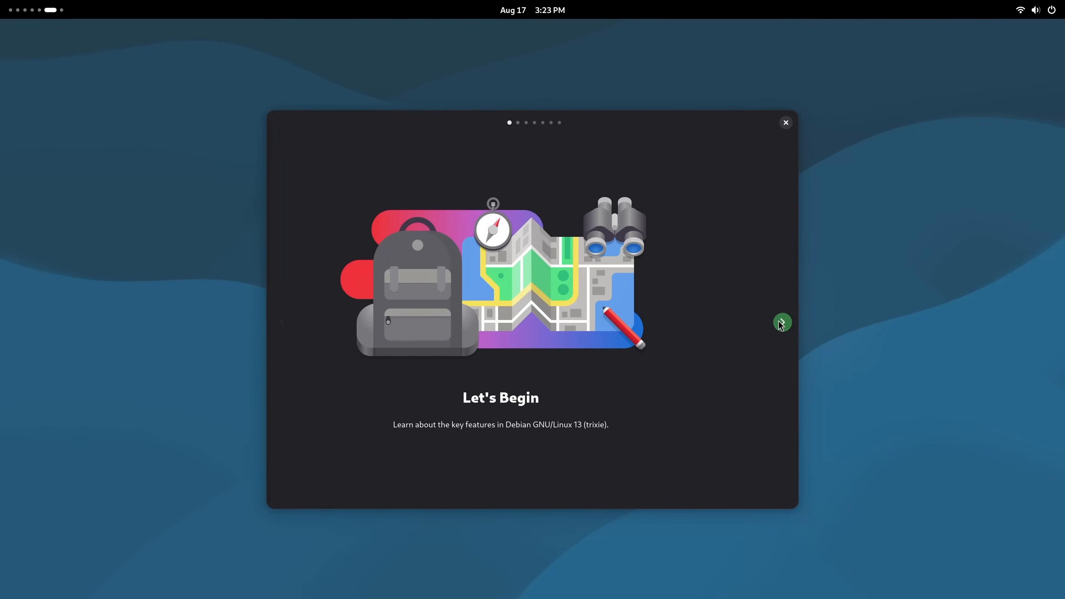
Advance the welcome tour one page and scroll the e-book down toward page 5.
click(782, 322)
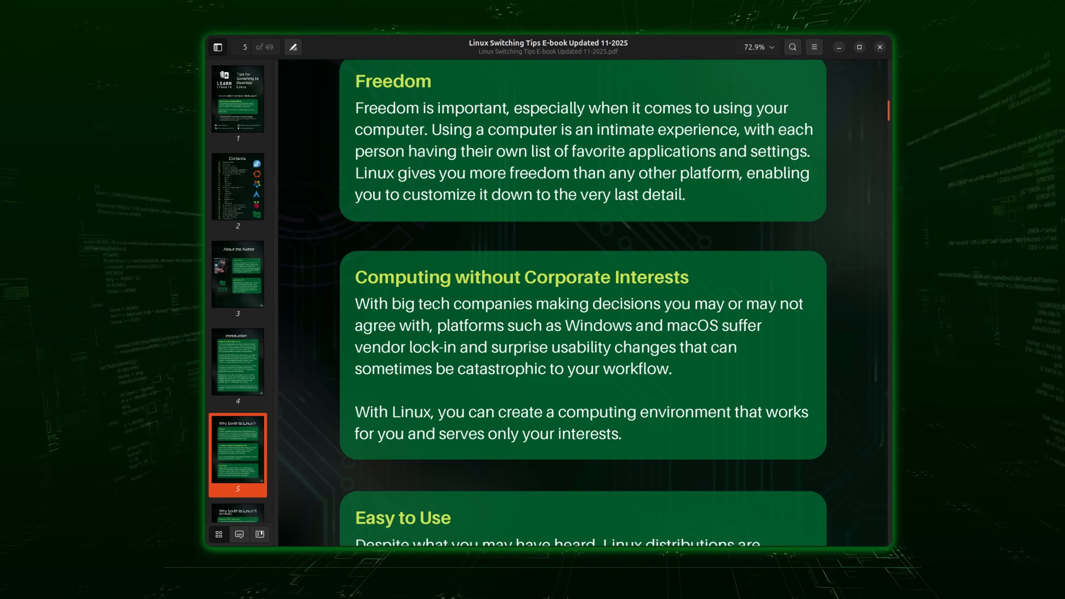
scroll(down, 3)
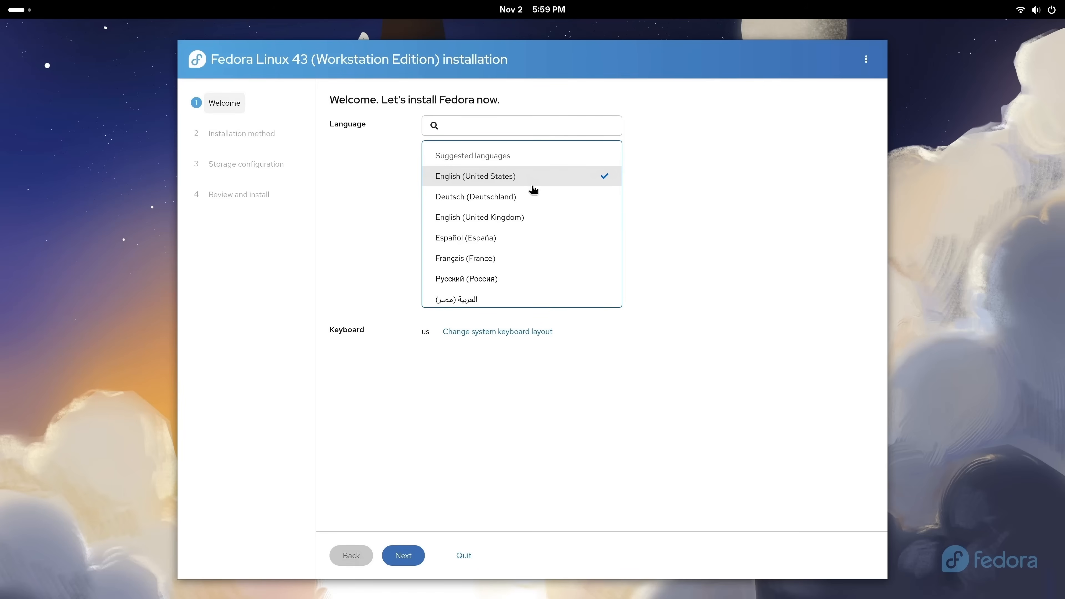
Check the keyboard layout in Settings, keep English (US), and continue to the installation method step.
scroll(down, 3)
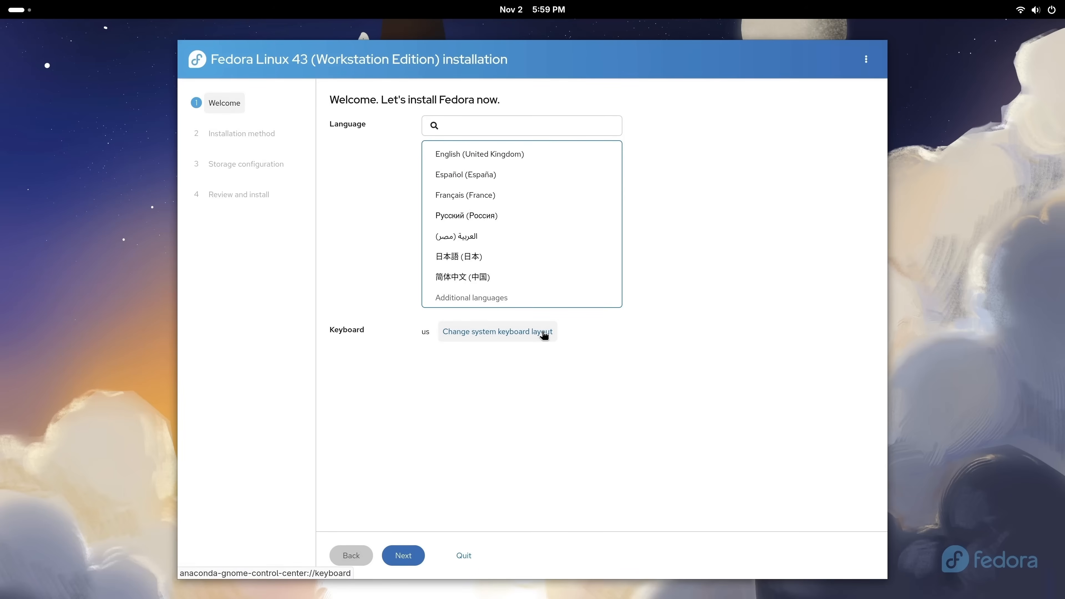
click(496, 332)
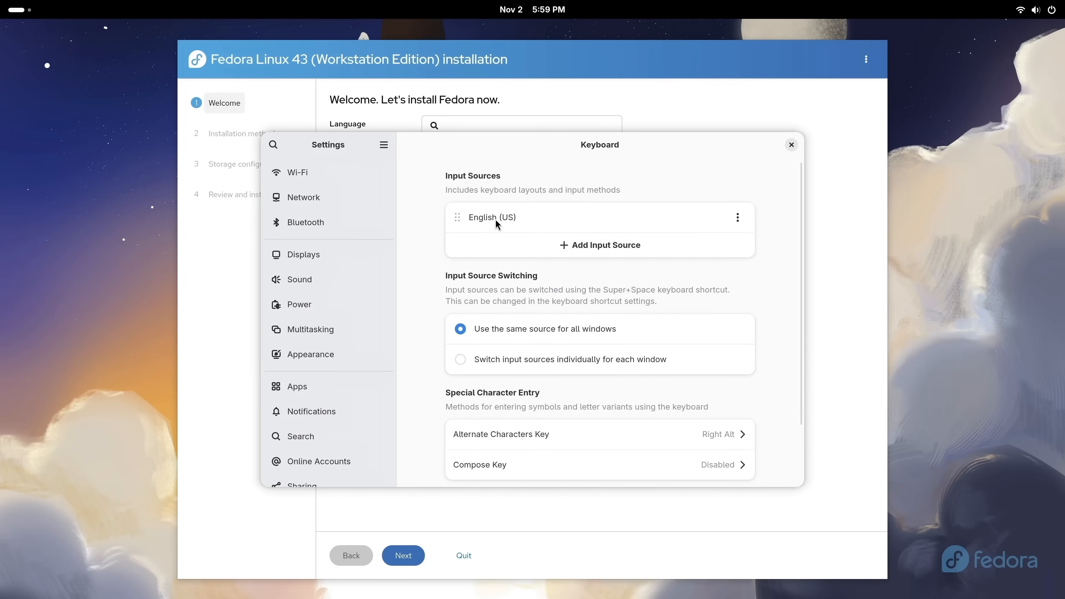
mouse_move(793, 212)
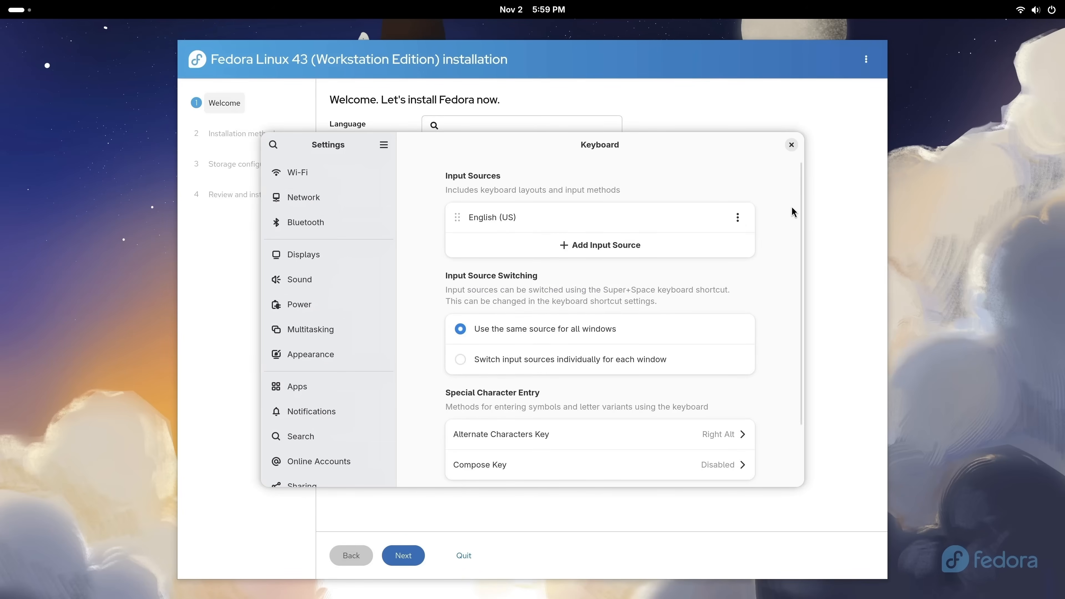
mouse_move(613, 250)
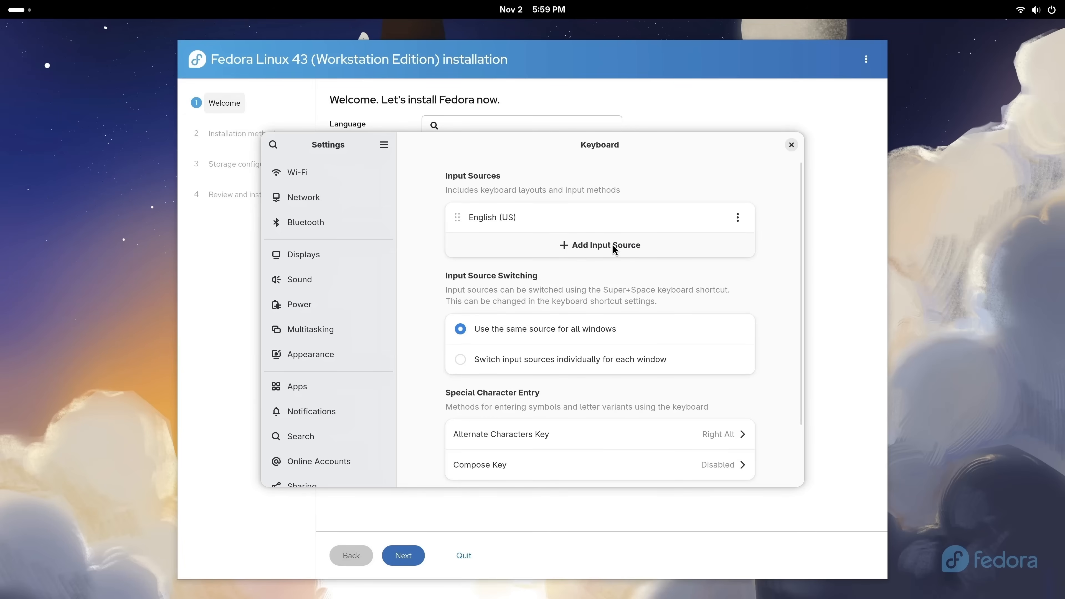
click(791, 145)
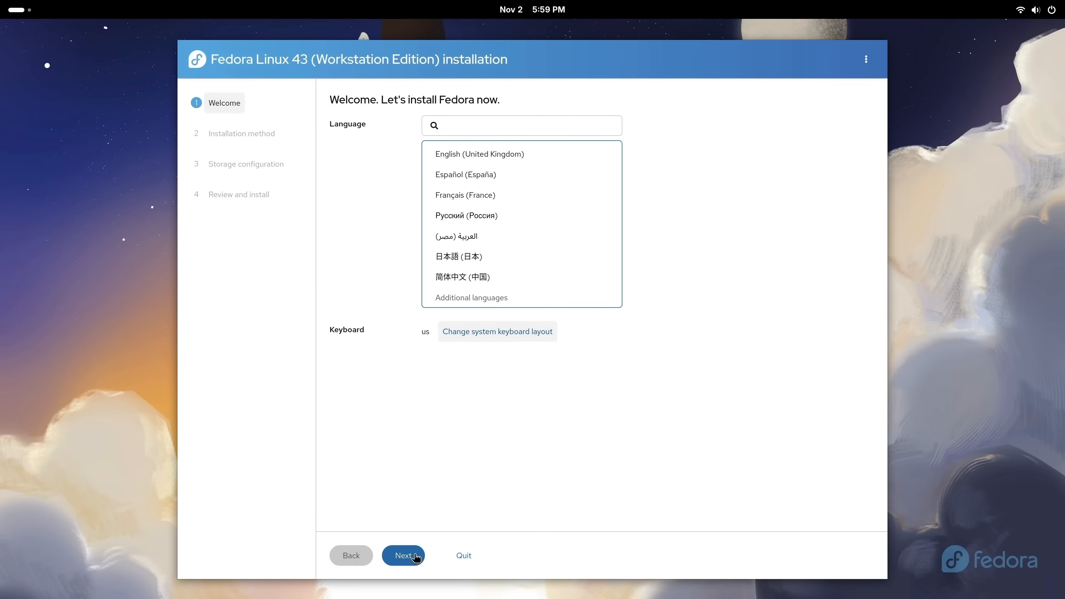
click(403, 555)
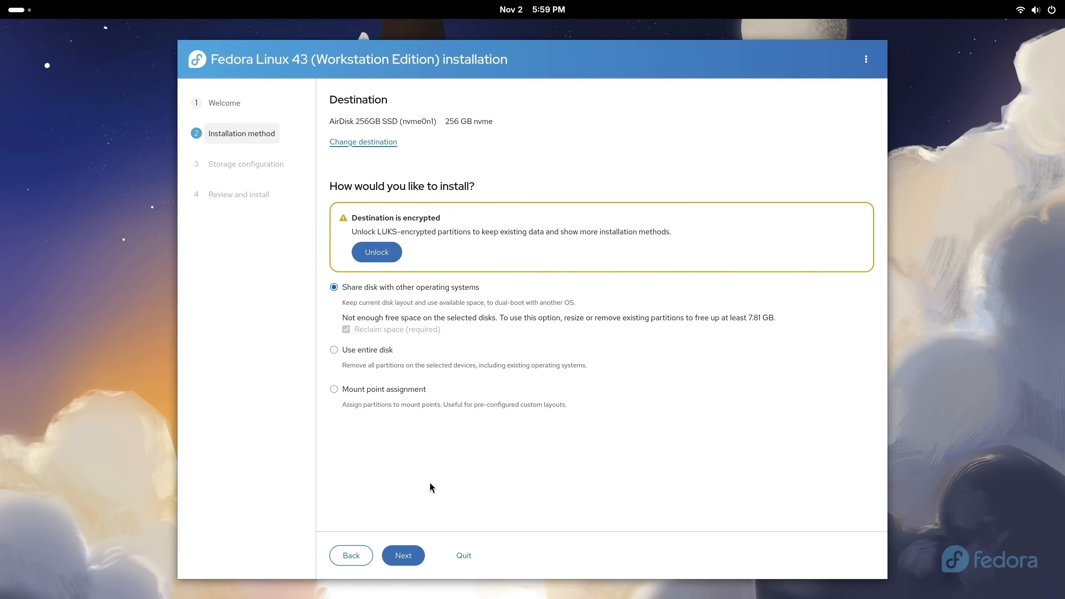
mouse_move(426, 413)
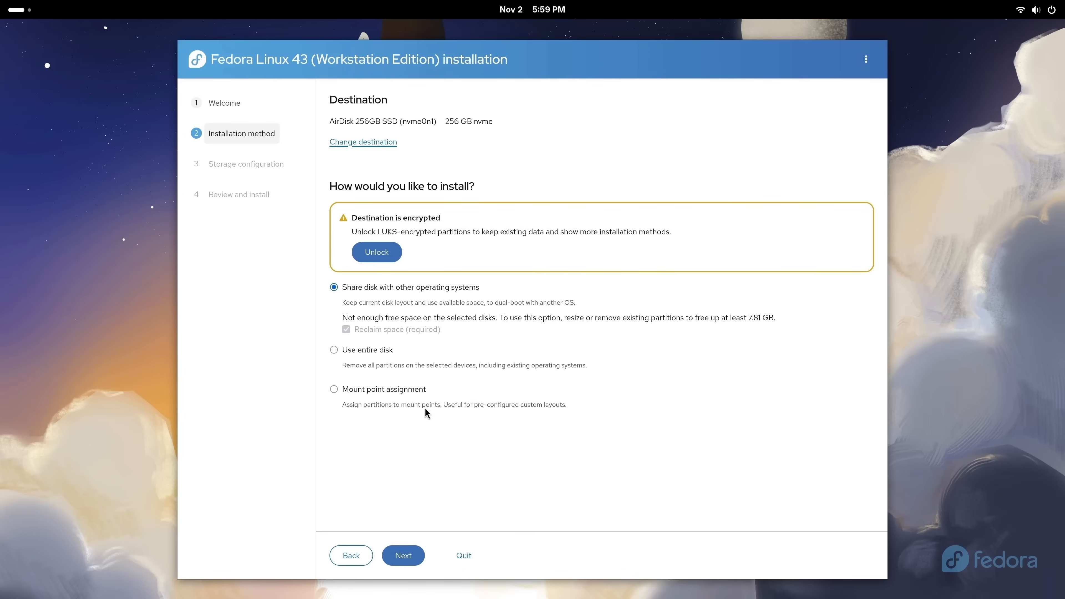
mouse_move(378, 357)
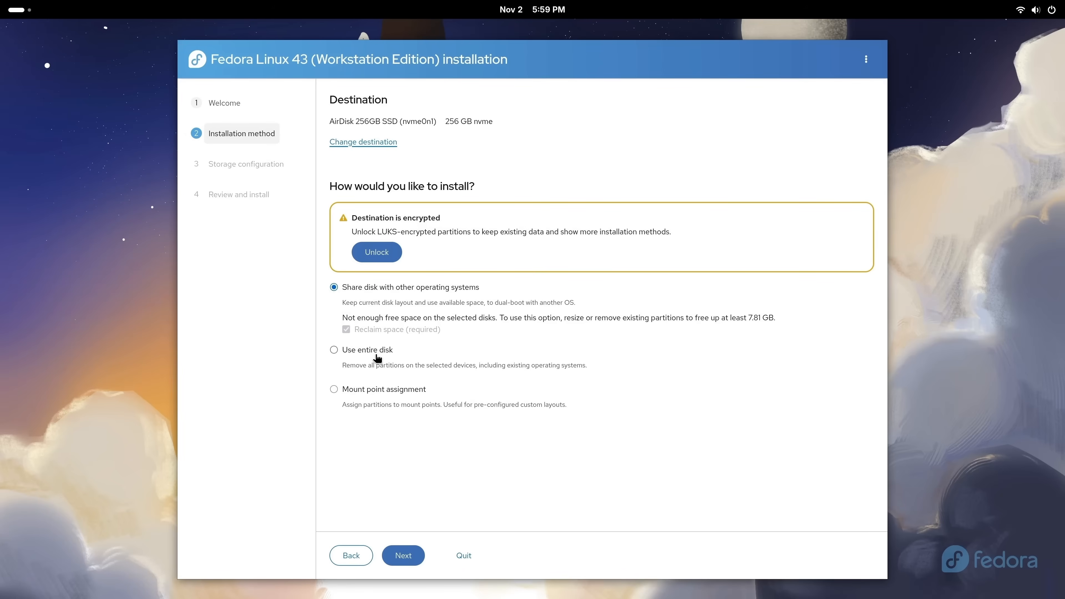
Choose Use entire disk for the 256 GB AirDisk and continue to storage configuration.
click(333, 350)
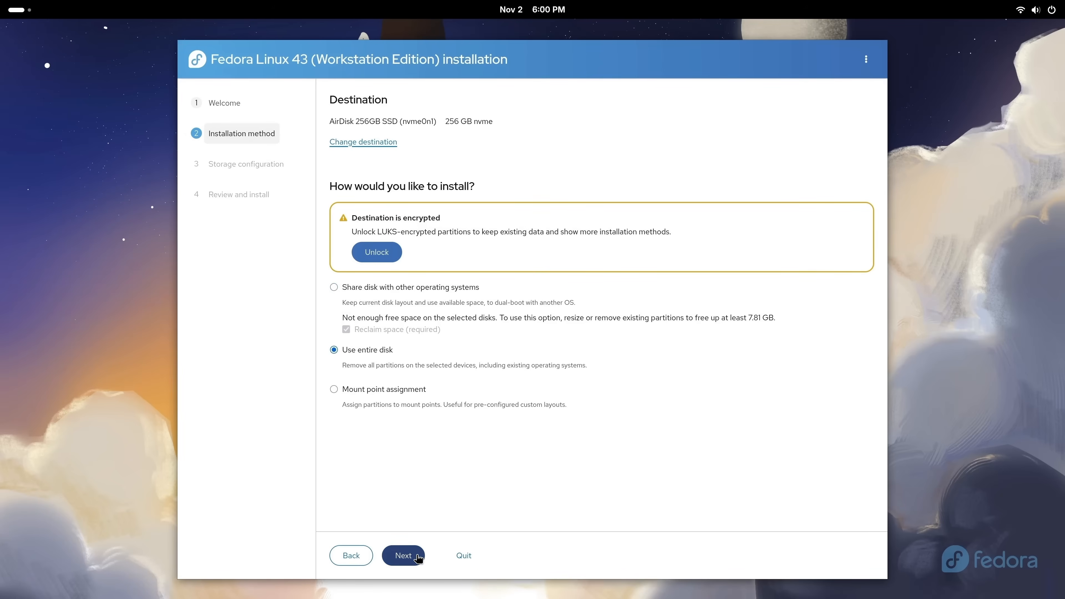
click(403, 555)
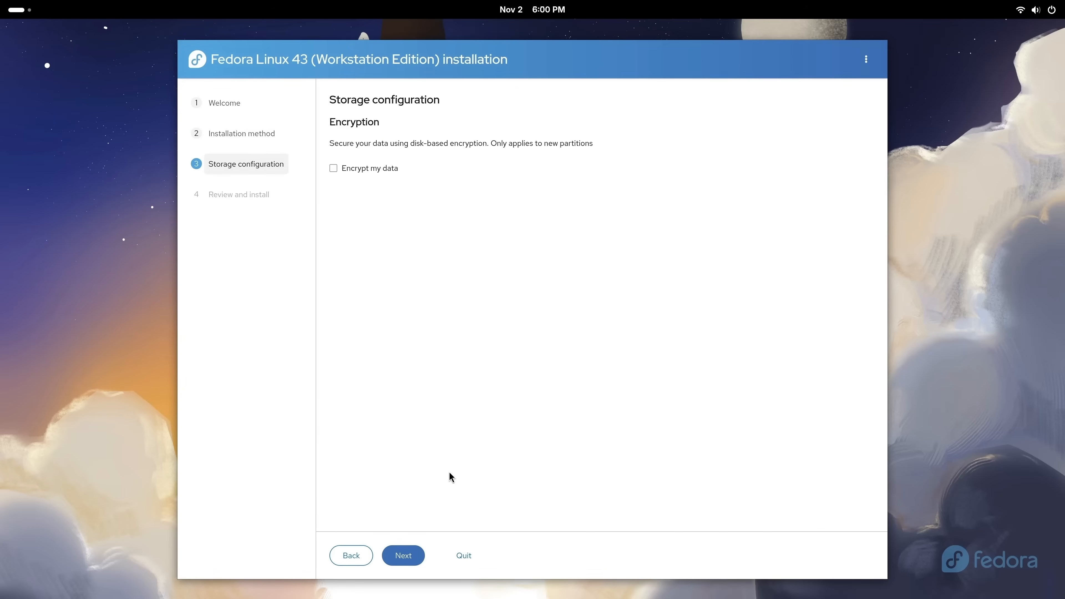
mouse_move(361, 172)
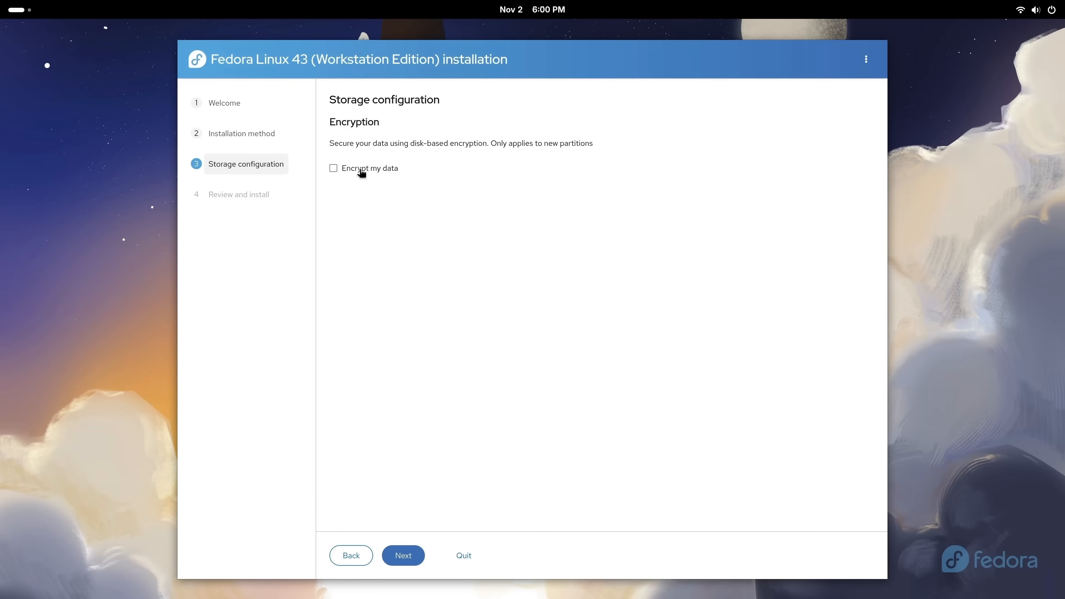
Toggle Encrypt my data on and back off, then continue to the review step.
click(333, 168)
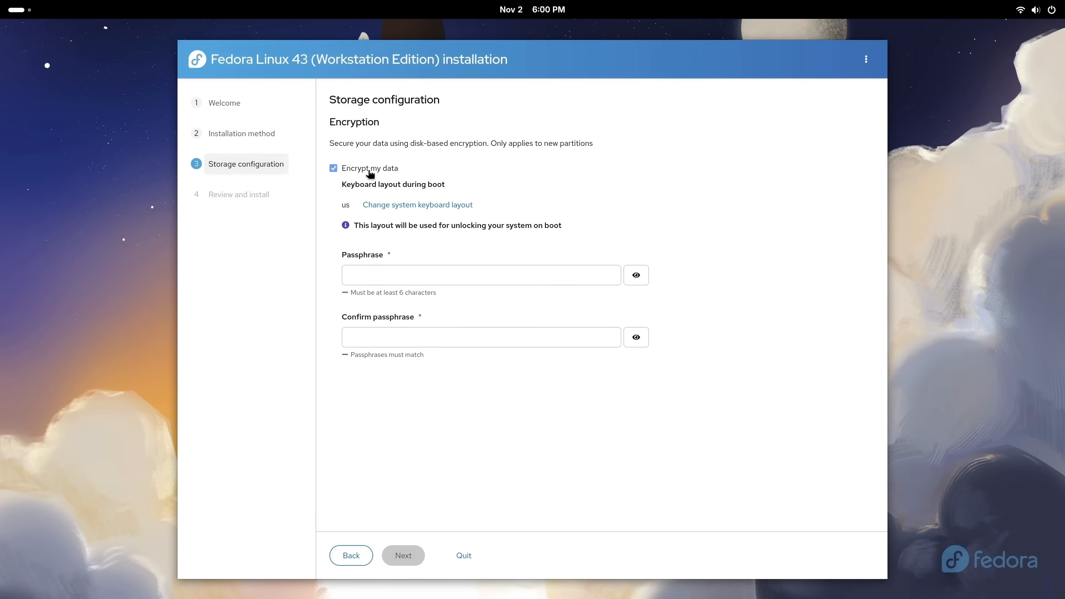
click(333, 168)
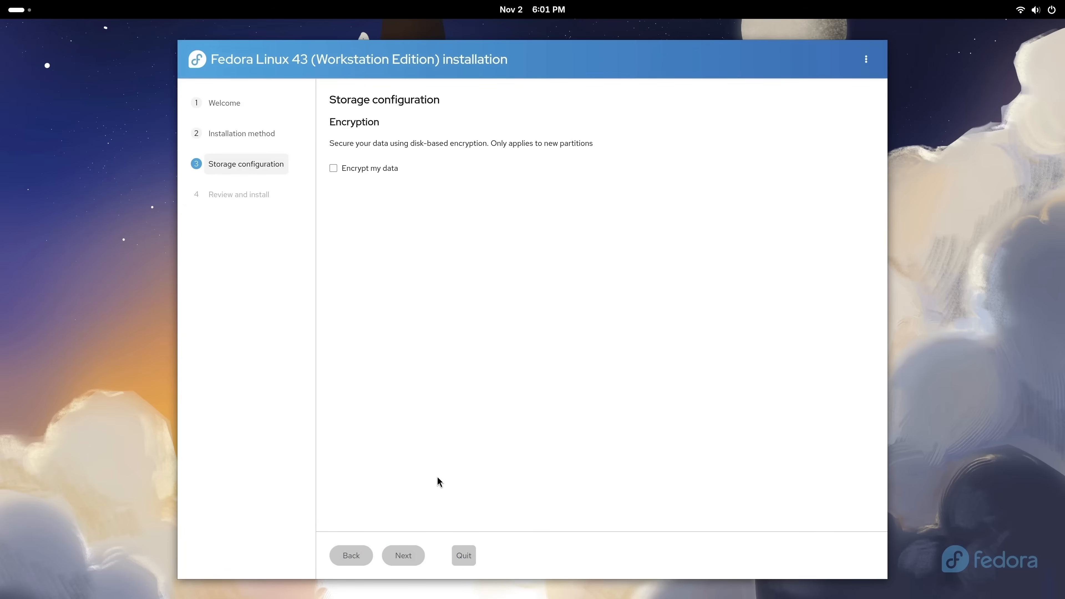
click(403, 555)
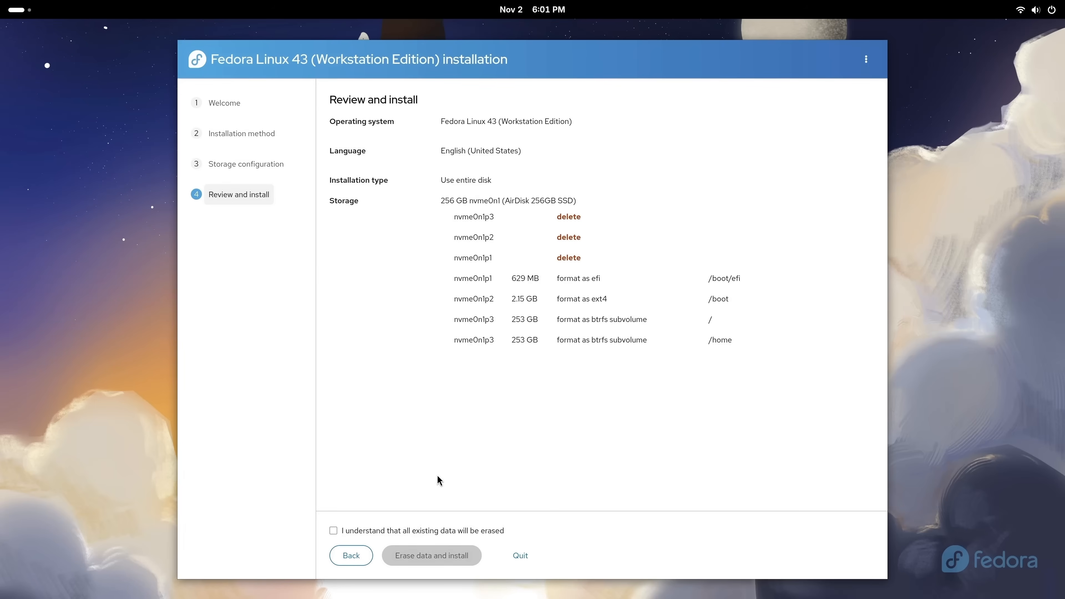
mouse_move(396, 381)
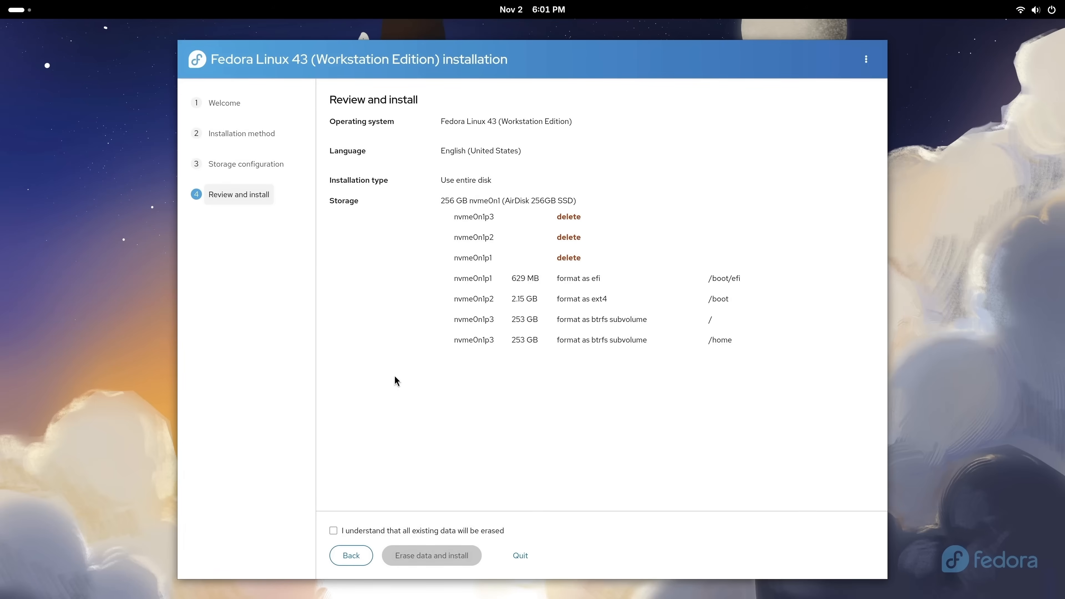
mouse_move(396, 440)
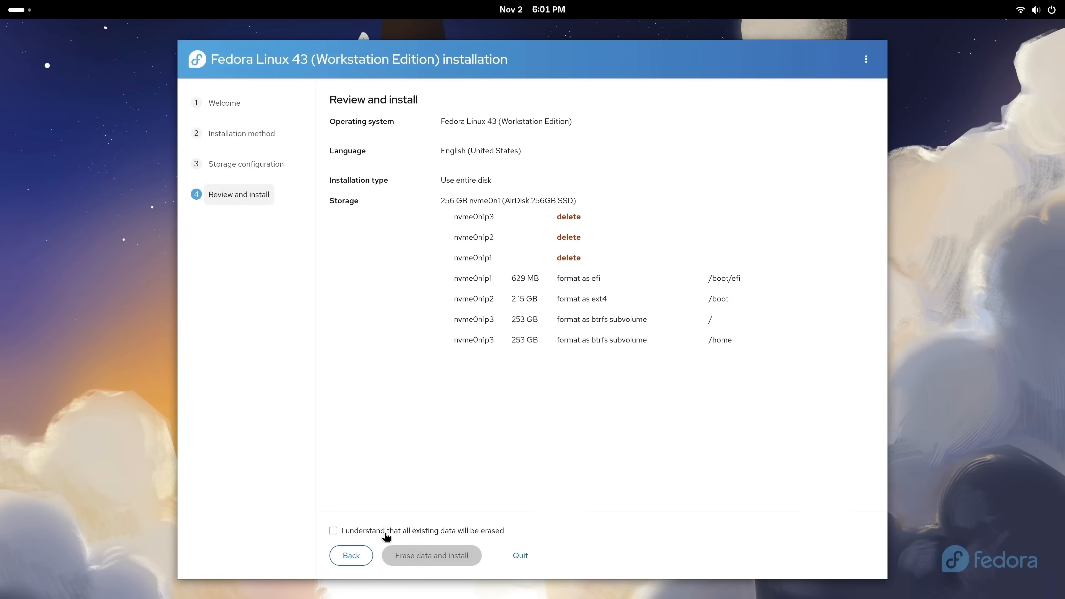
Acknowledge data erasure and start Erase data and install of Fedora Linux 43.
click(333, 530)
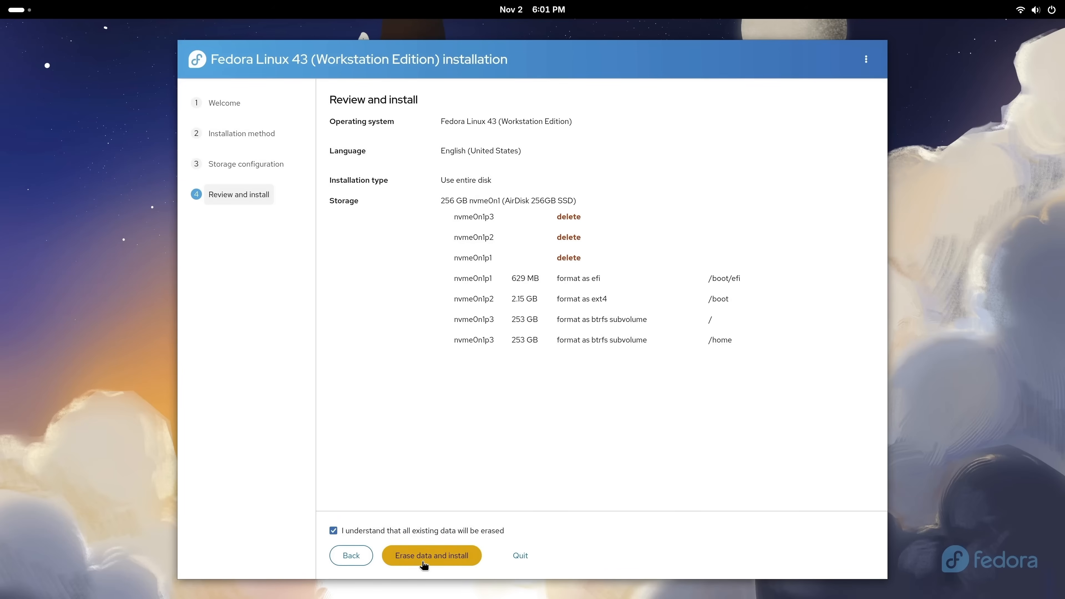
click(432, 555)
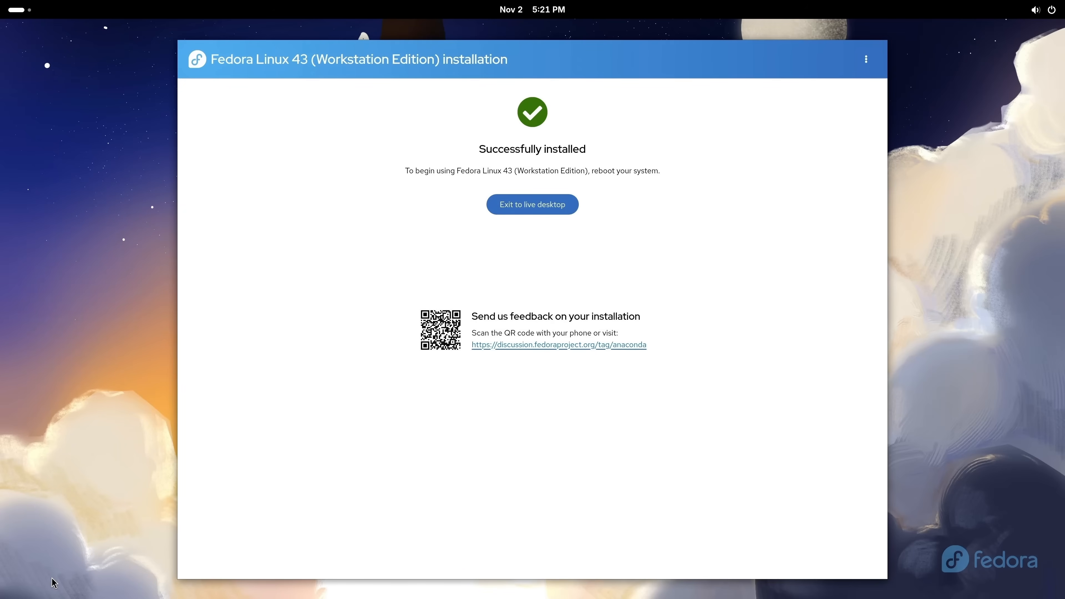
mouse_move(360, 382)
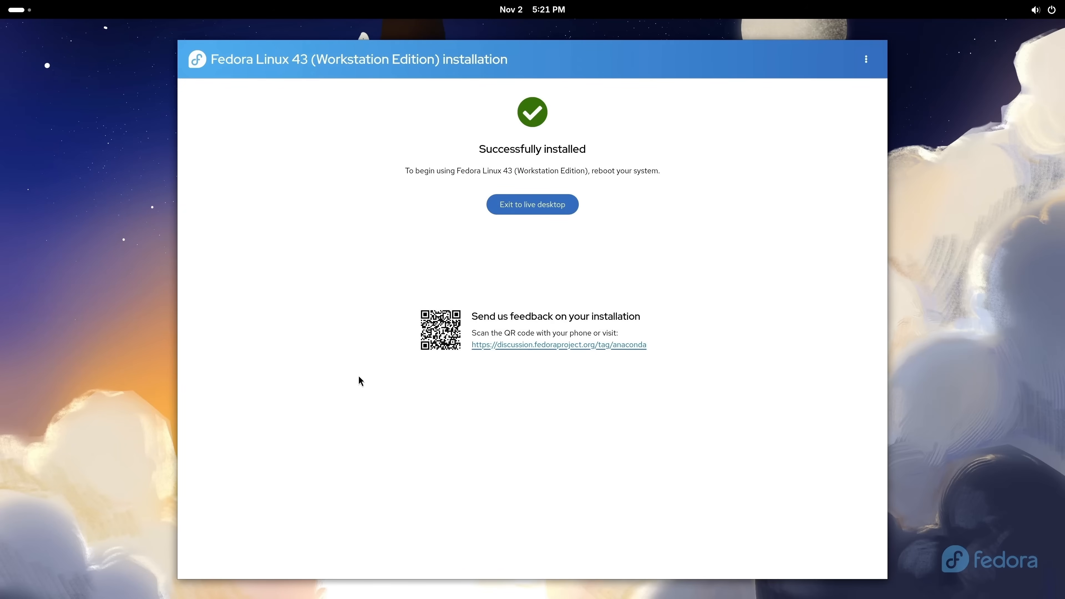
mouse_move(532, 205)
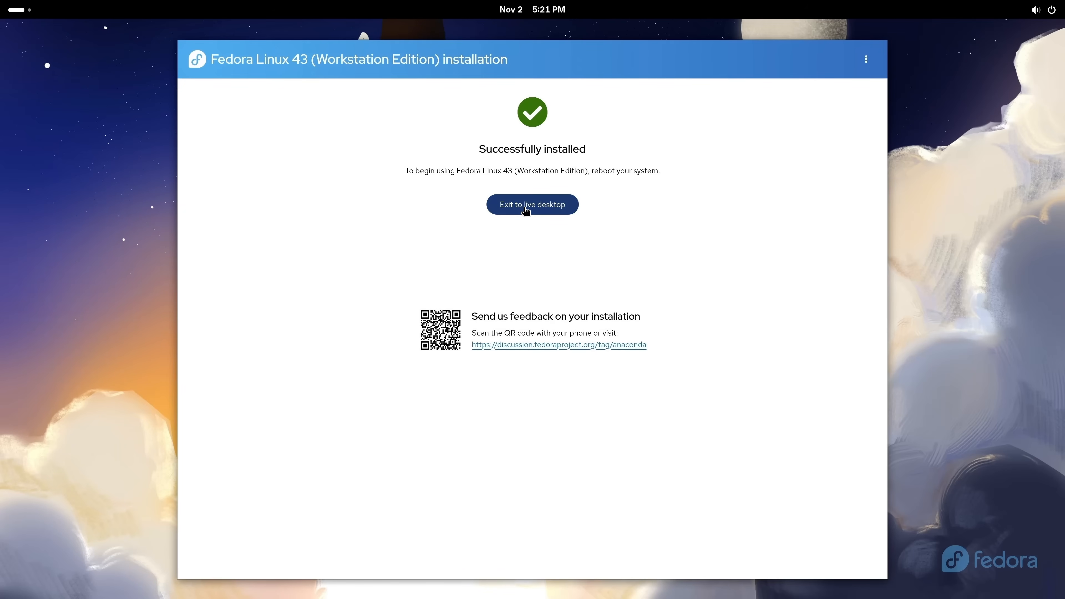
Exit to the live desktop and bring up the power options from the system menu.
click(532, 204)
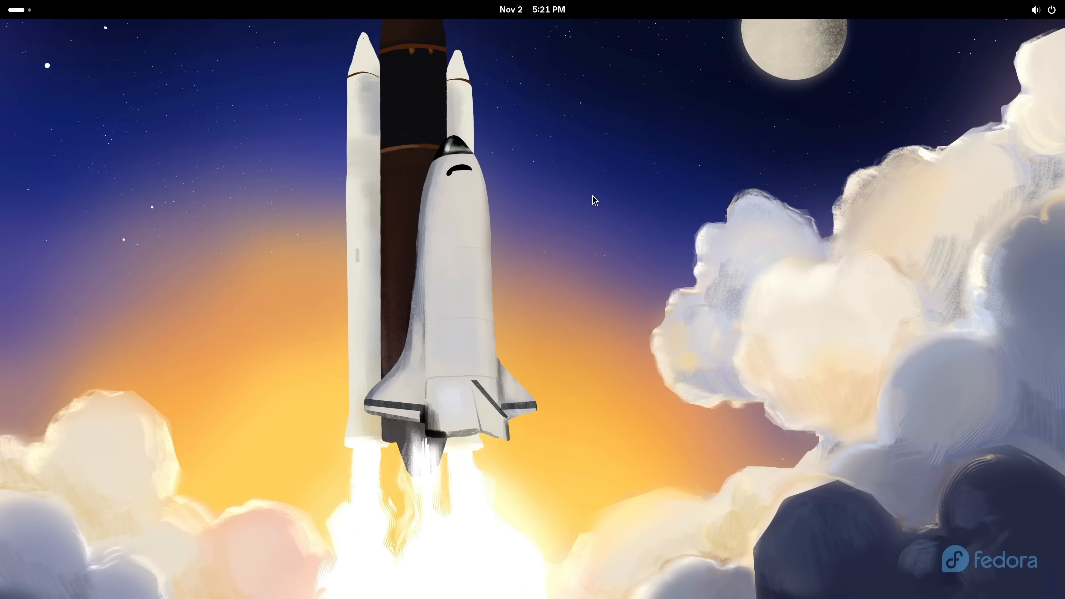
click(1035, 9)
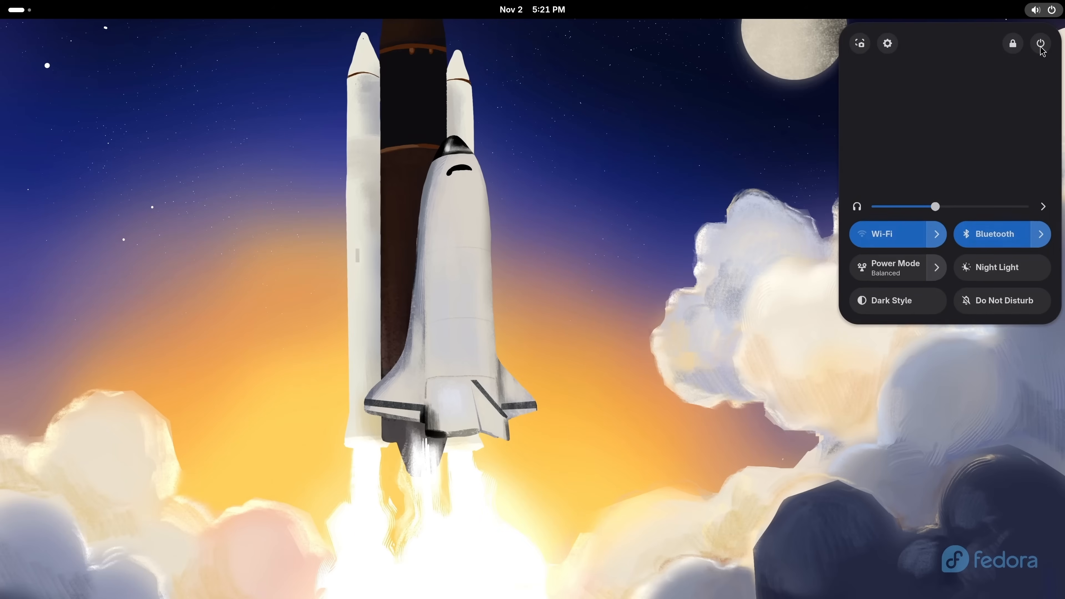
click(1041, 43)
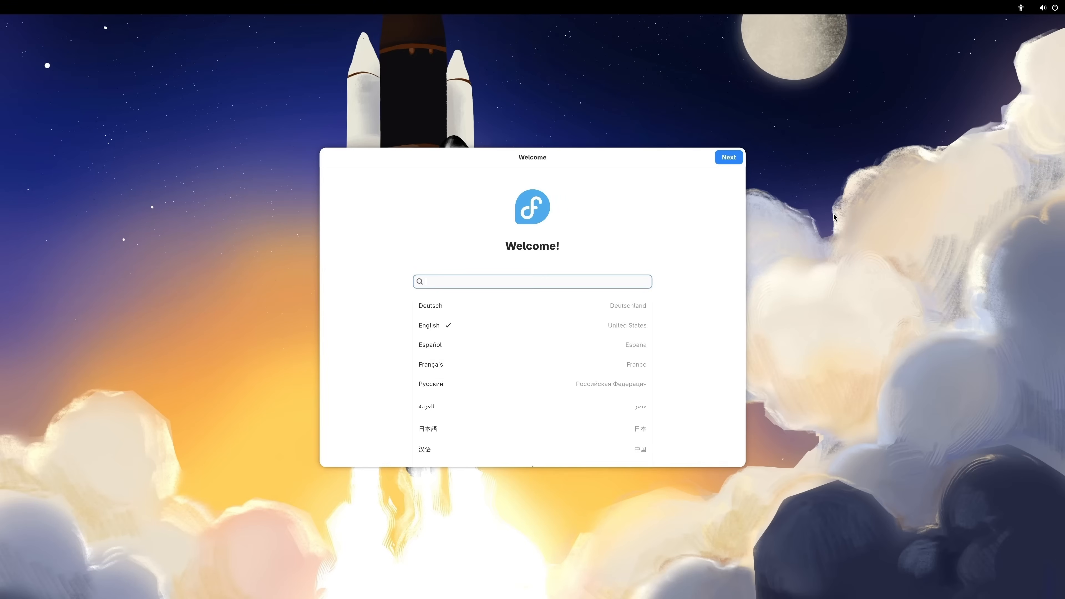
Keep English and the English (US) layout through the Welcome and Typing steps.
click(424, 449)
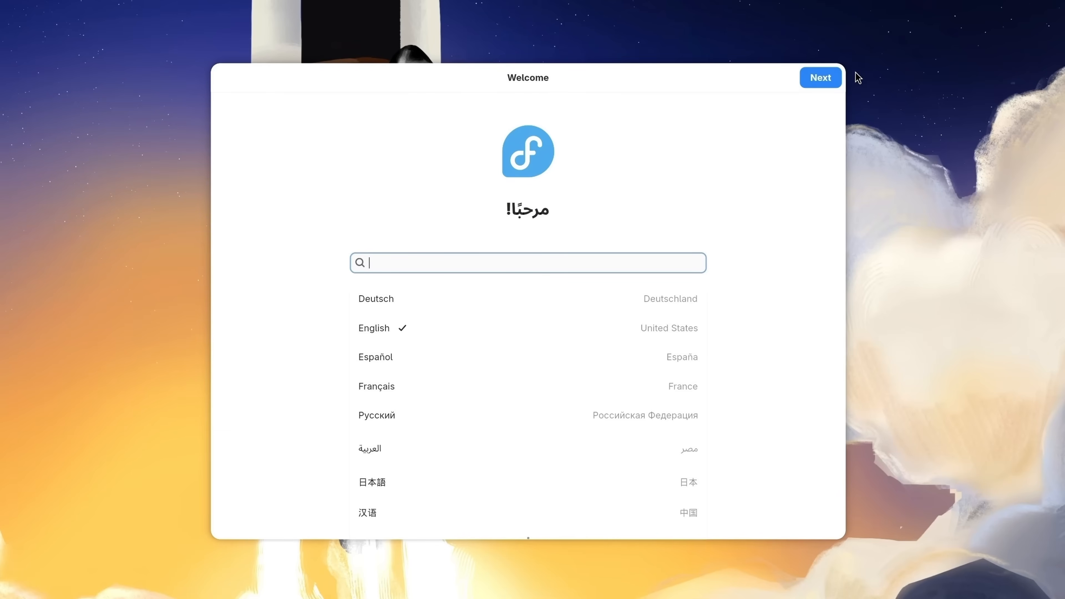
click(820, 77)
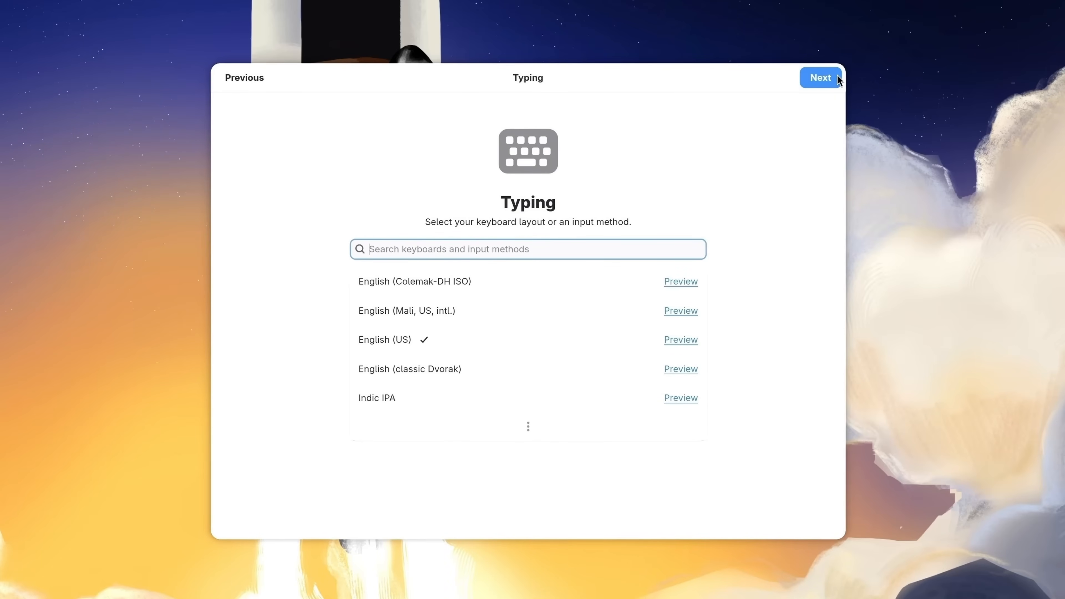
click(527, 249)
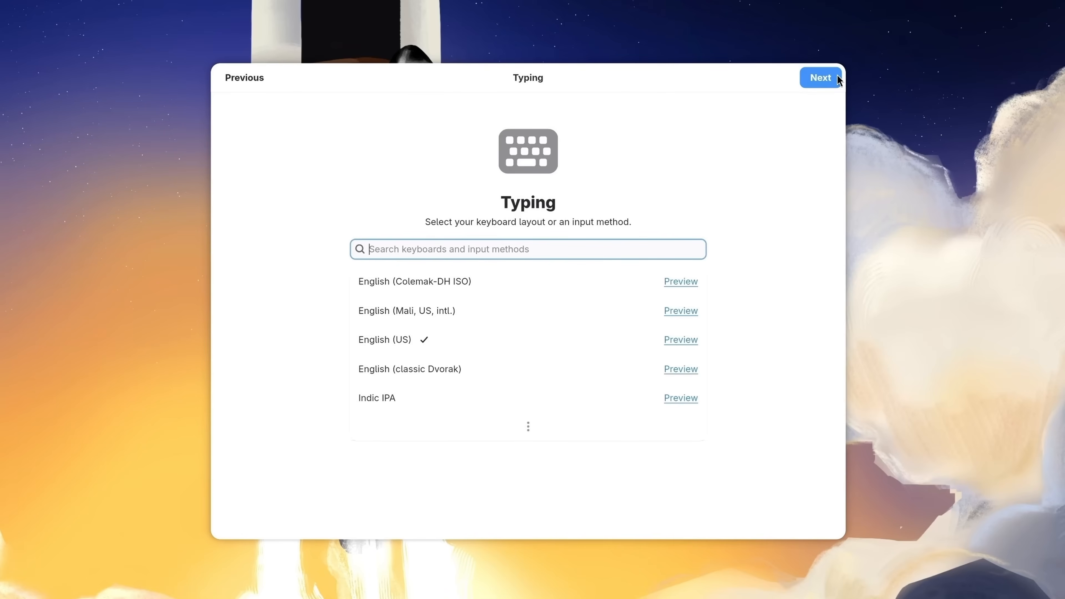
click(820, 78)
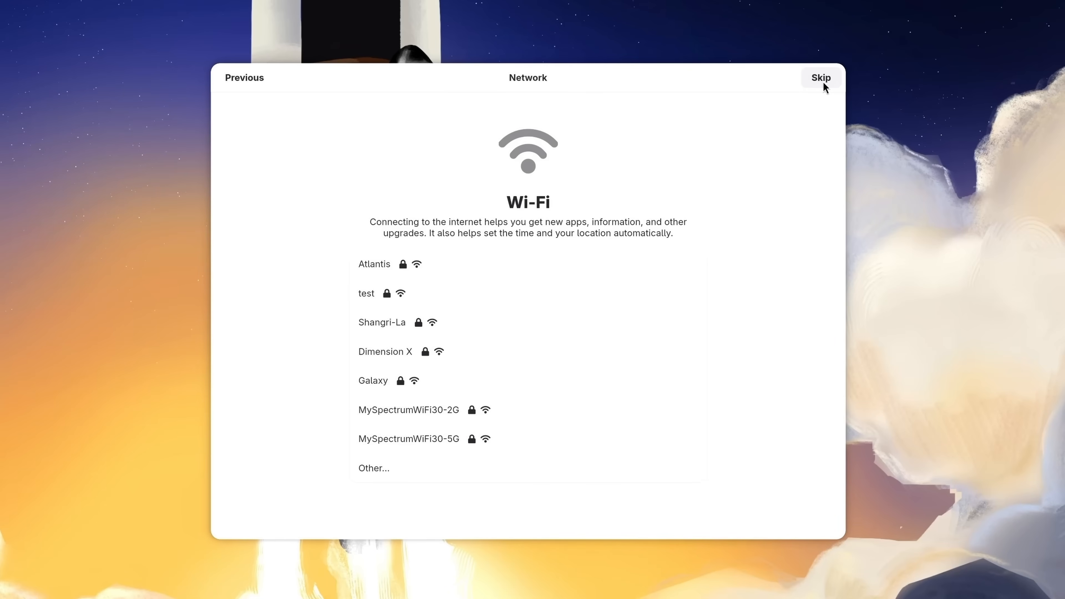
Connect to the Shangri-La Wi-Fi network with its password.
click(381, 321)
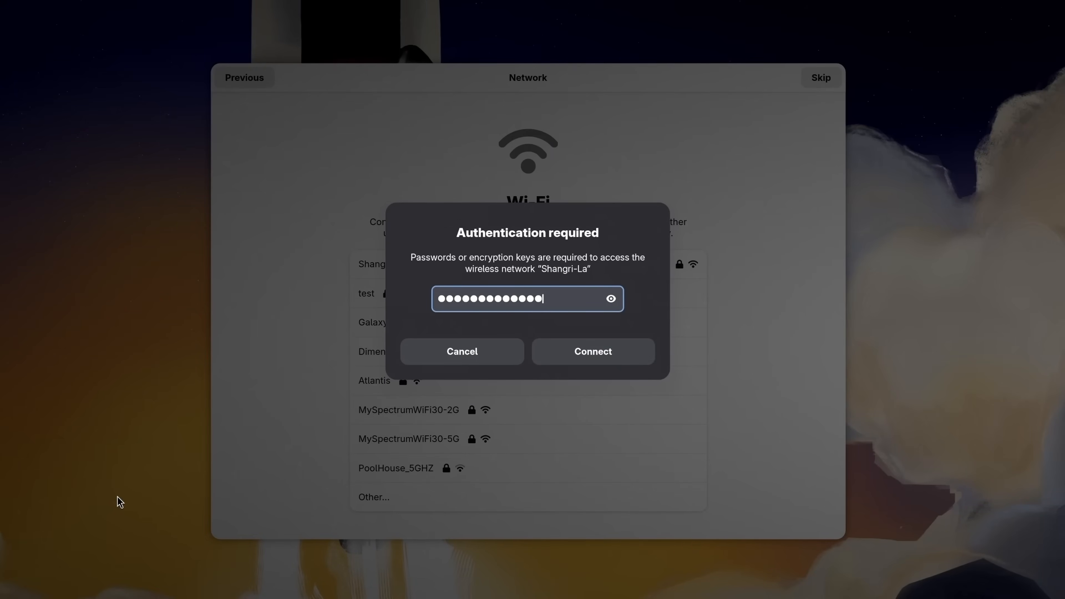
click(592, 352)
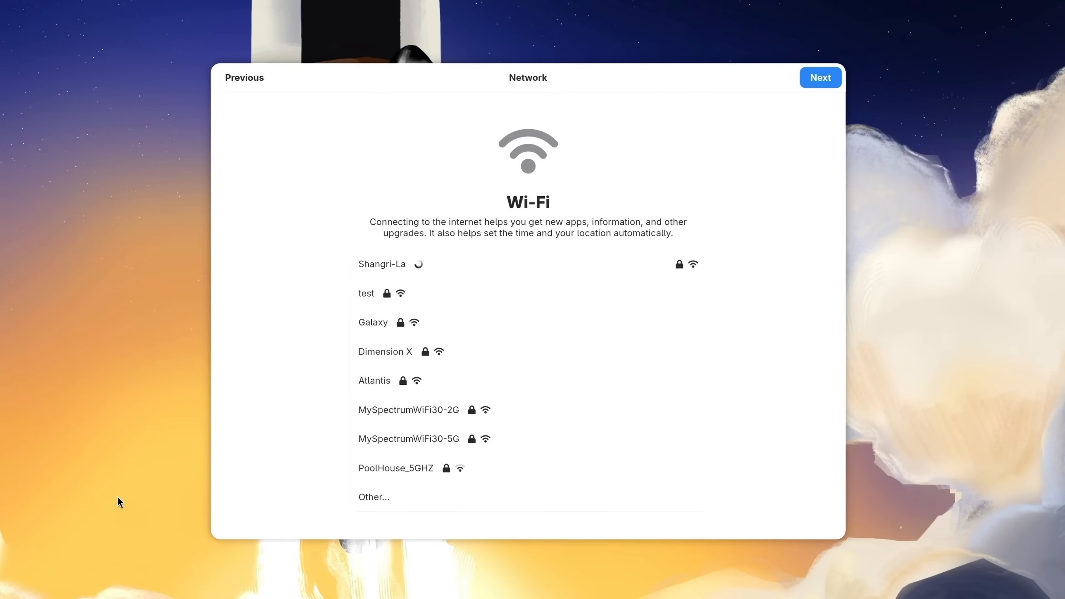
click(382, 264)
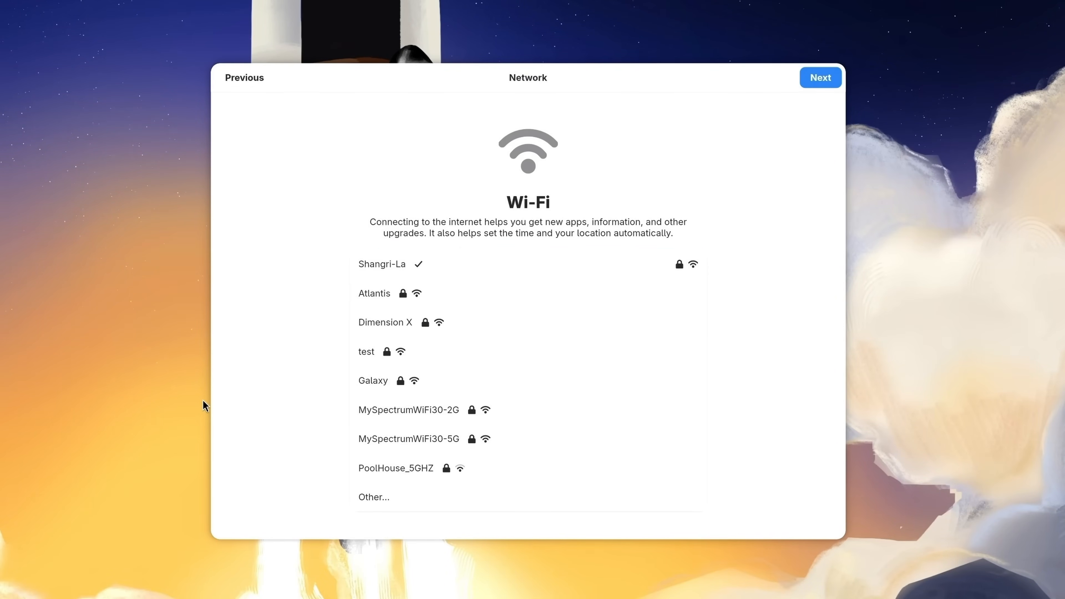
mouse_move(826, 93)
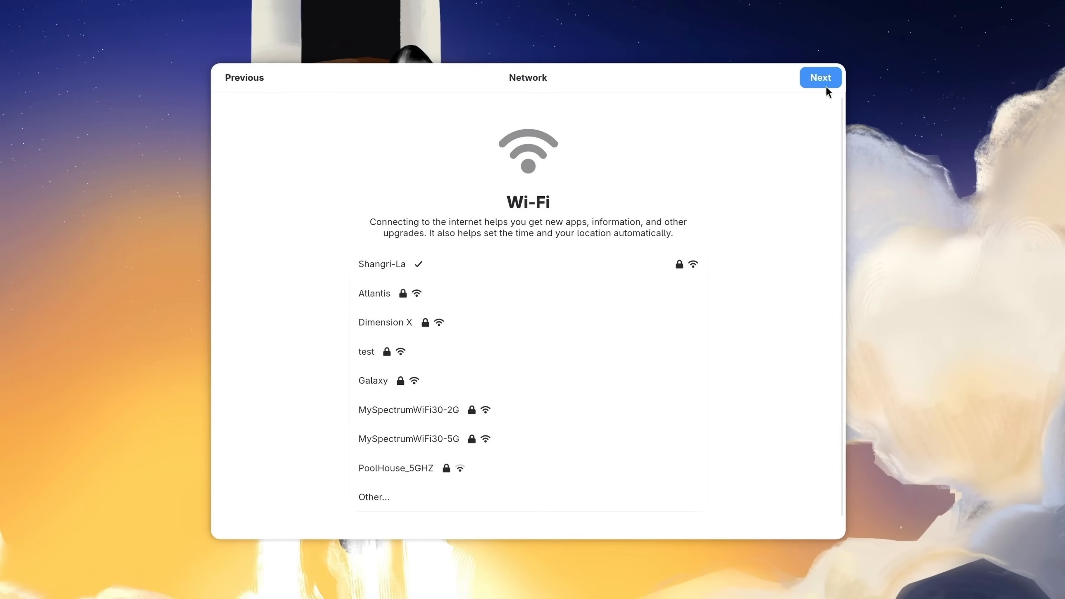
Pass Network and Privacy with defaults on, then set the time zone to EST, Vincennes, United States.
click(820, 77)
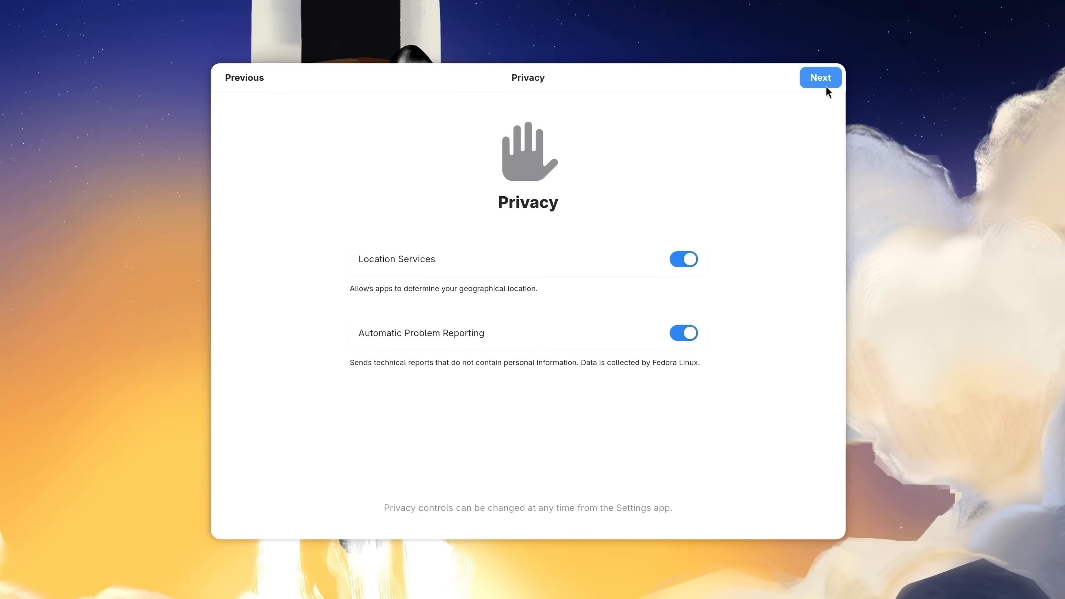
click(820, 77)
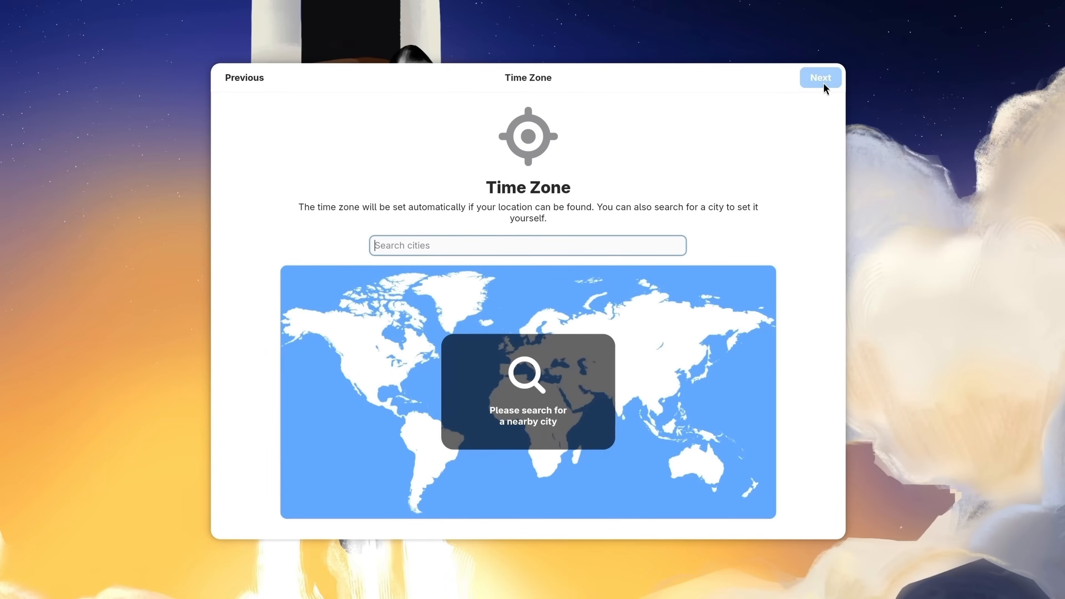
mouse_move(694, 139)
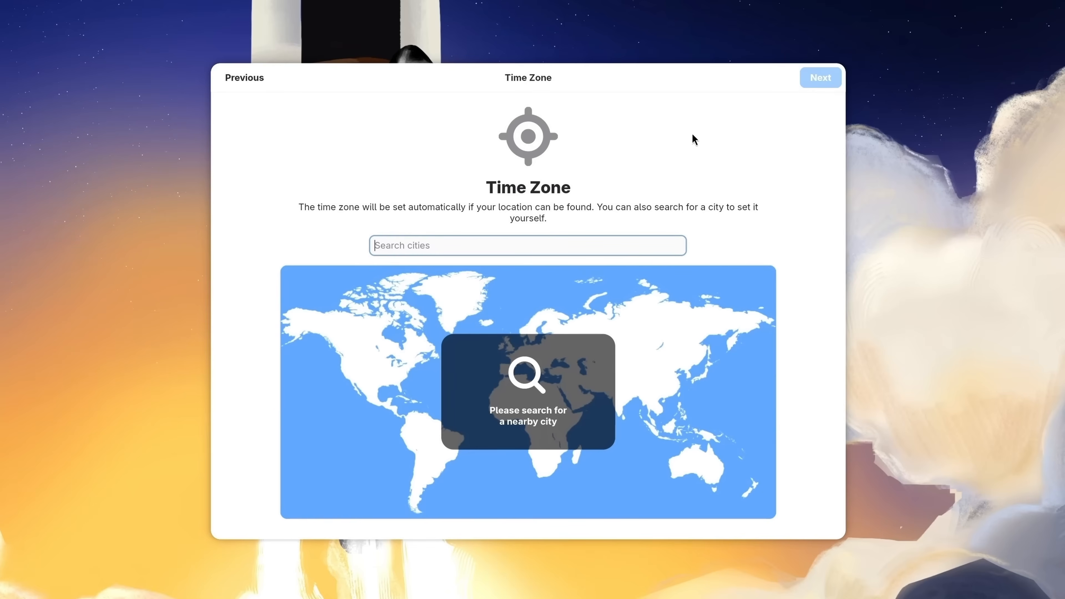
mouse_move(393, 376)
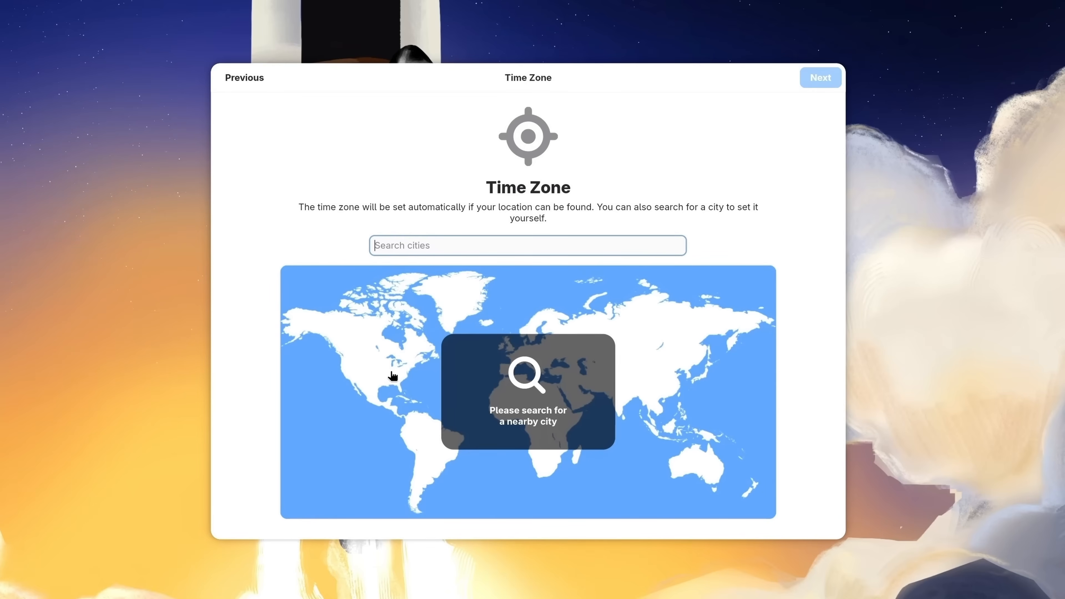
click(394, 372)
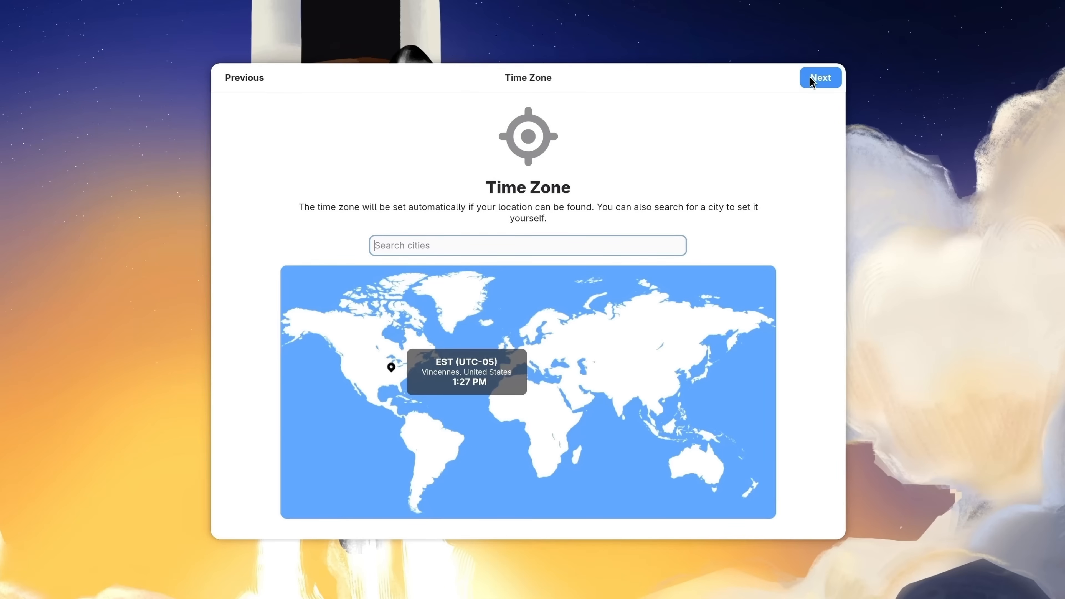
Continue past the time zone, enable third-party repositories and advance to About You.
click(819, 78)
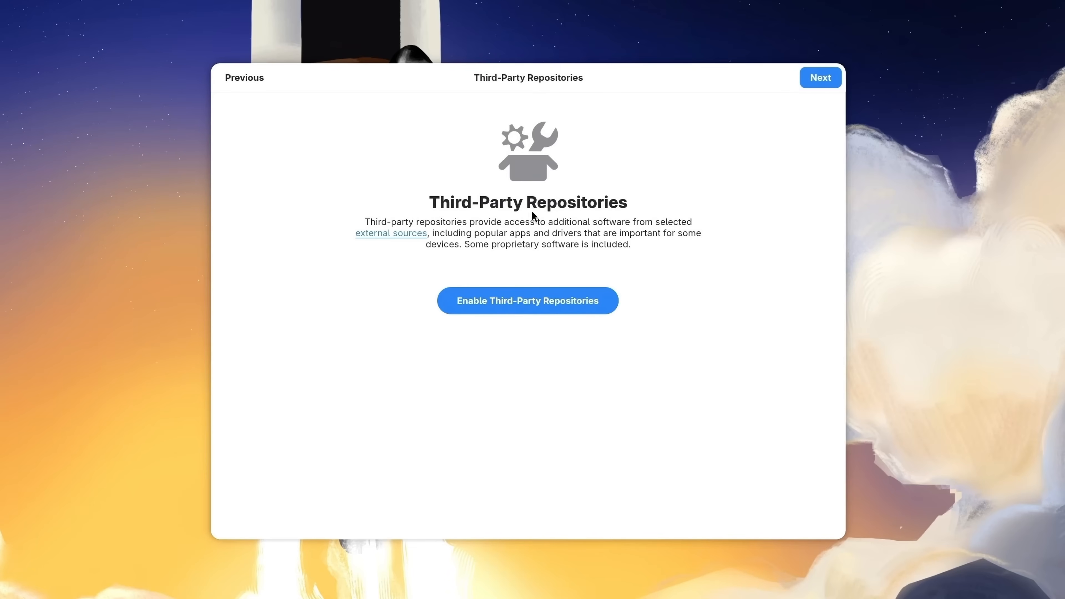
click(527, 300)
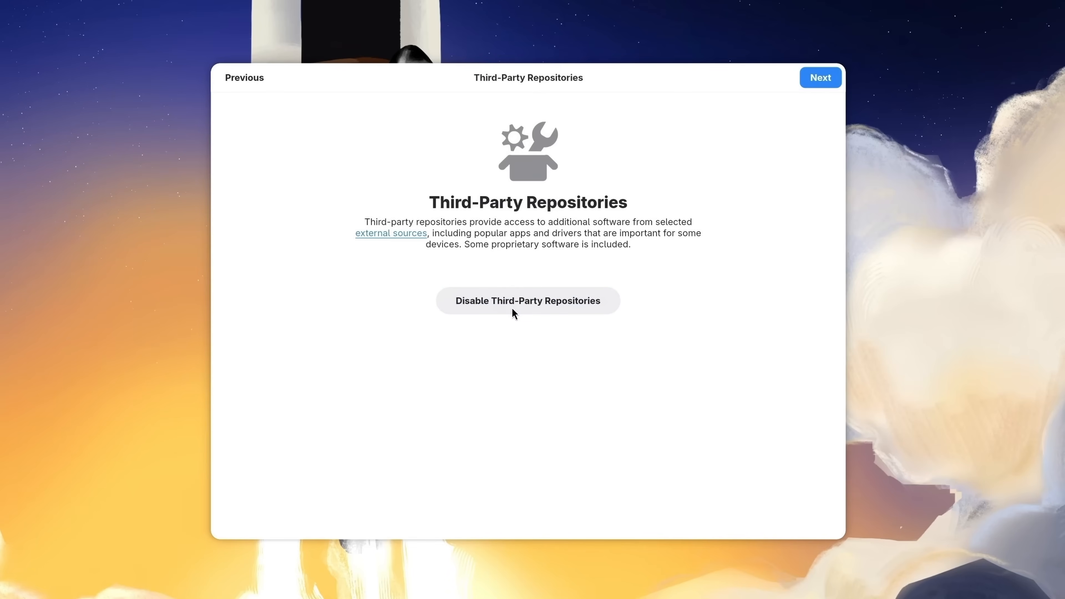
mouse_move(806, 93)
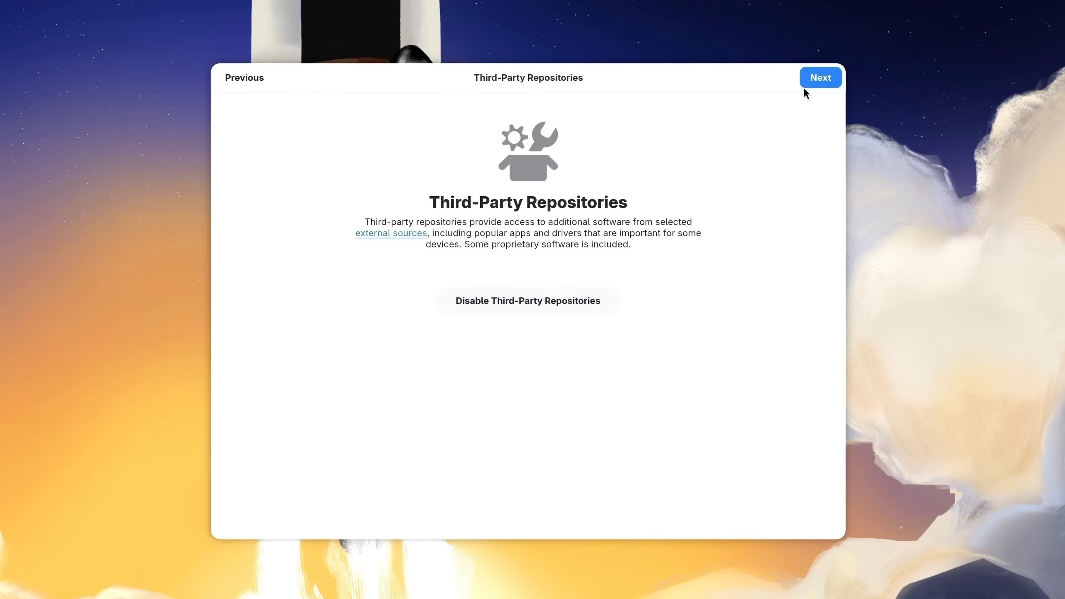
click(820, 77)
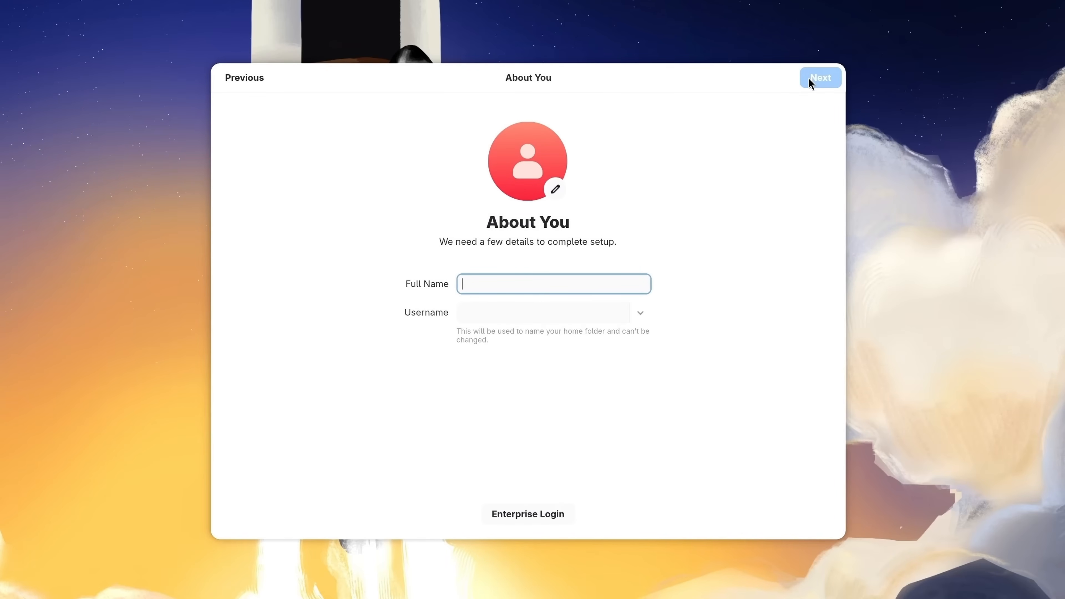
Enter the name 'jay', set the account password and finish at the All done! page.
text(jay)
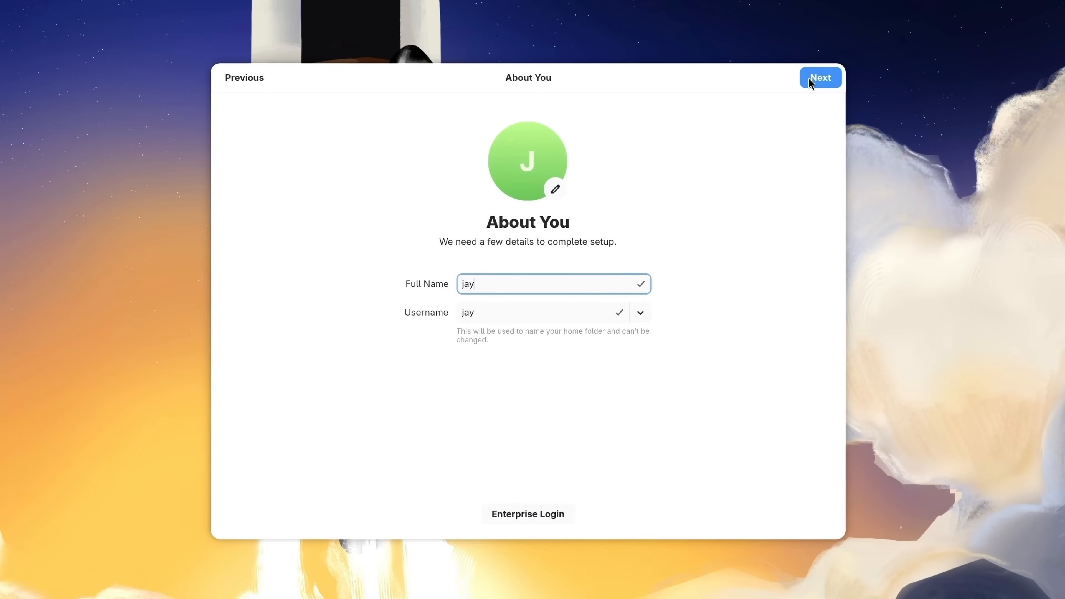
click(820, 78)
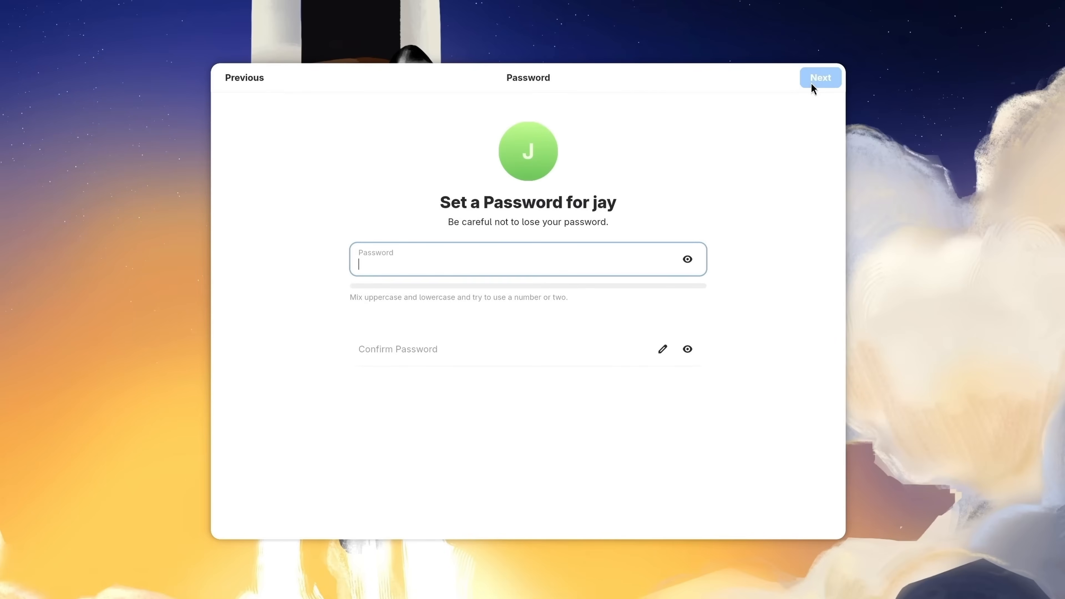
mouse_move(949, 89)
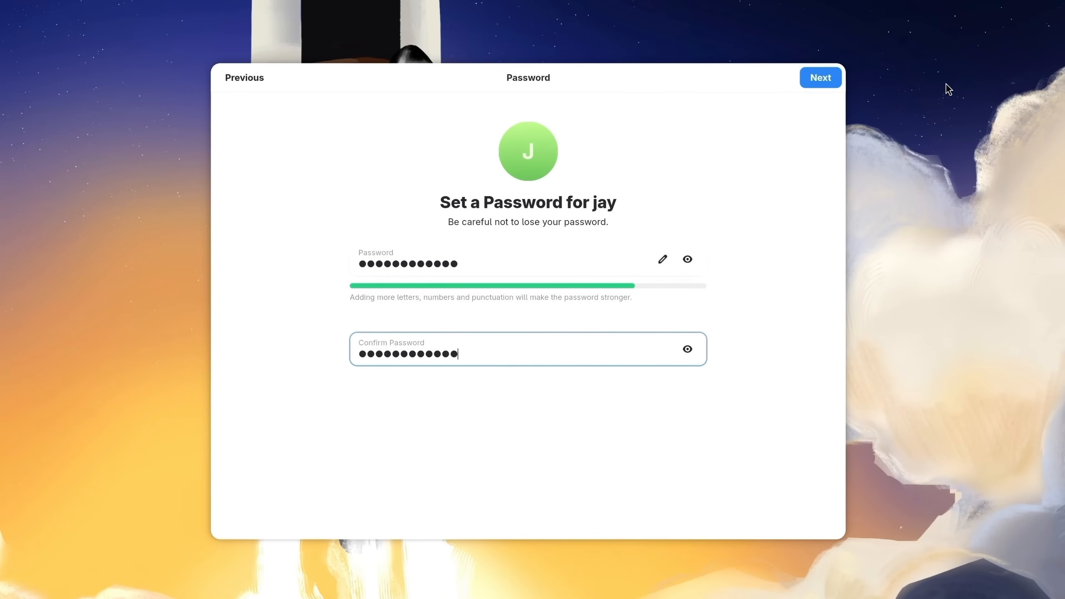
click(820, 77)
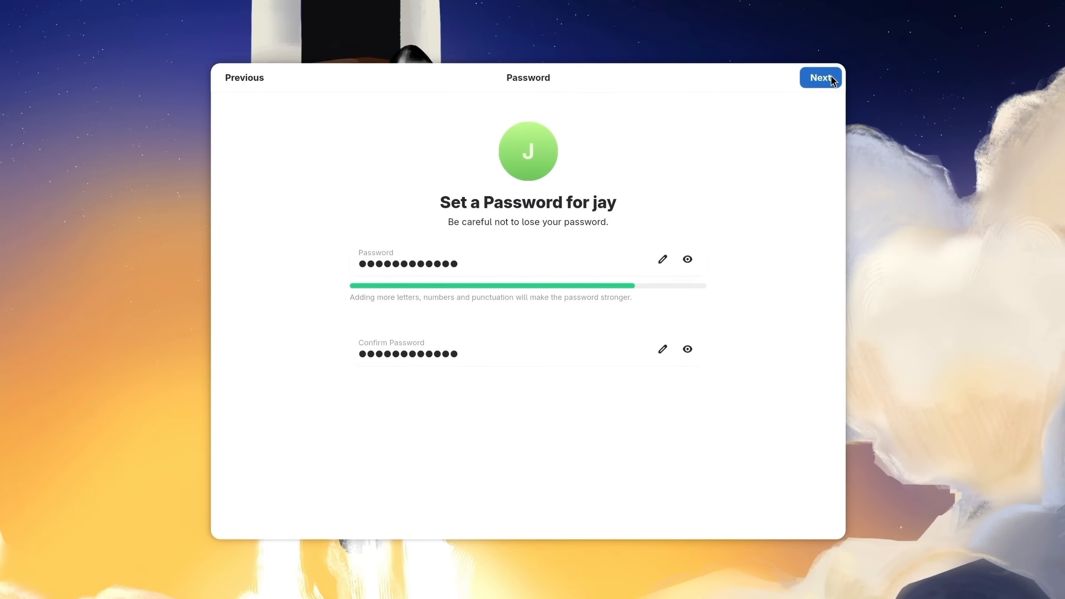
click(820, 78)
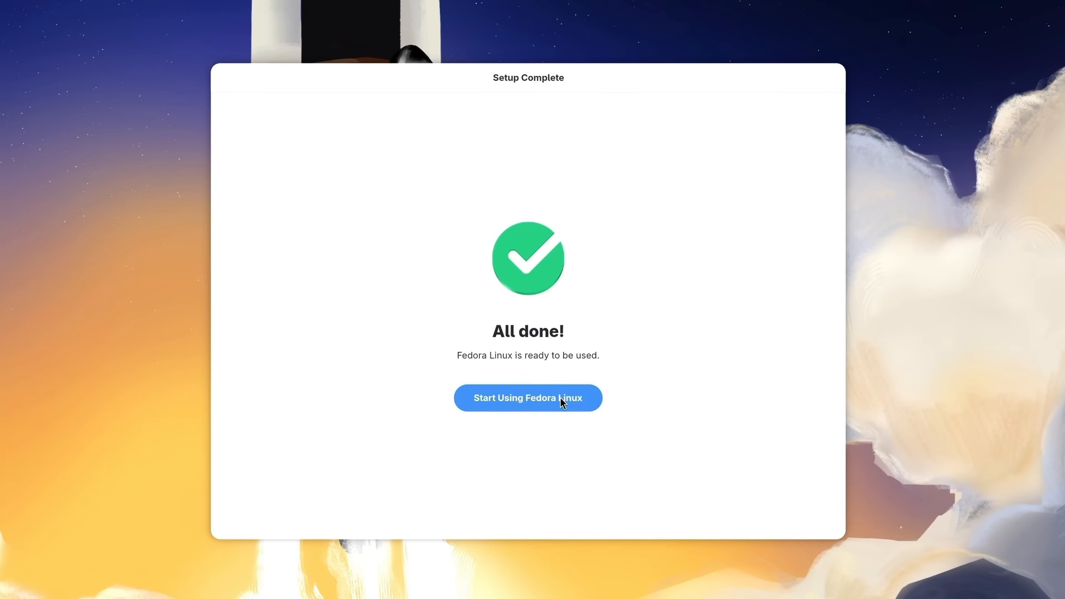
Start using Fedora Linux, begin the GNOME Tour and try the overview from its first page.
click(528, 398)
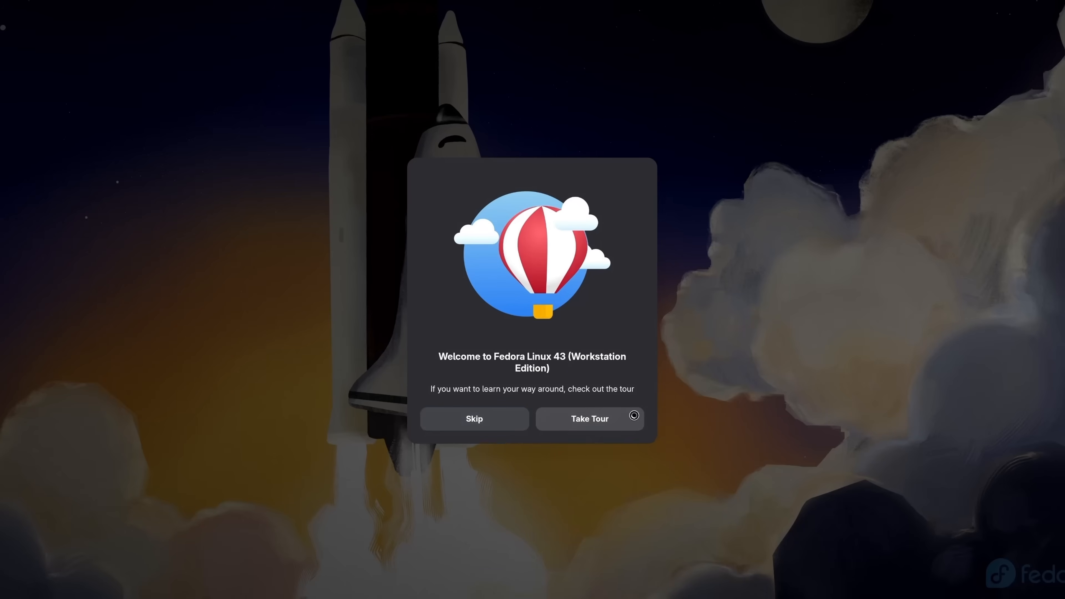
click(589, 420)
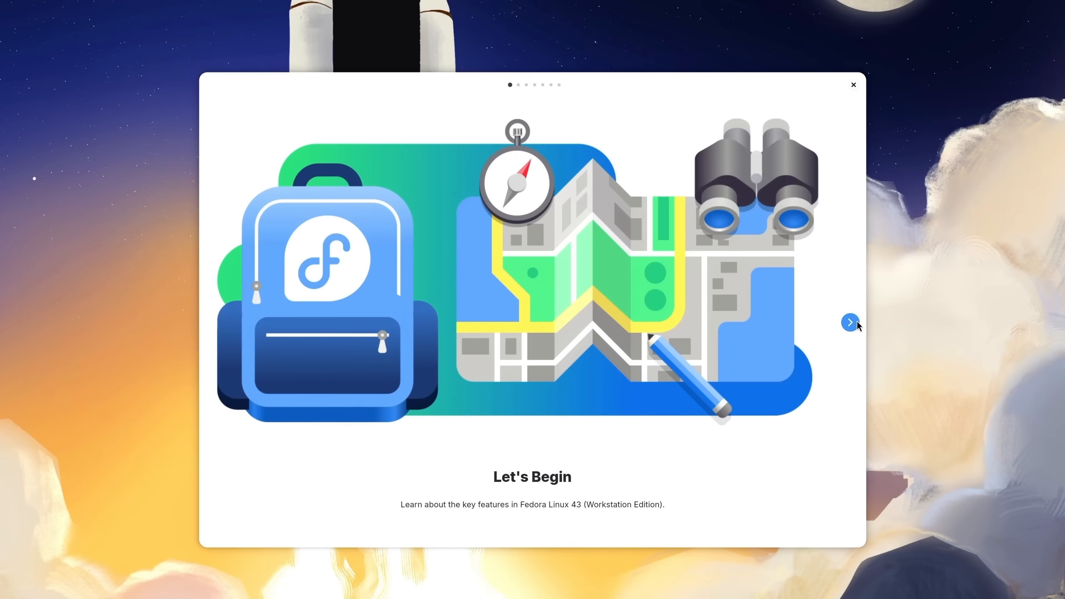
click(850, 322)
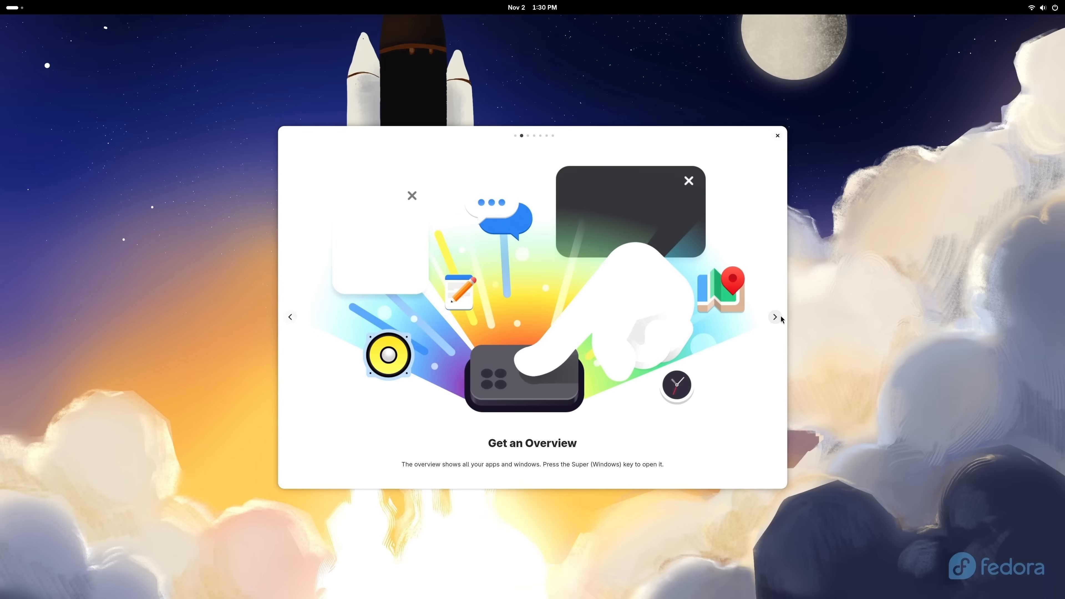
key(Super)
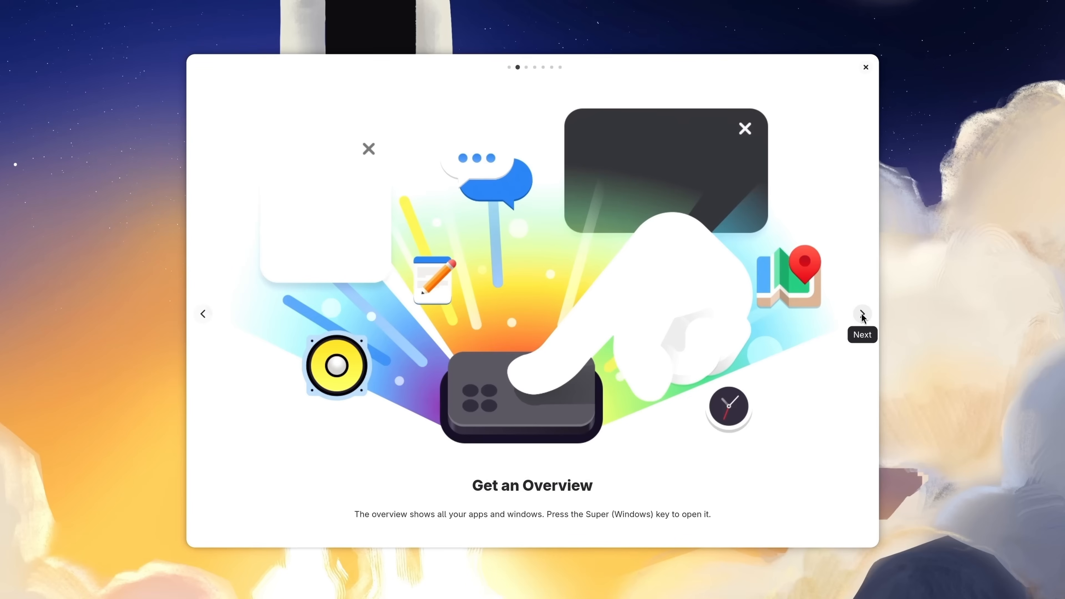
Page through search, workspaces and swipe gestures to That's It! and close the tour.
click(862, 313)
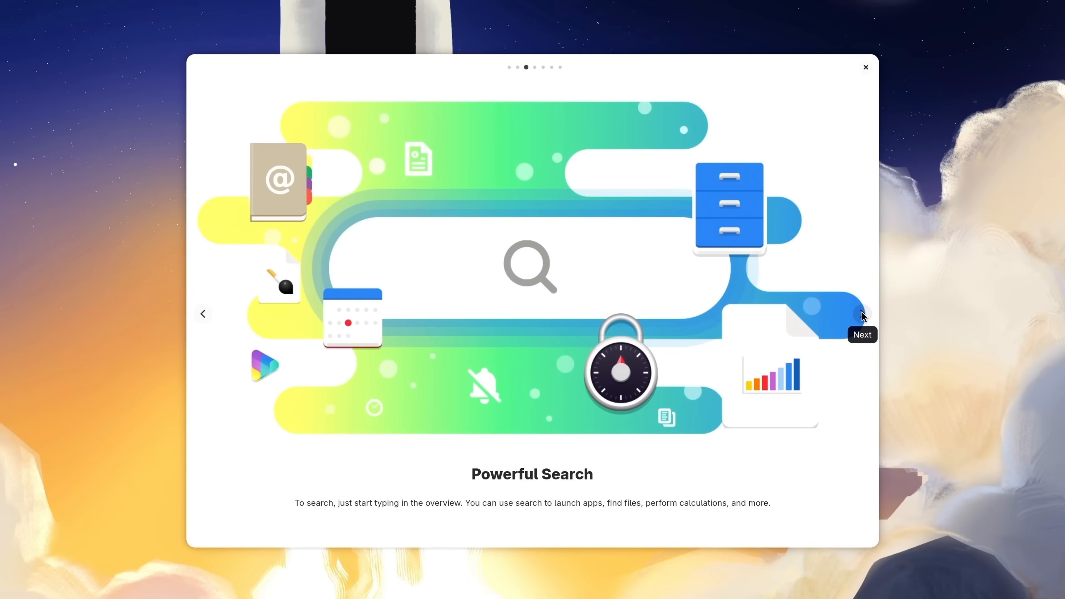
click(862, 312)
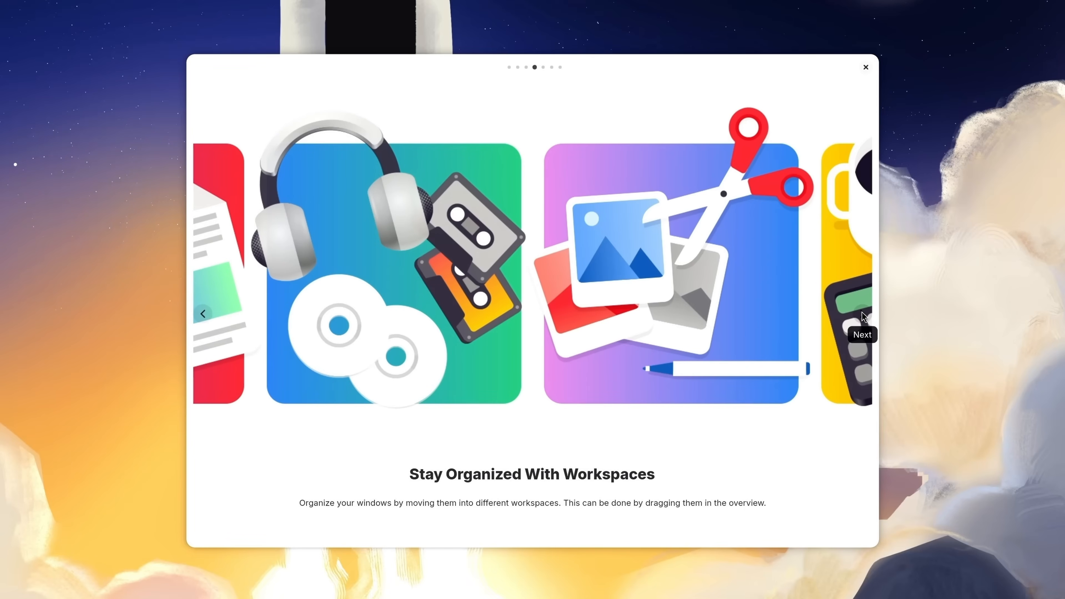
click(862, 314)
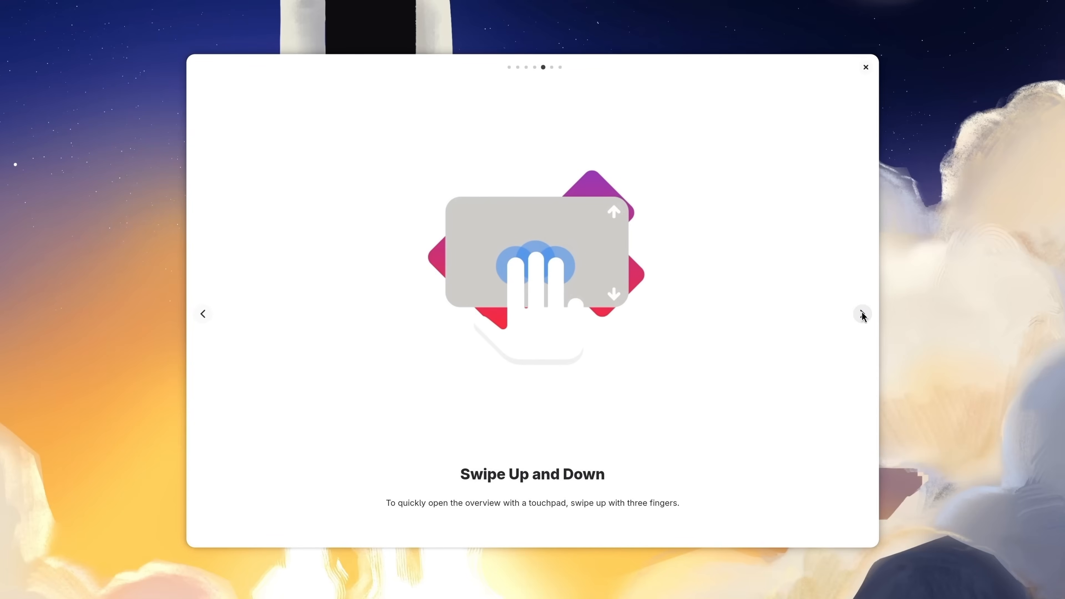
click(862, 314)
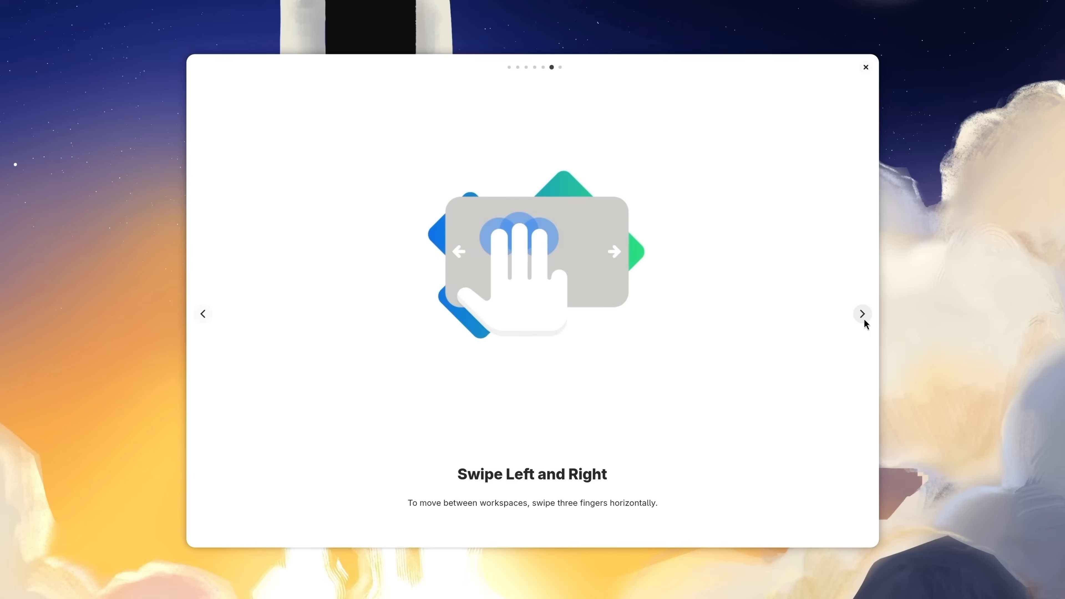
click(862, 314)
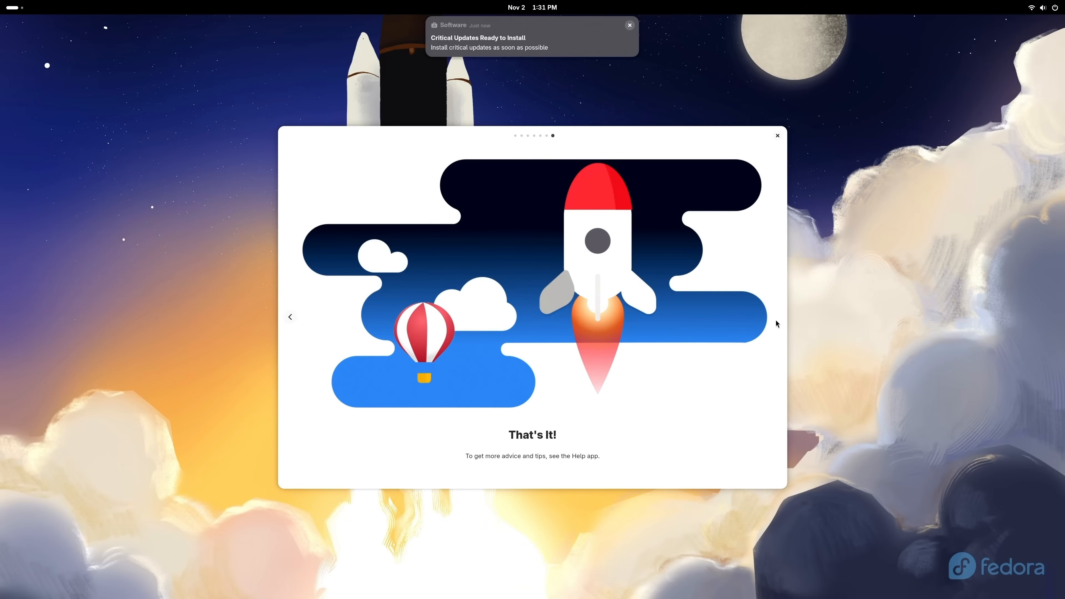
click(778, 135)
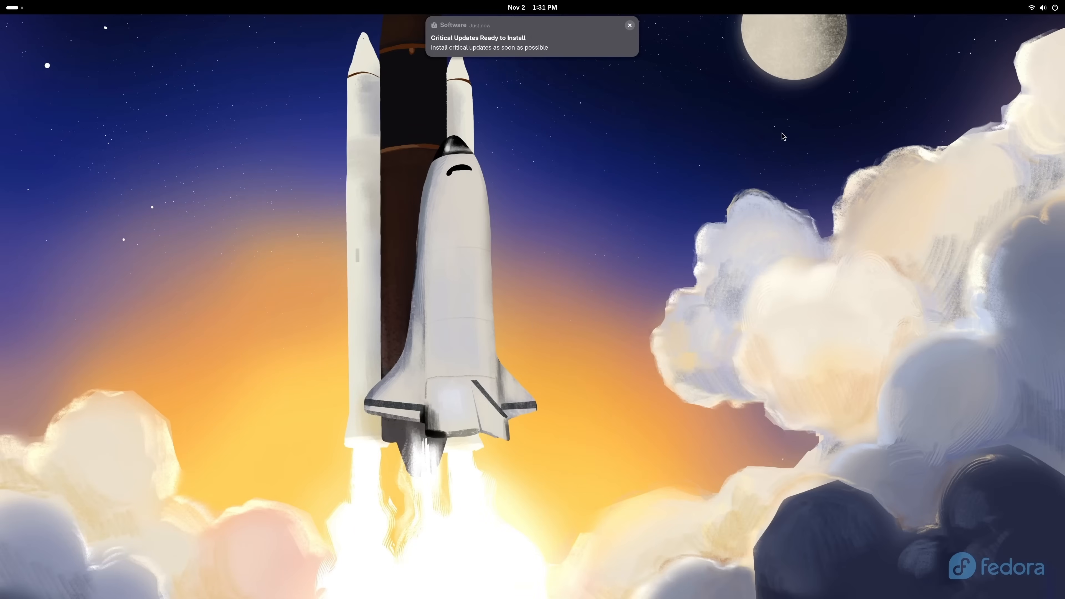
Dismiss the updates notification and launch Software from the Activities dash.
click(629, 25)
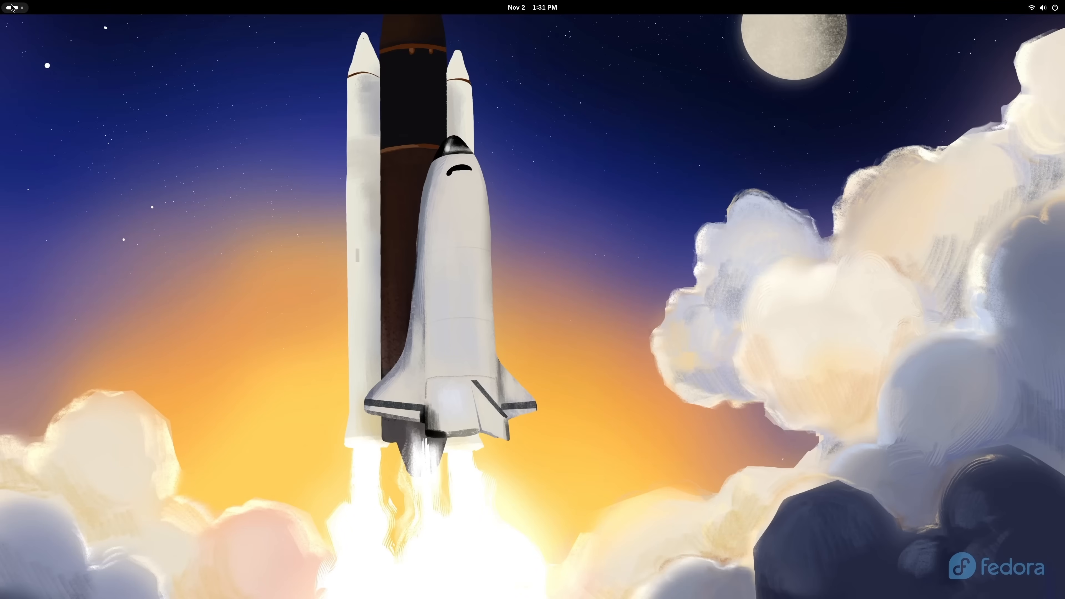
click(10, 8)
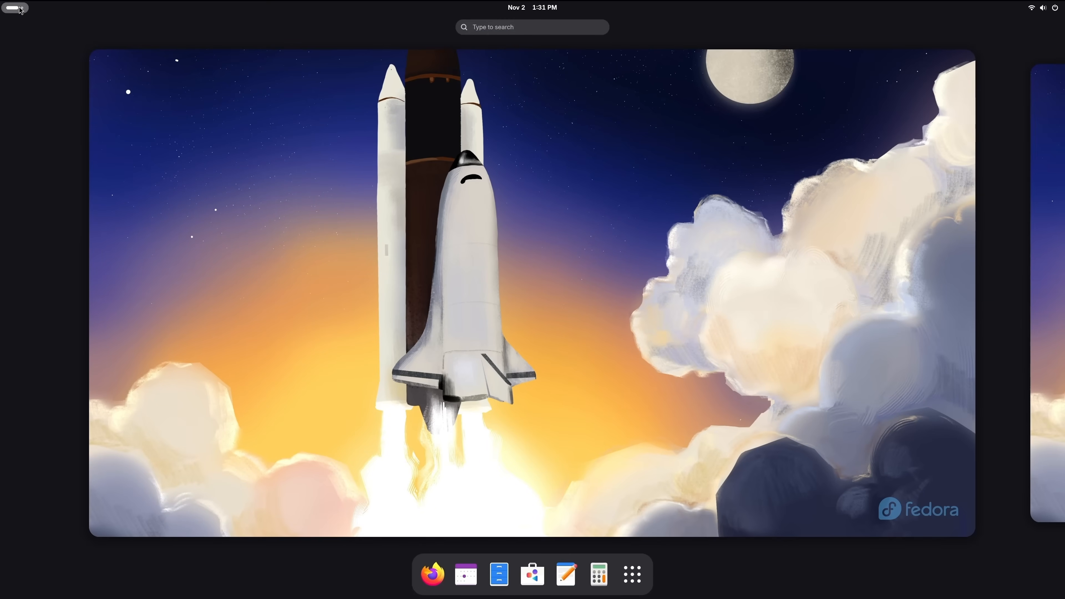
mouse_move(532, 574)
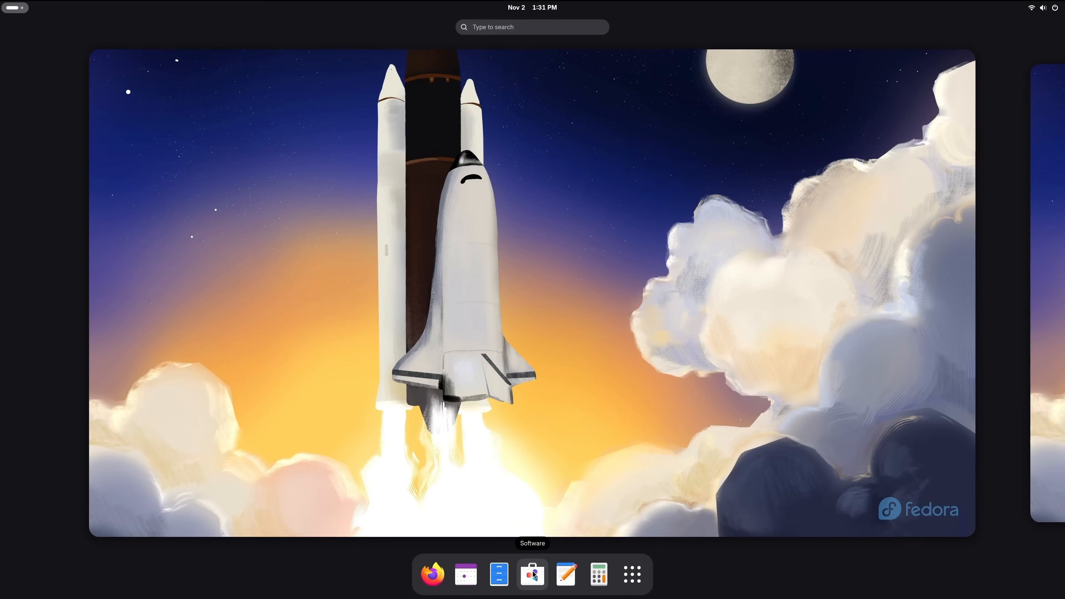
click(533, 575)
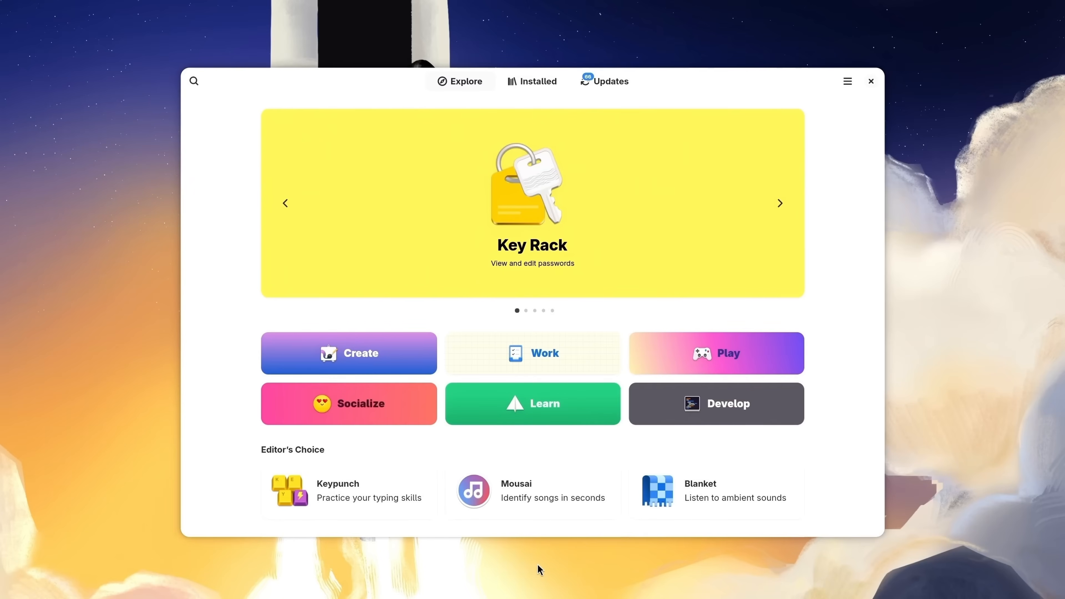
Browse the Explore listings, view FlightGear's details and return to Explore.
scroll(down, 3)
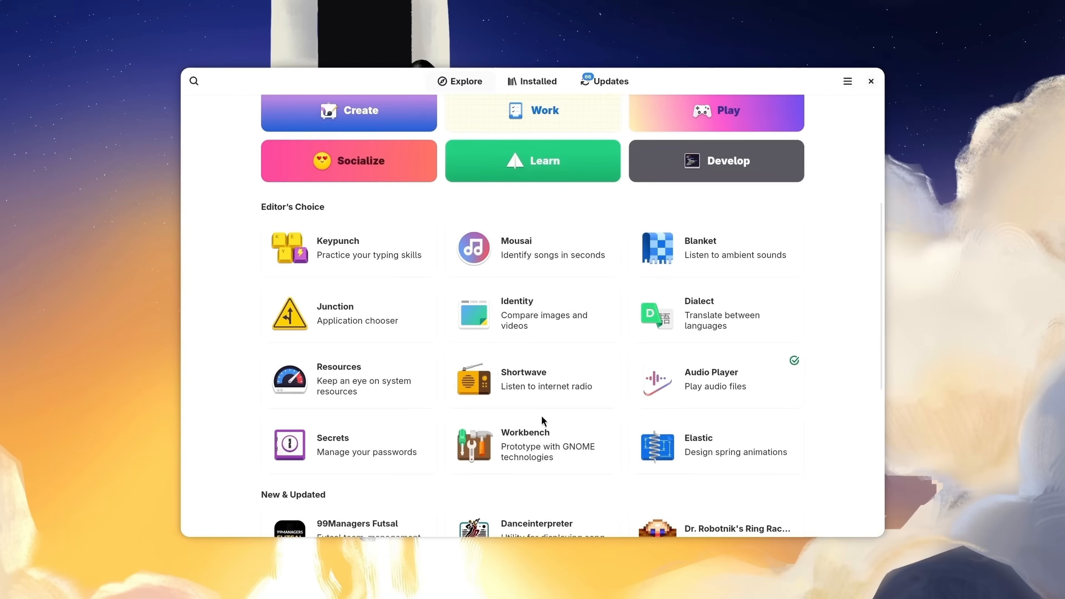
scroll(down, 3)
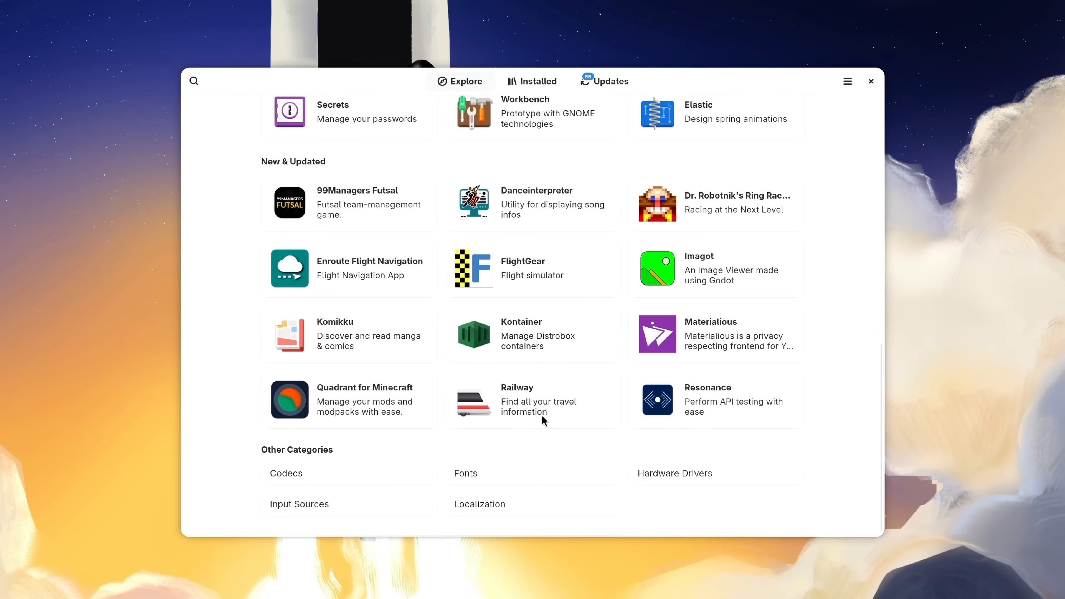
mouse_move(501, 200)
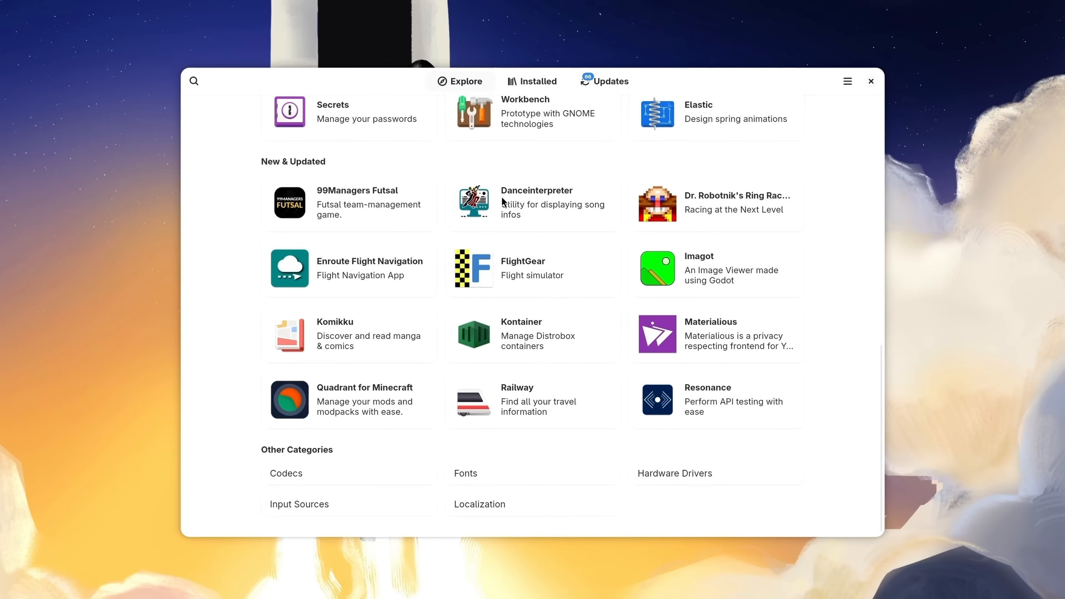
click(523, 268)
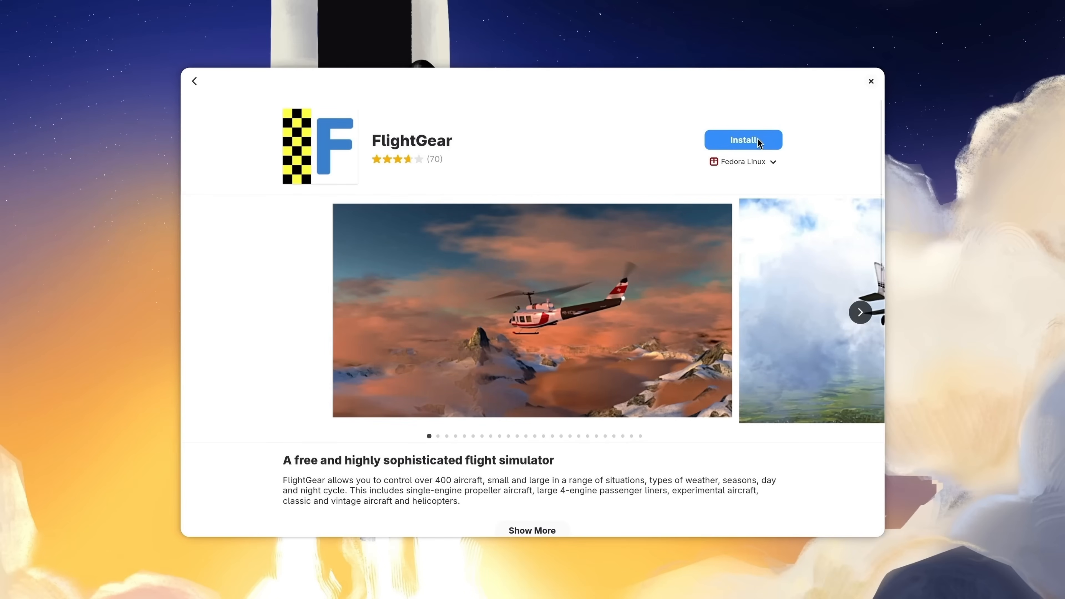
mouse_move(198, 85)
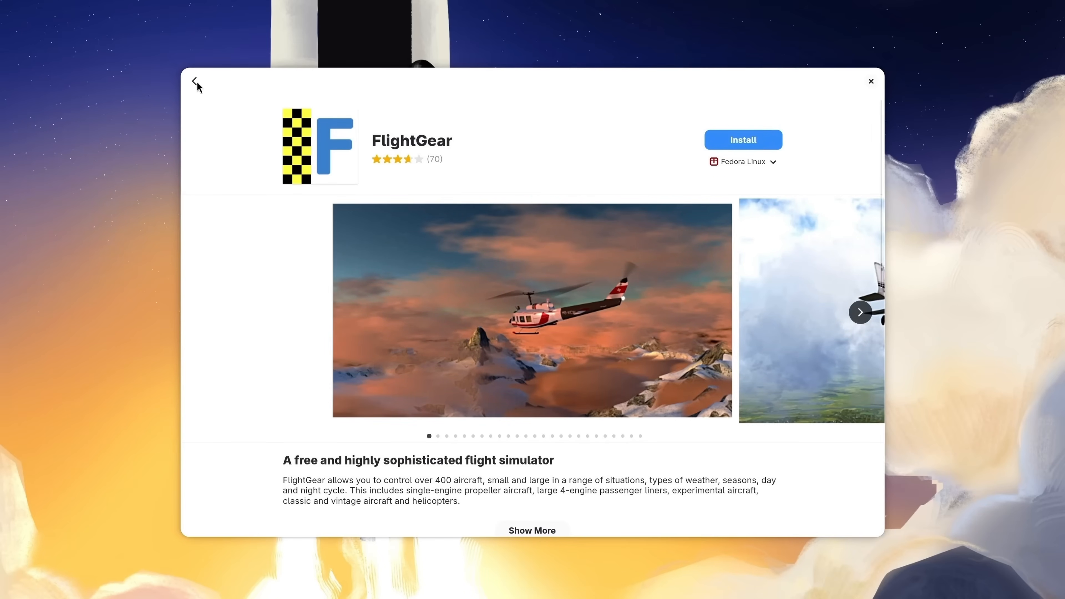
click(197, 84)
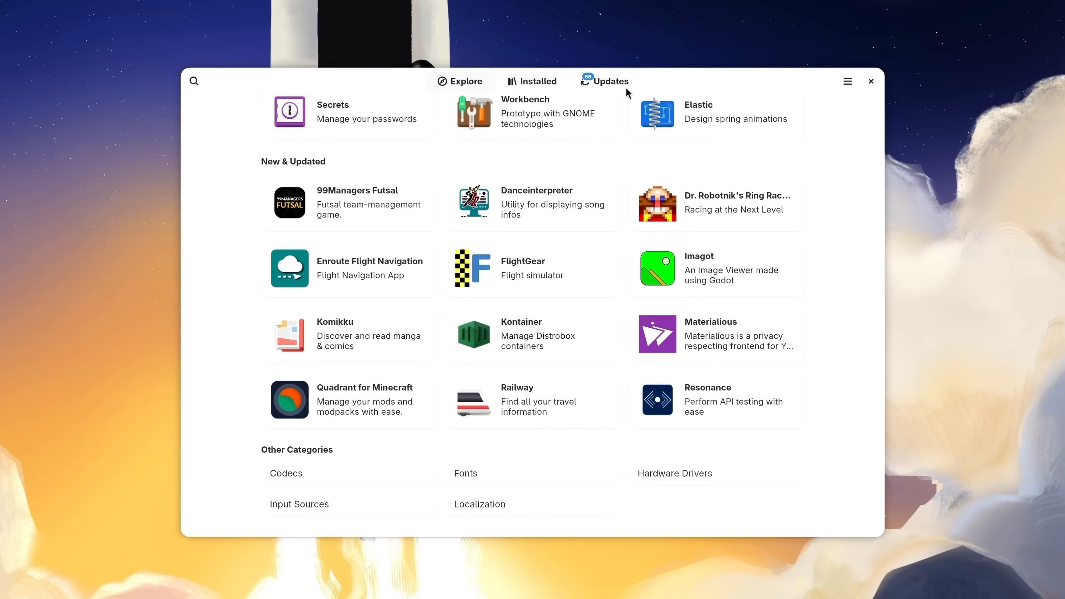
mouse_move(593, 87)
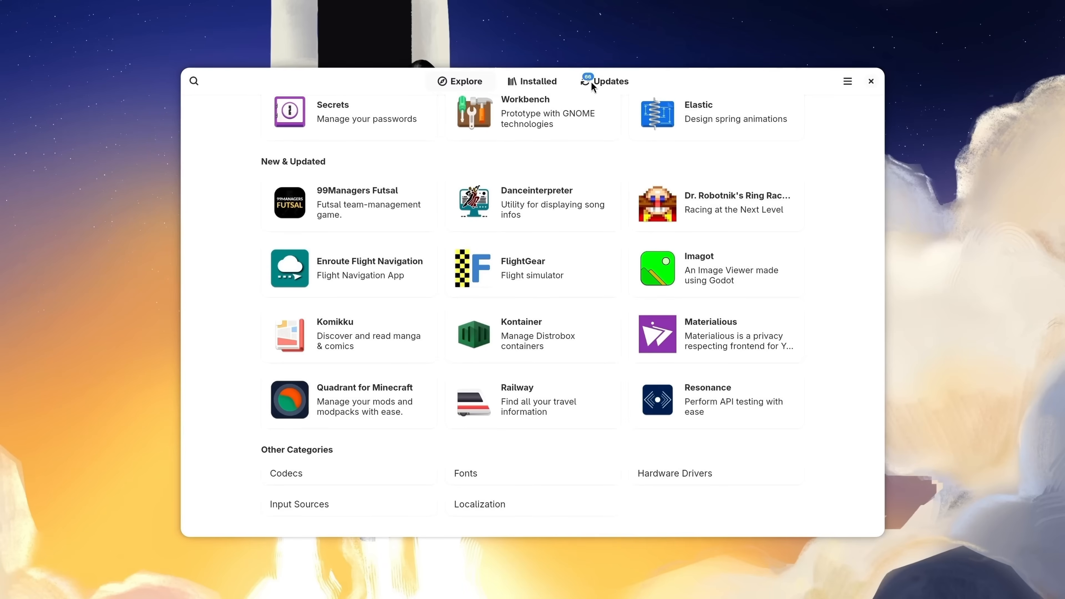
Show the Updates list with pending firmware and restart-required system updates.
click(609, 81)
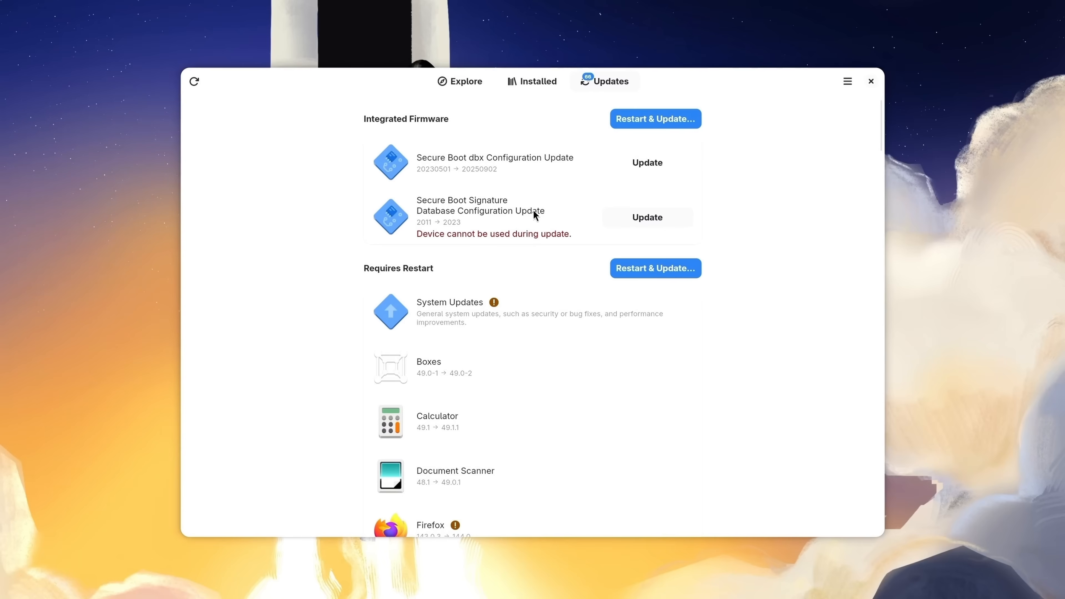
mouse_move(739, 211)
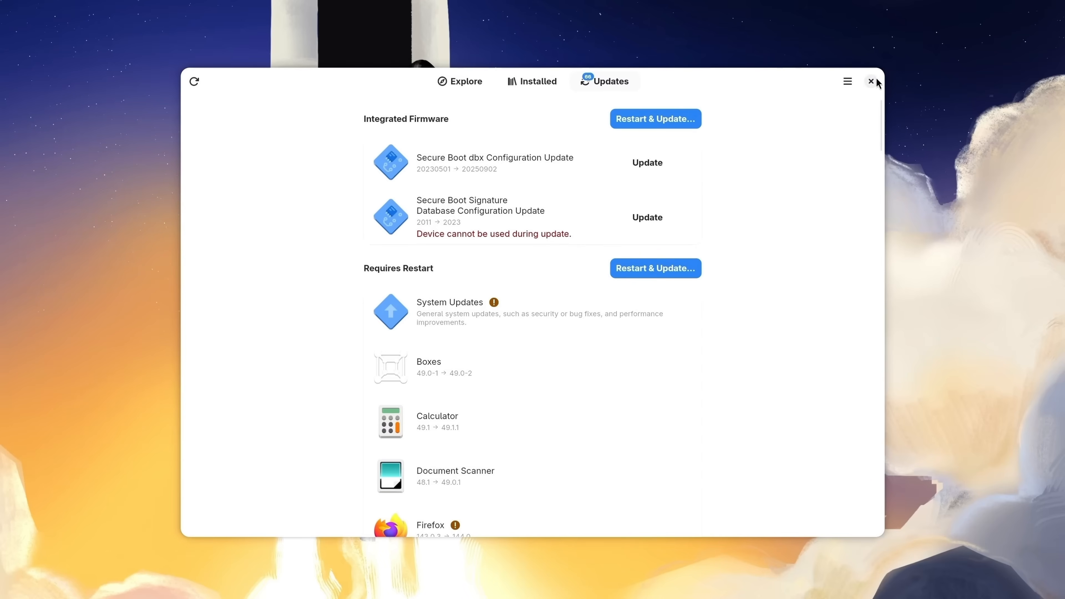
Close the Software window and show the grid of all installed apps.
click(871, 82)
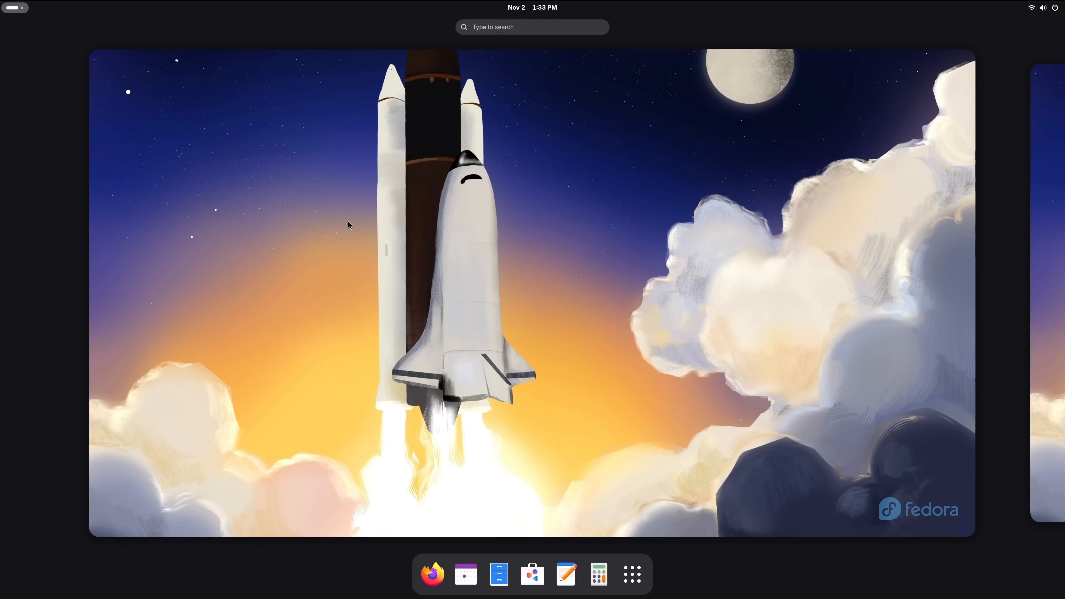
mouse_move(631, 574)
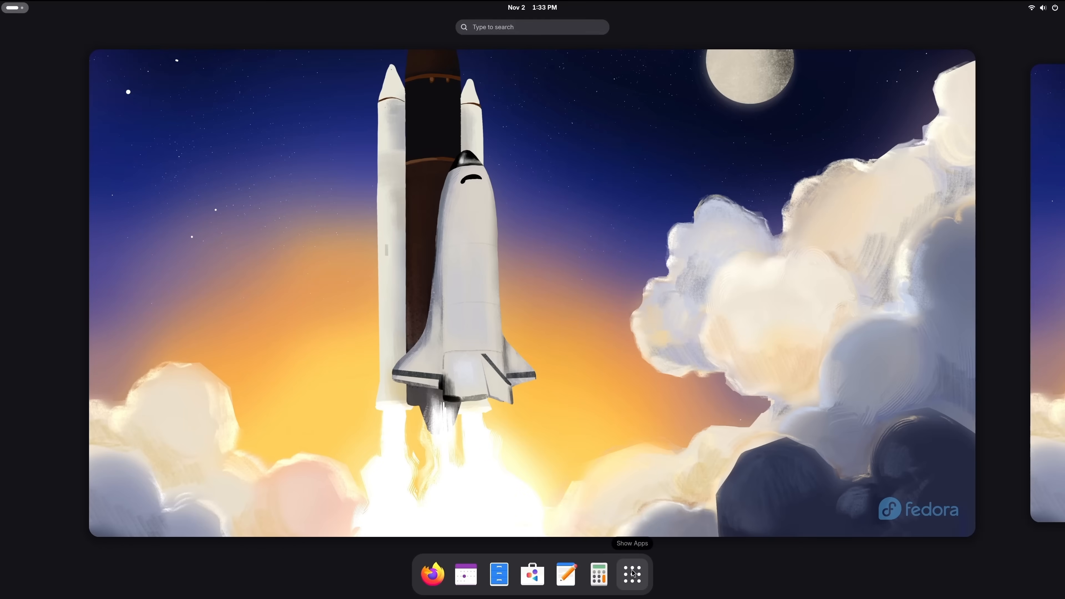
mouse_move(632, 575)
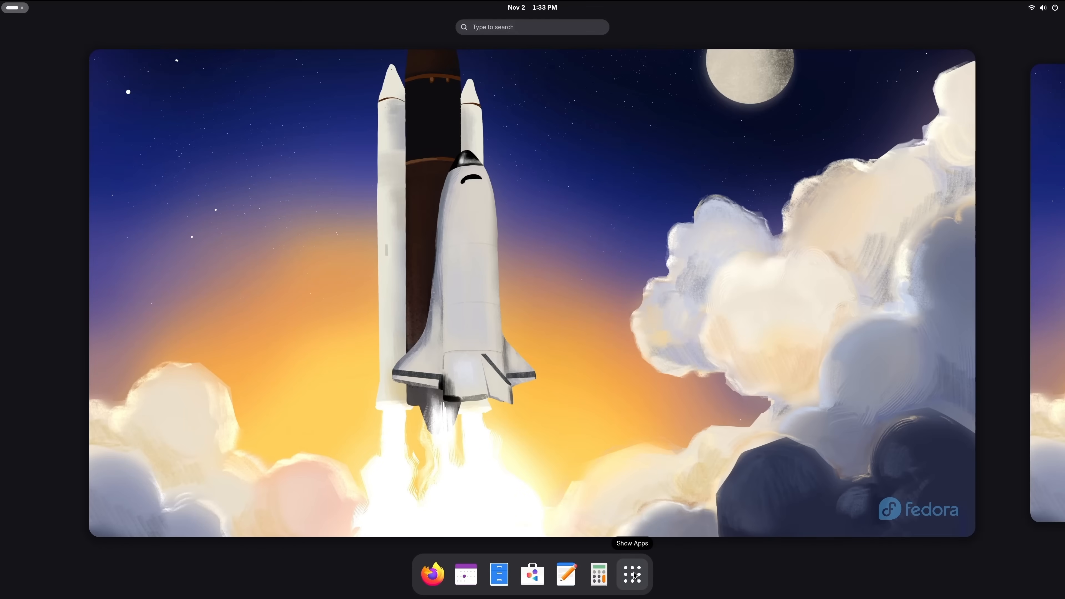
click(632, 574)
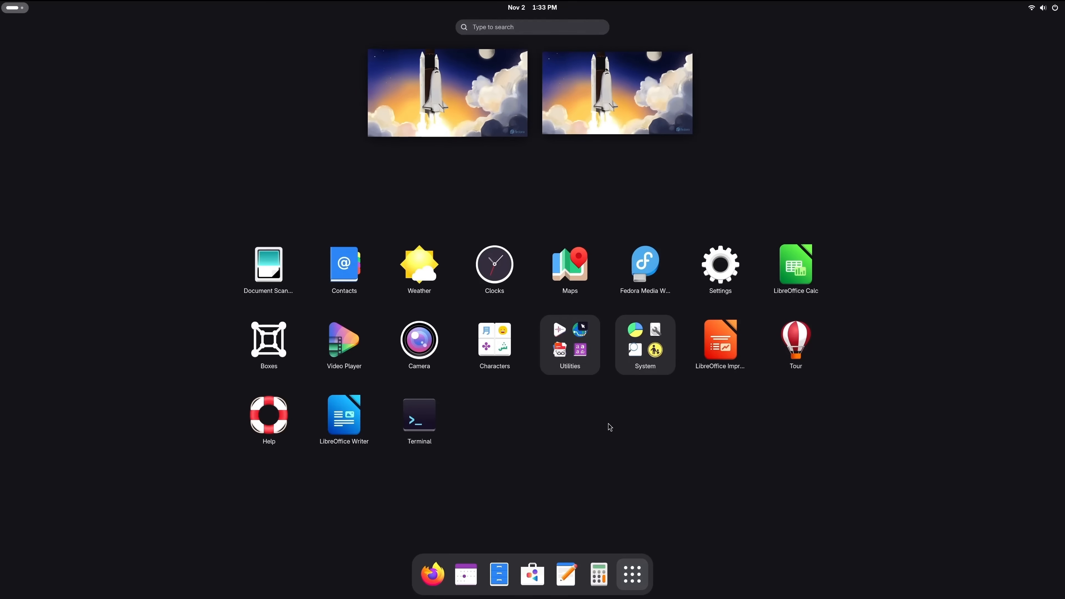